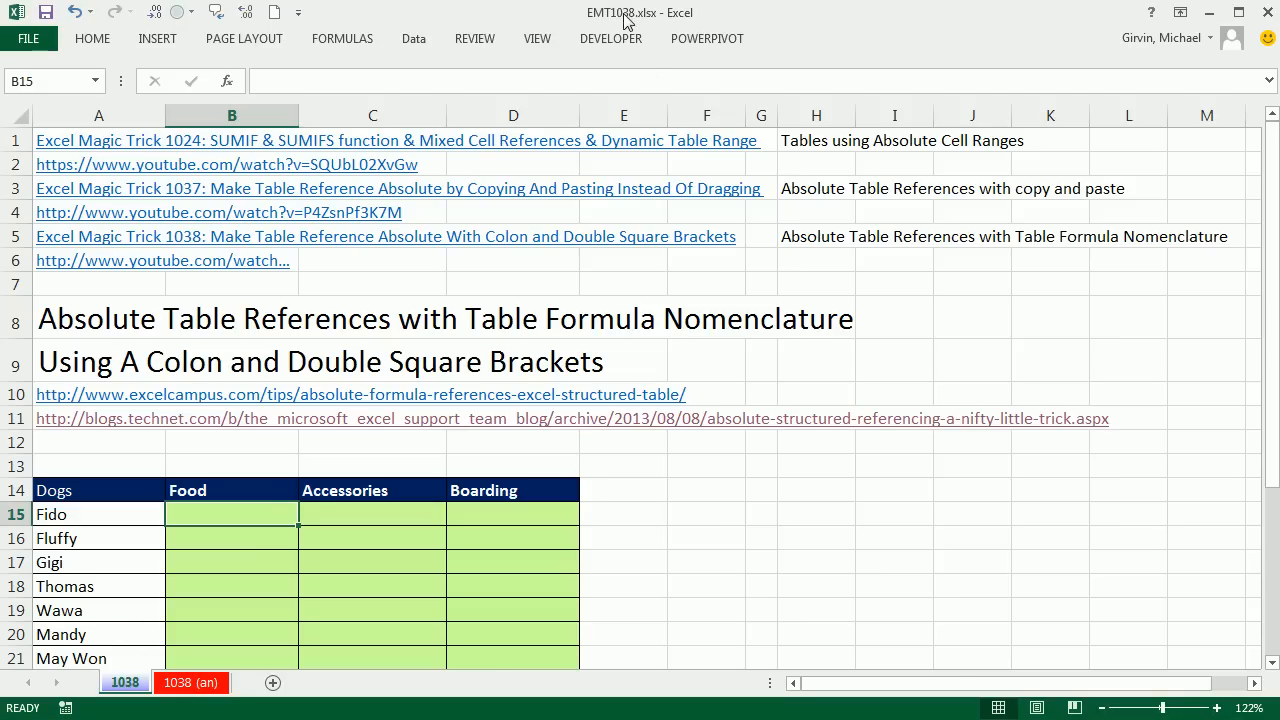
mouse_move(564, 592)
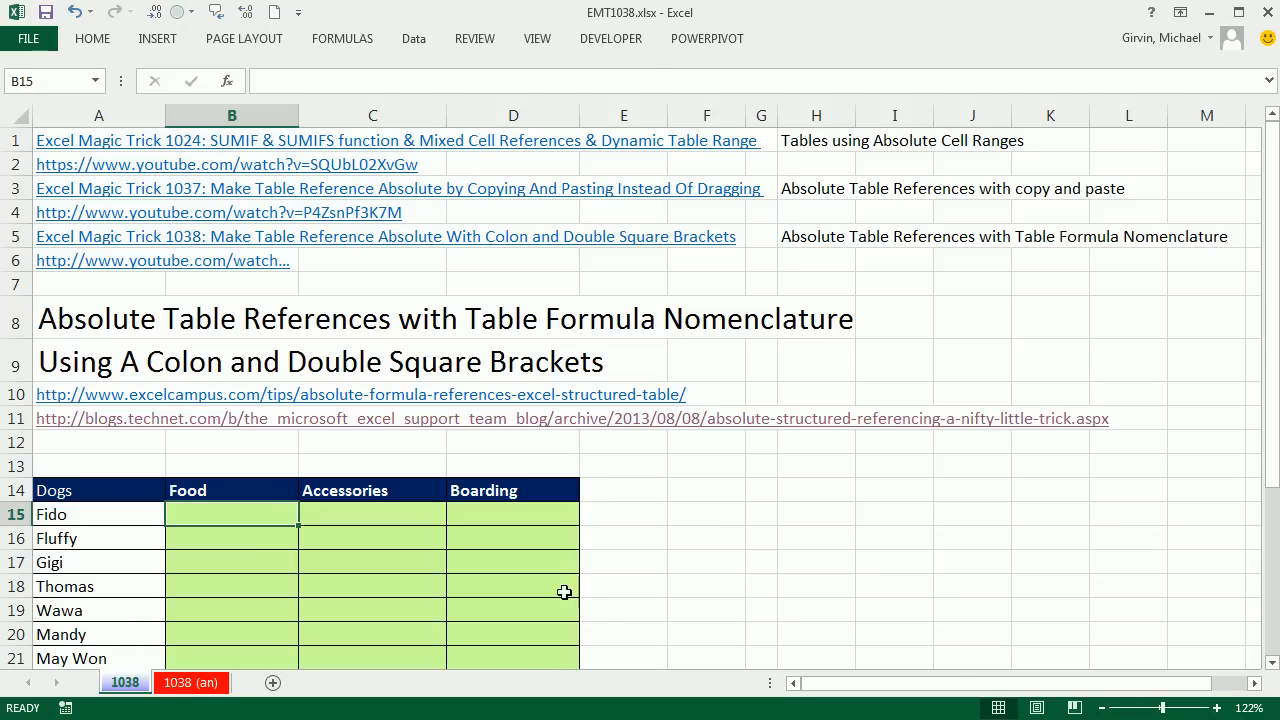
mouse_move(96, 291)
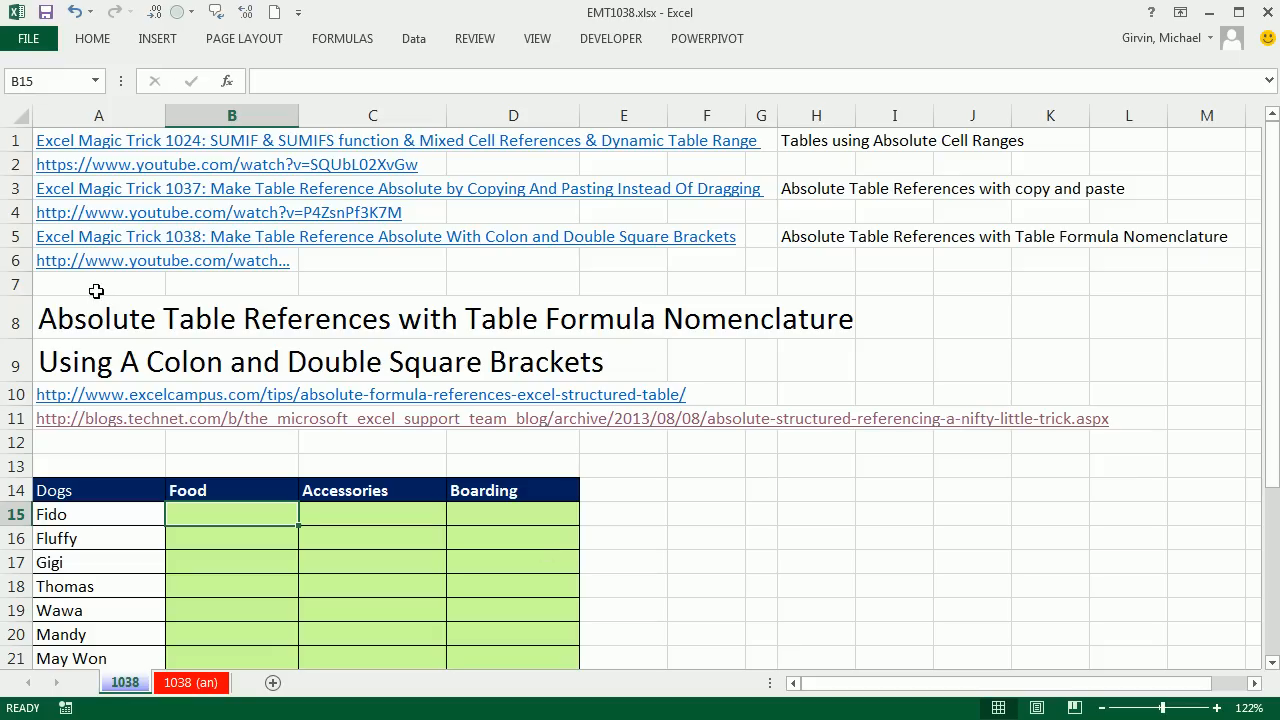
mouse_move(103, 293)
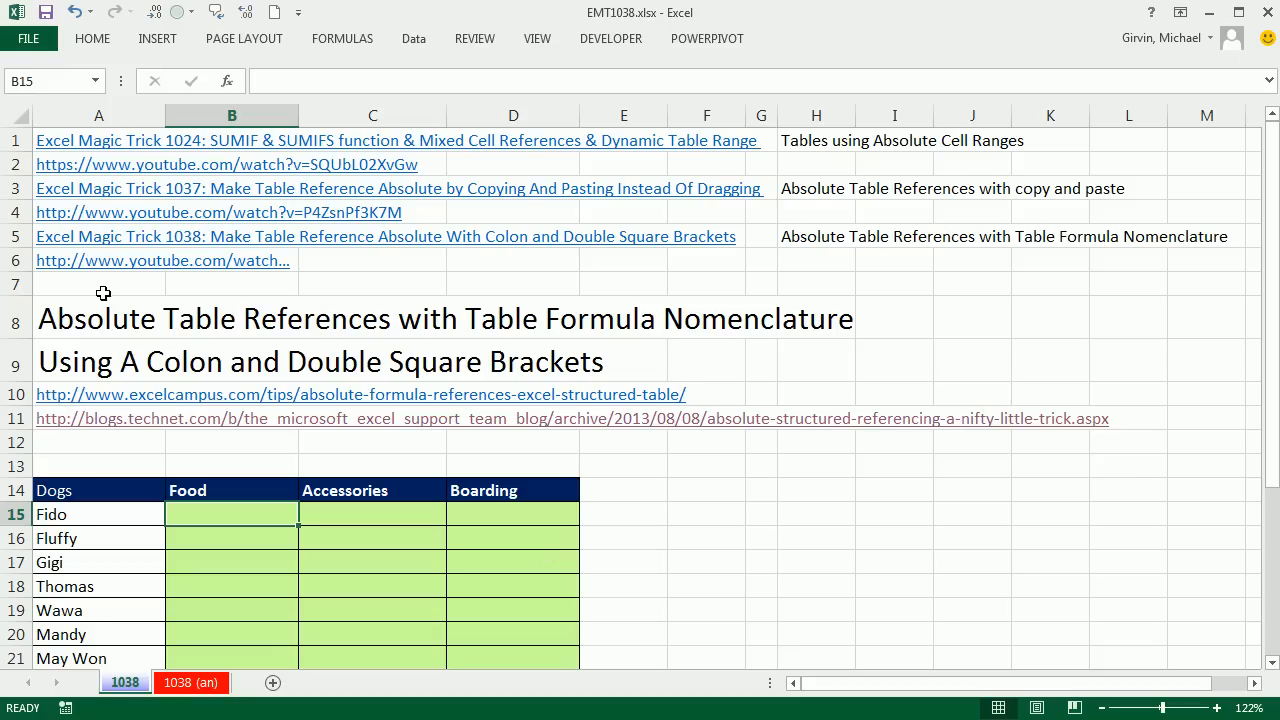
mouse_move(288, 306)
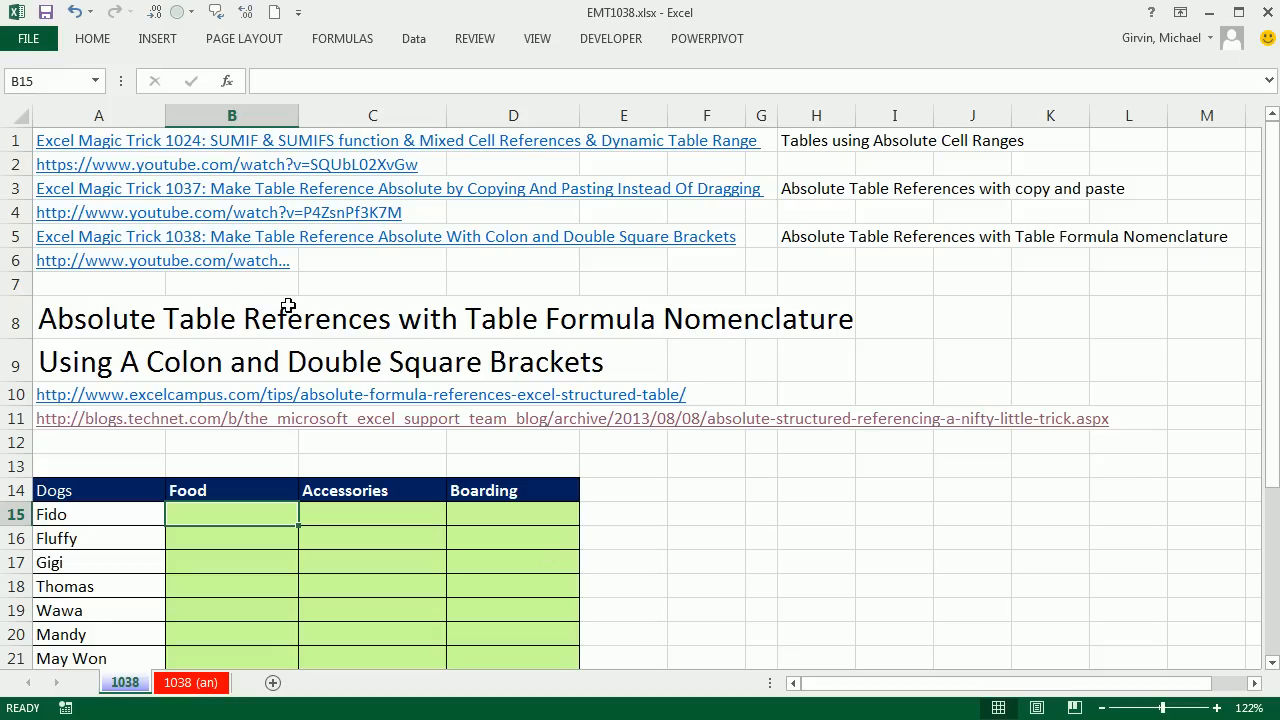
mouse_move(512, 285)
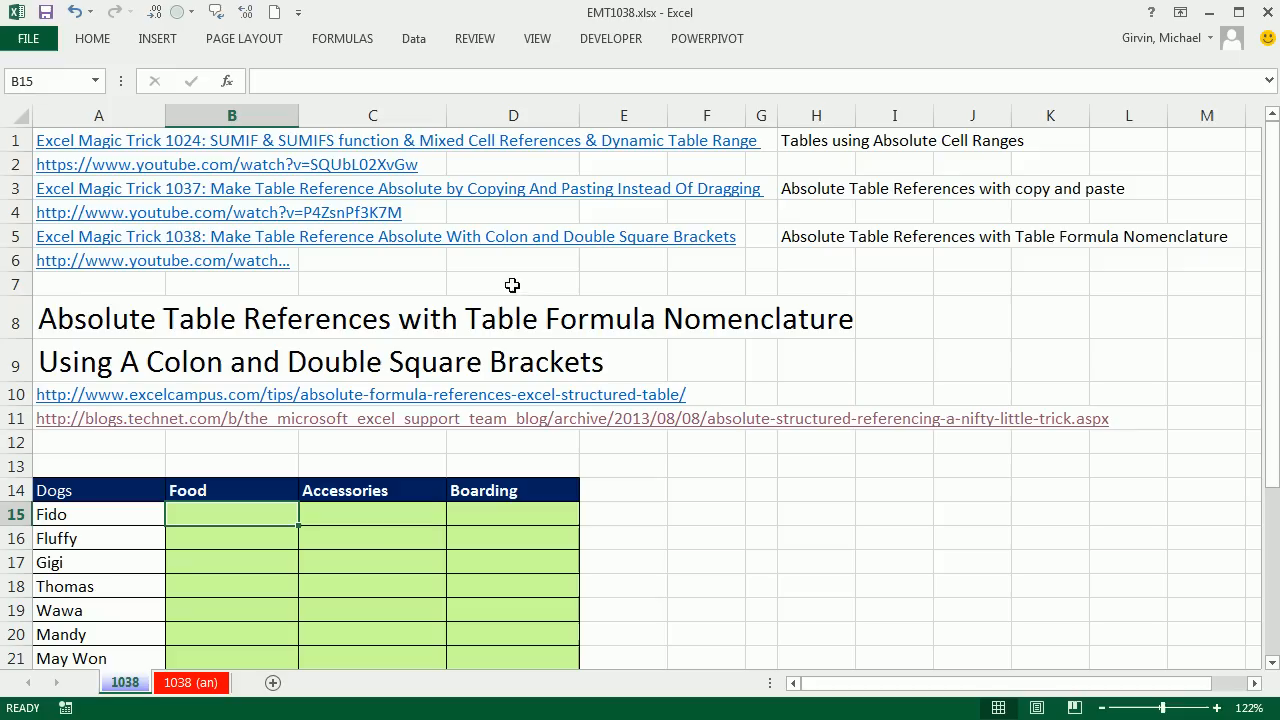
mouse_move(749, 309)
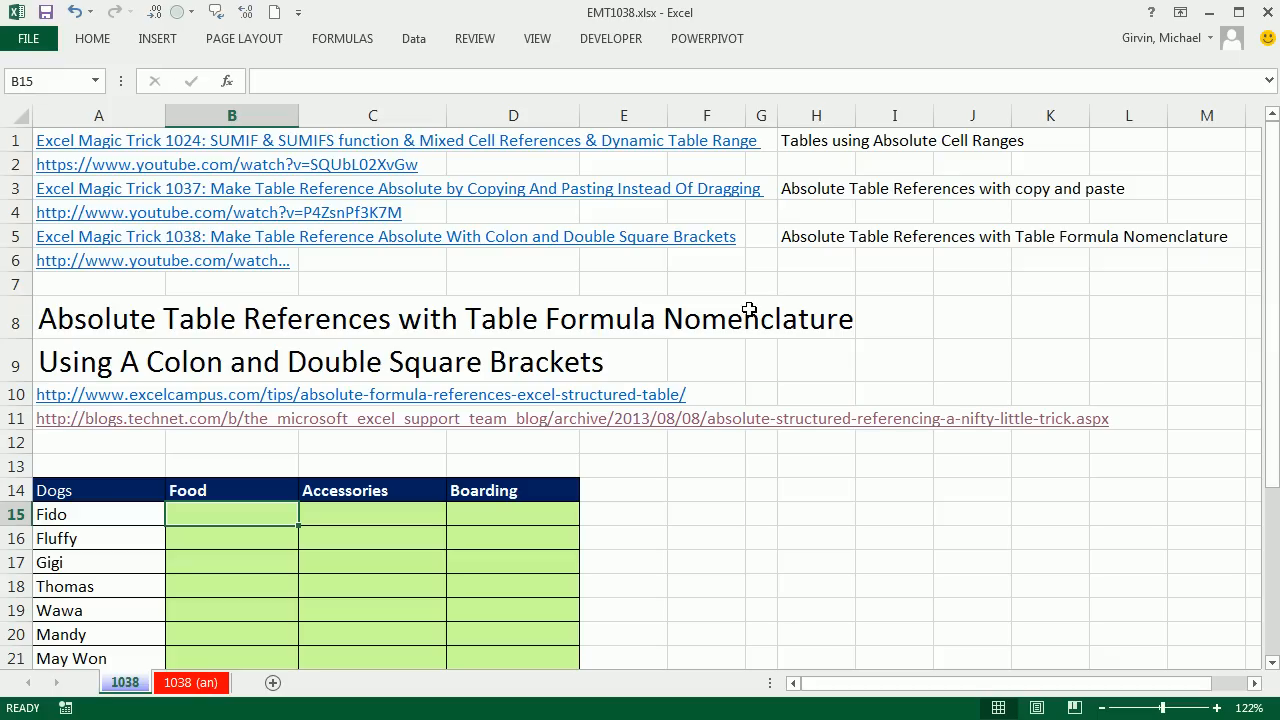
mouse_move(180, 176)
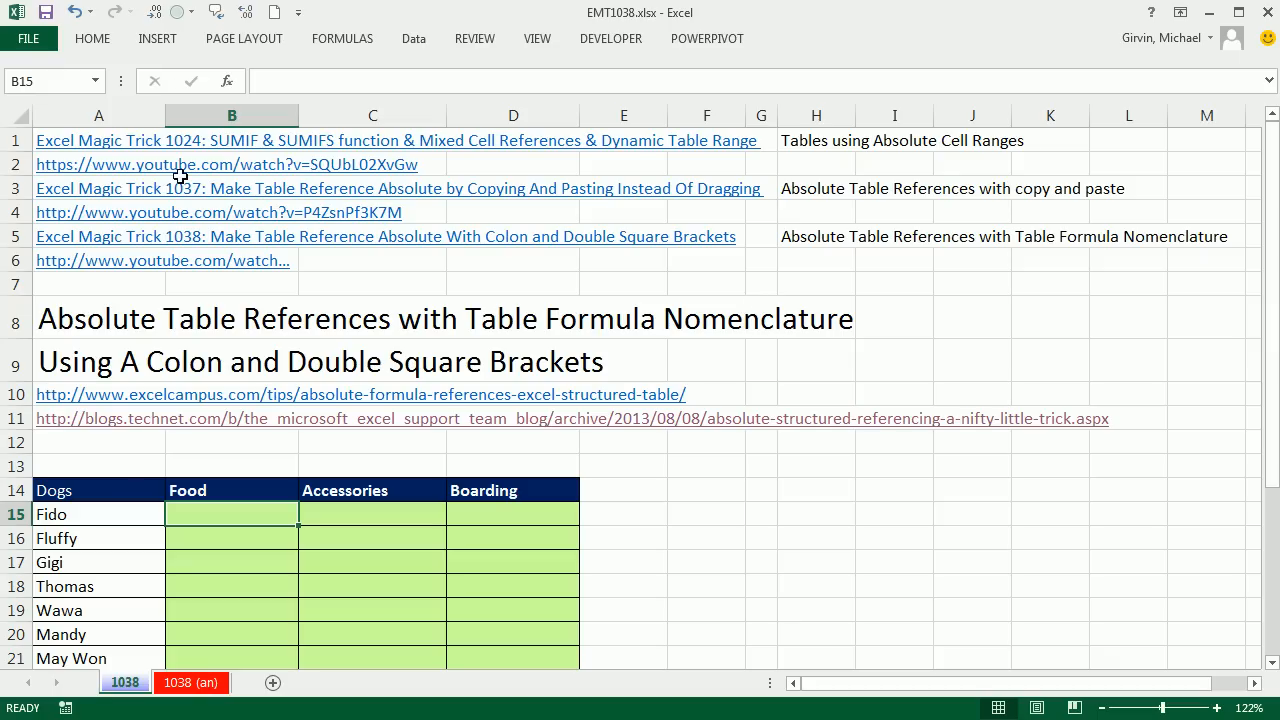
mouse_move(794, 159)
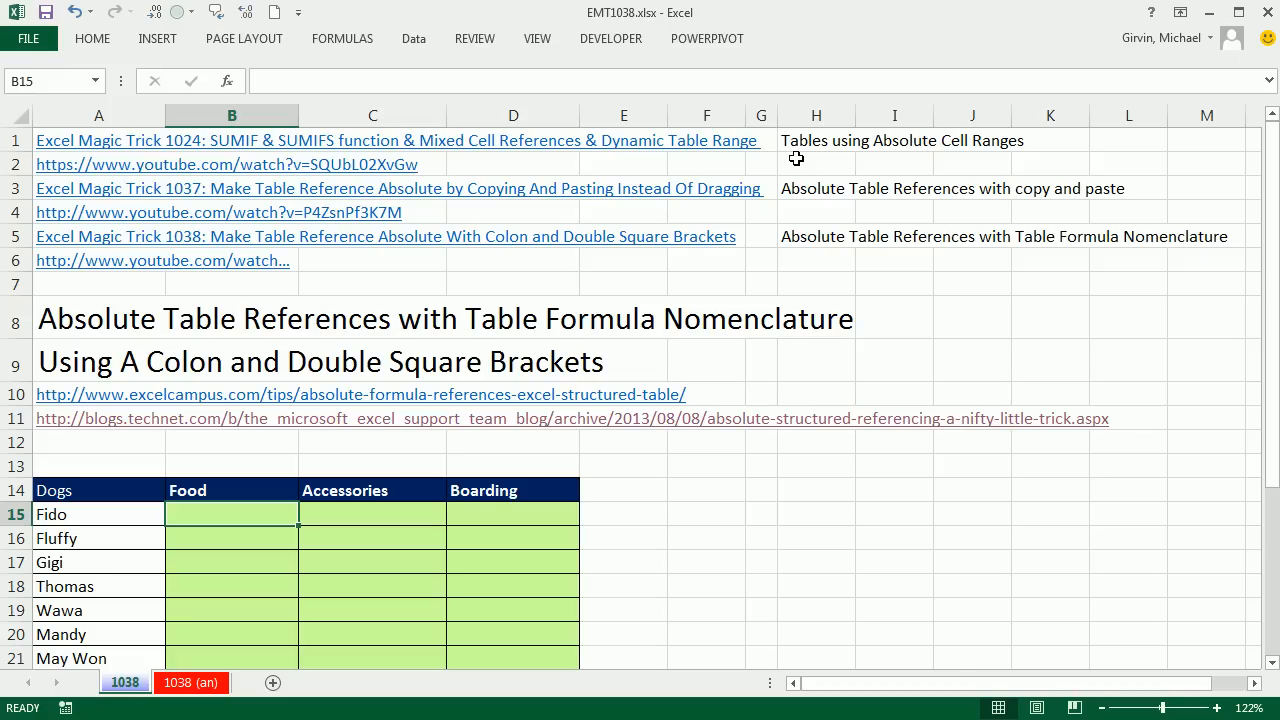
mouse_move(870, 155)
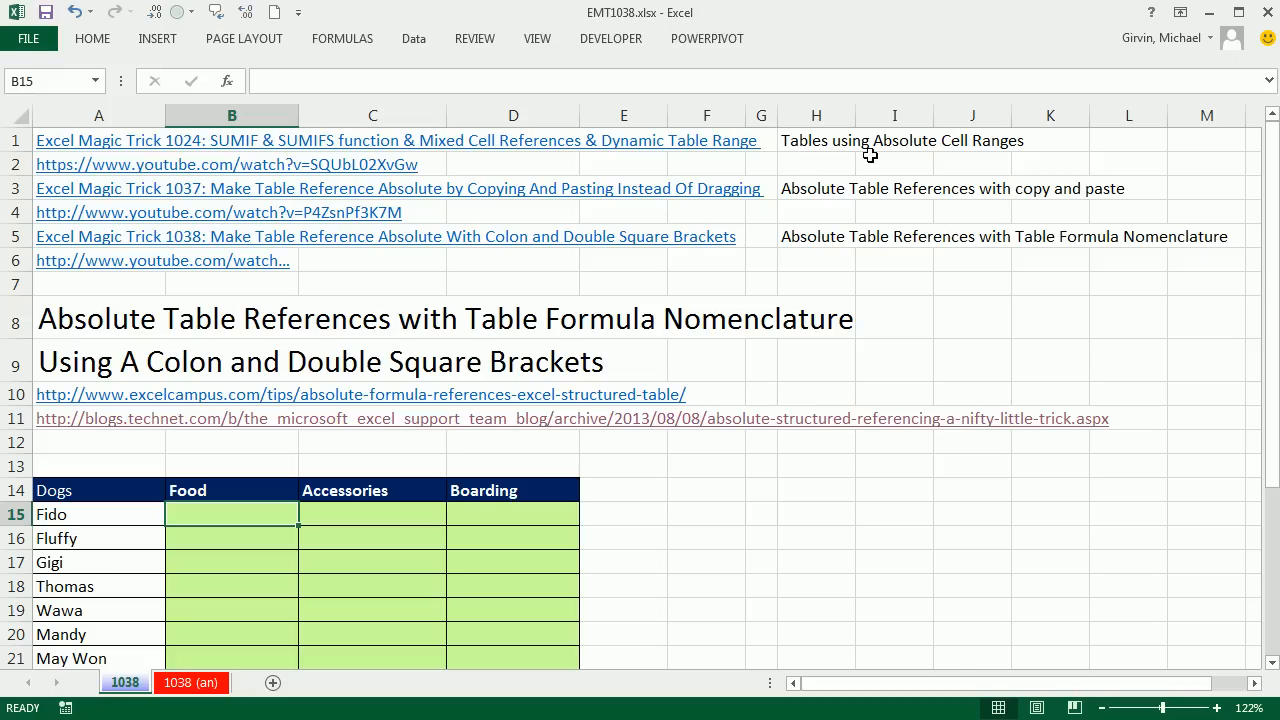
mouse_move(939, 165)
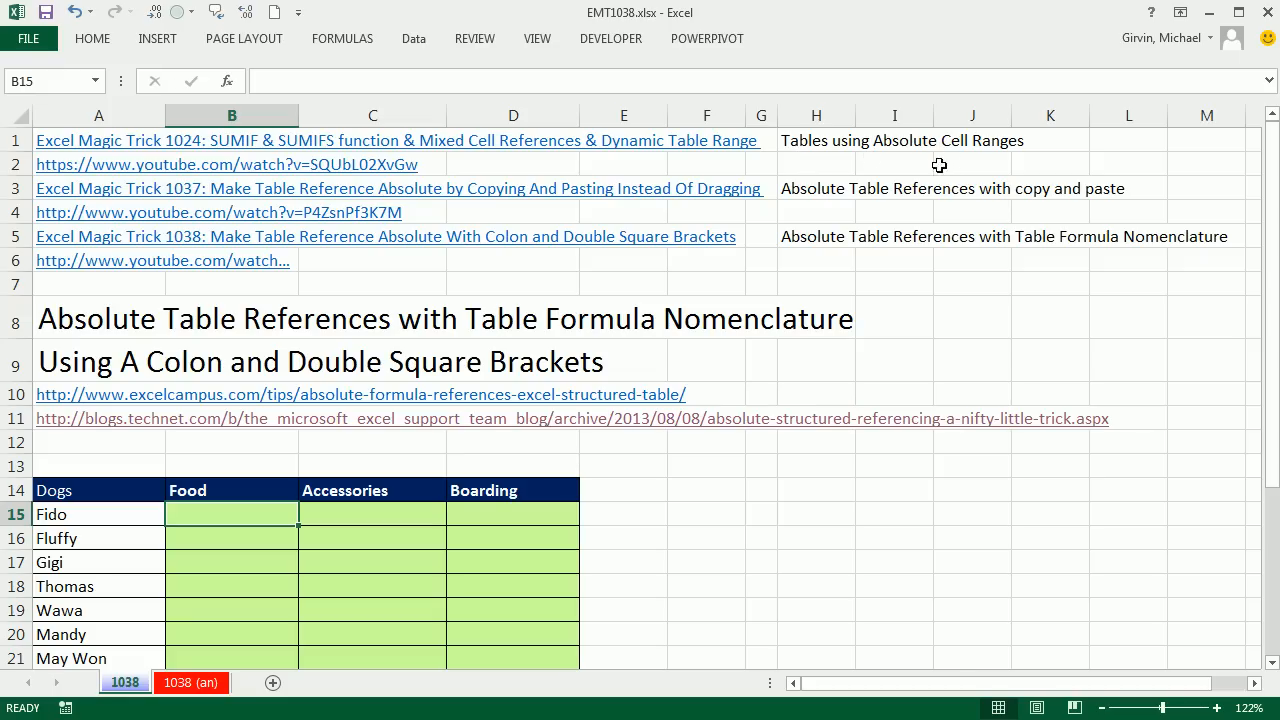
mouse_move(347, 219)
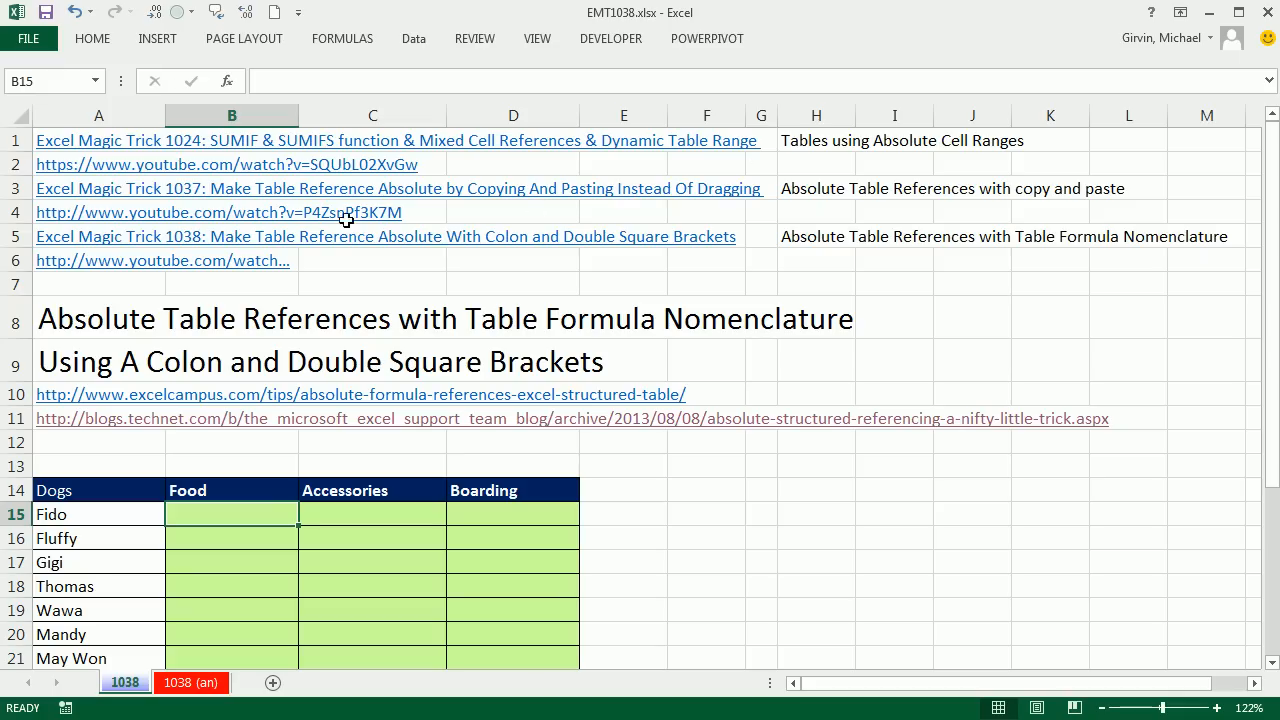
mouse_move(807, 207)
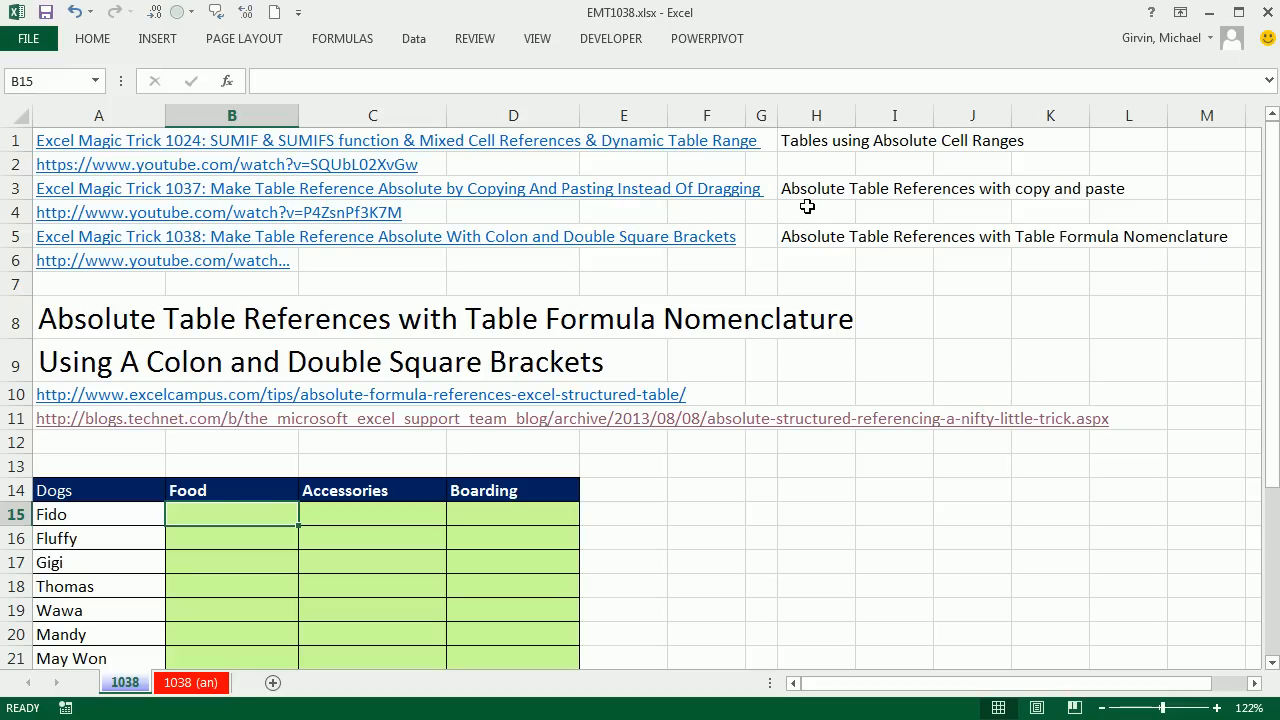
mouse_move(883, 201)
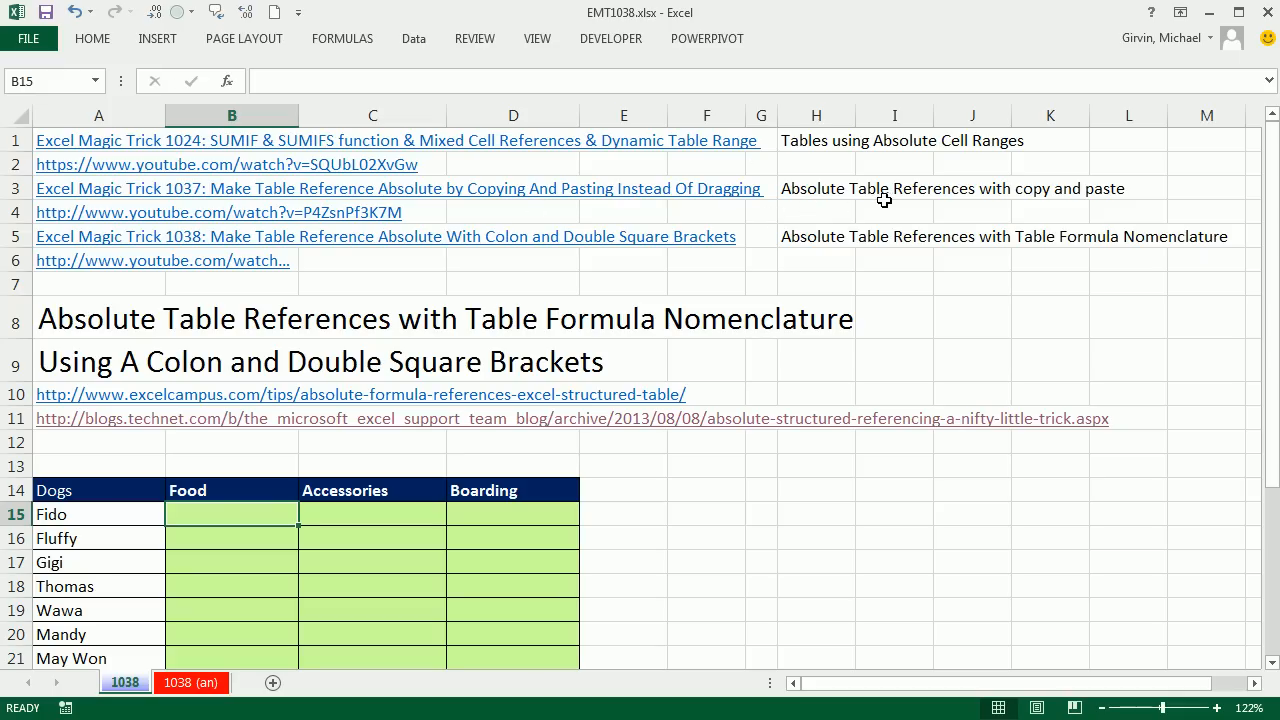
mouse_move(988, 211)
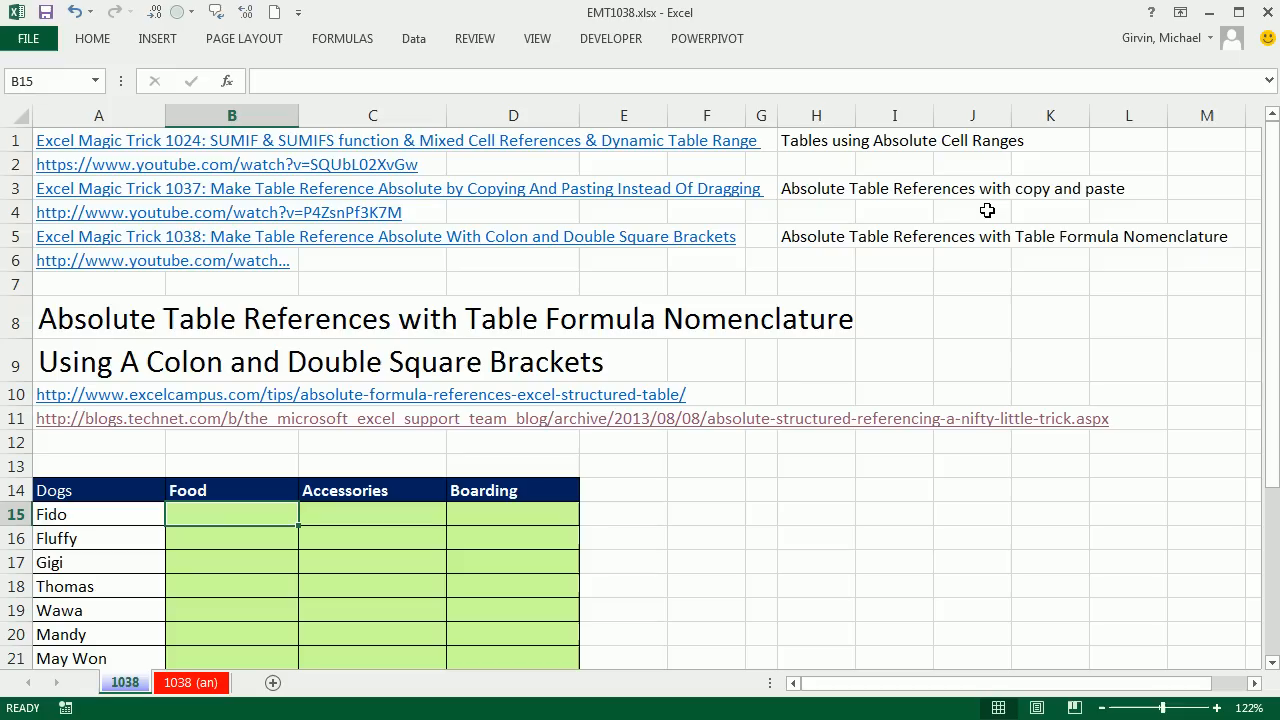
mouse_move(800, 258)
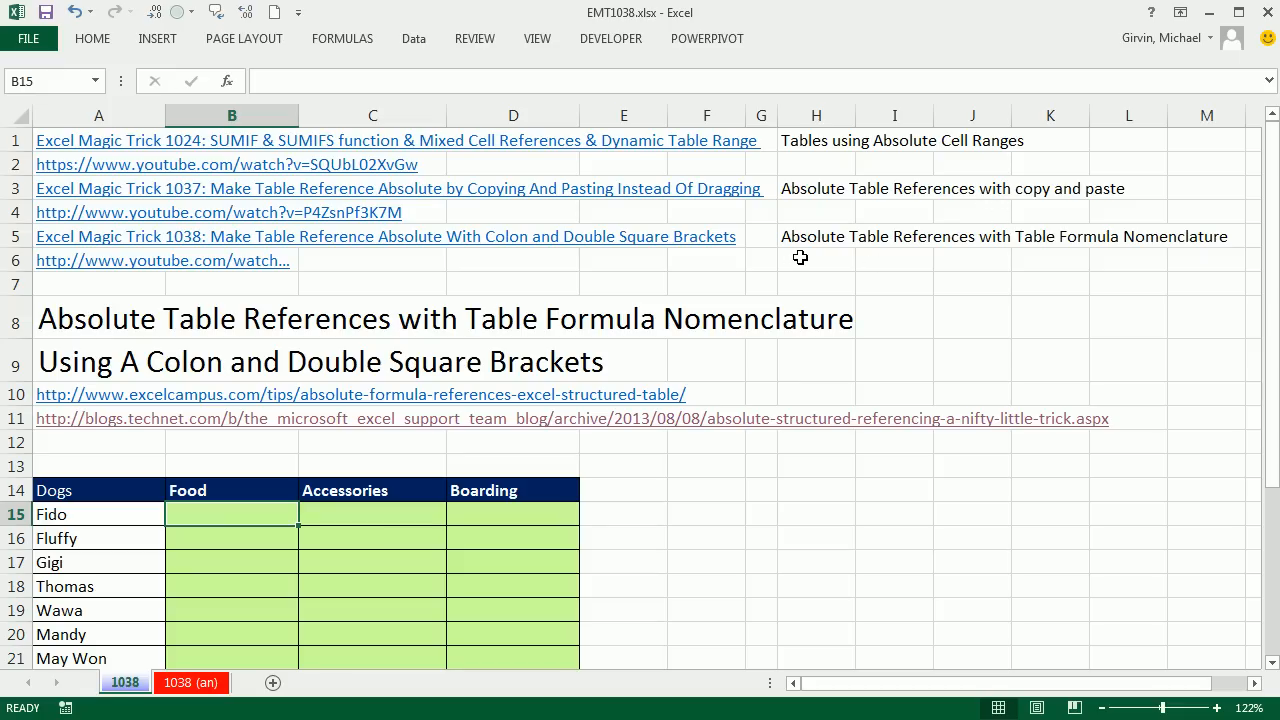
mouse_move(966, 256)
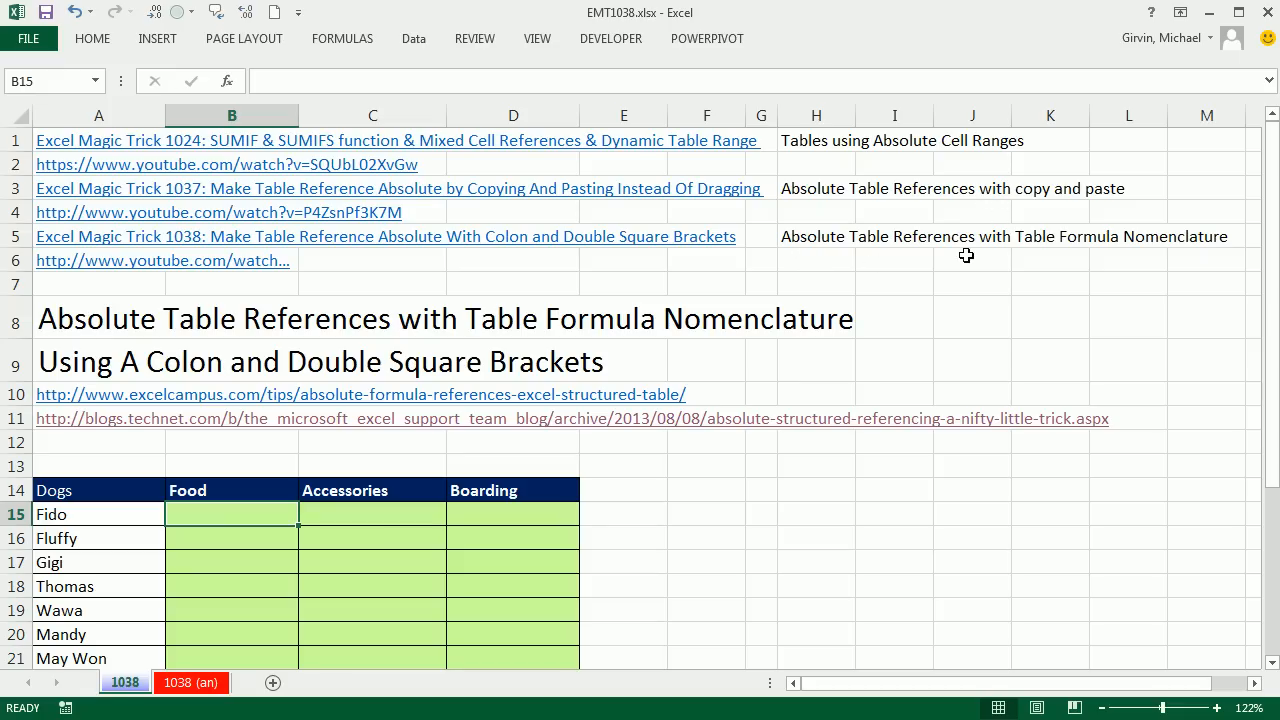
mouse_move(193, 399)
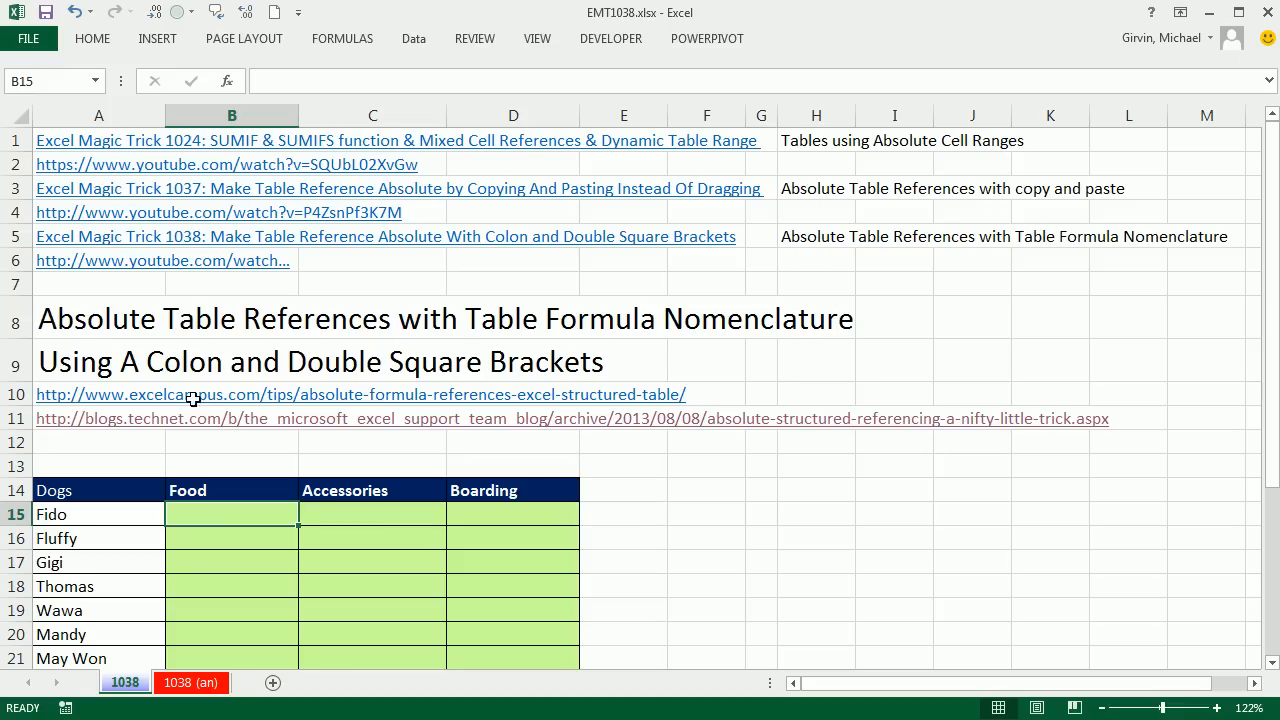
mouse_move(185, 382)
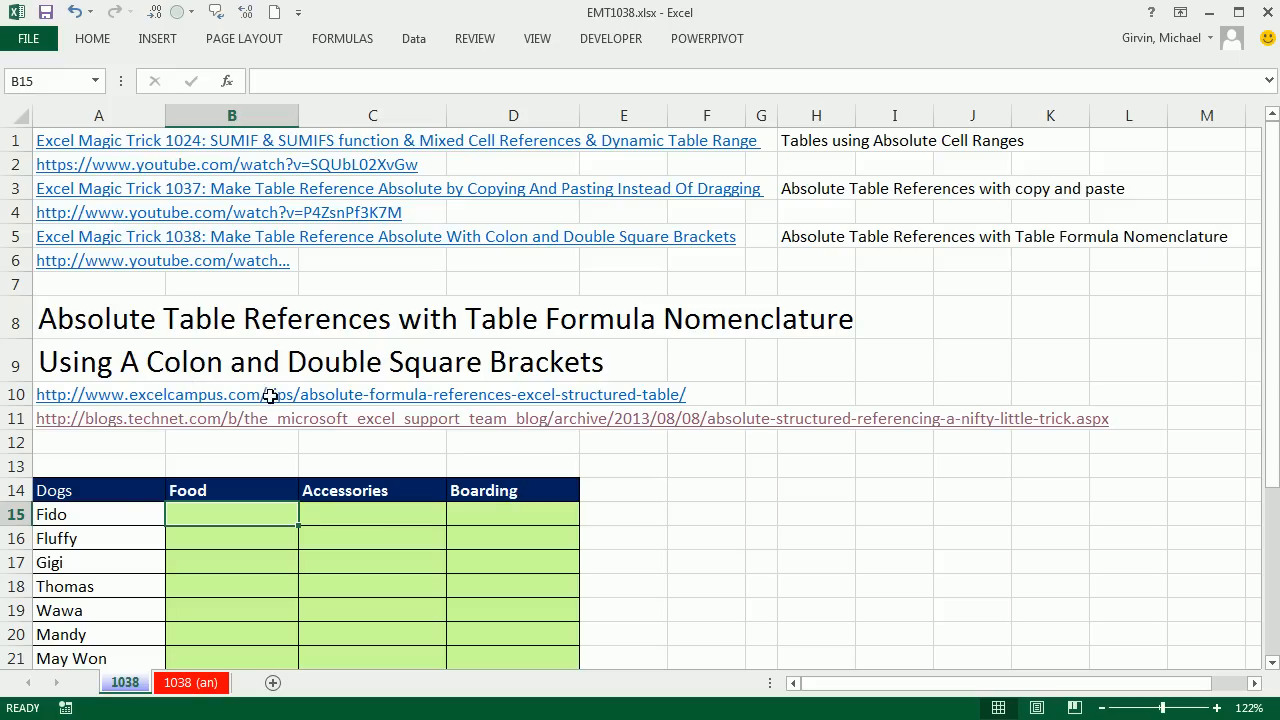
mouse_move(152, 438)
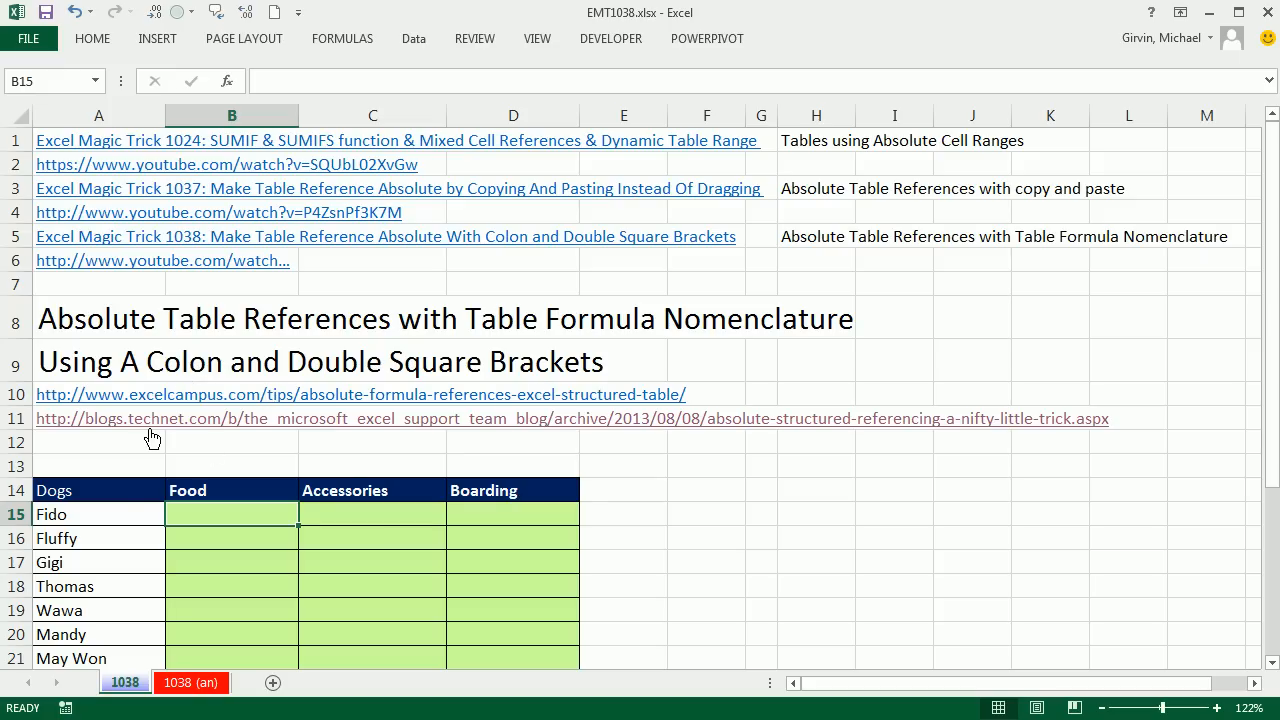
mouse_move(141, 407)
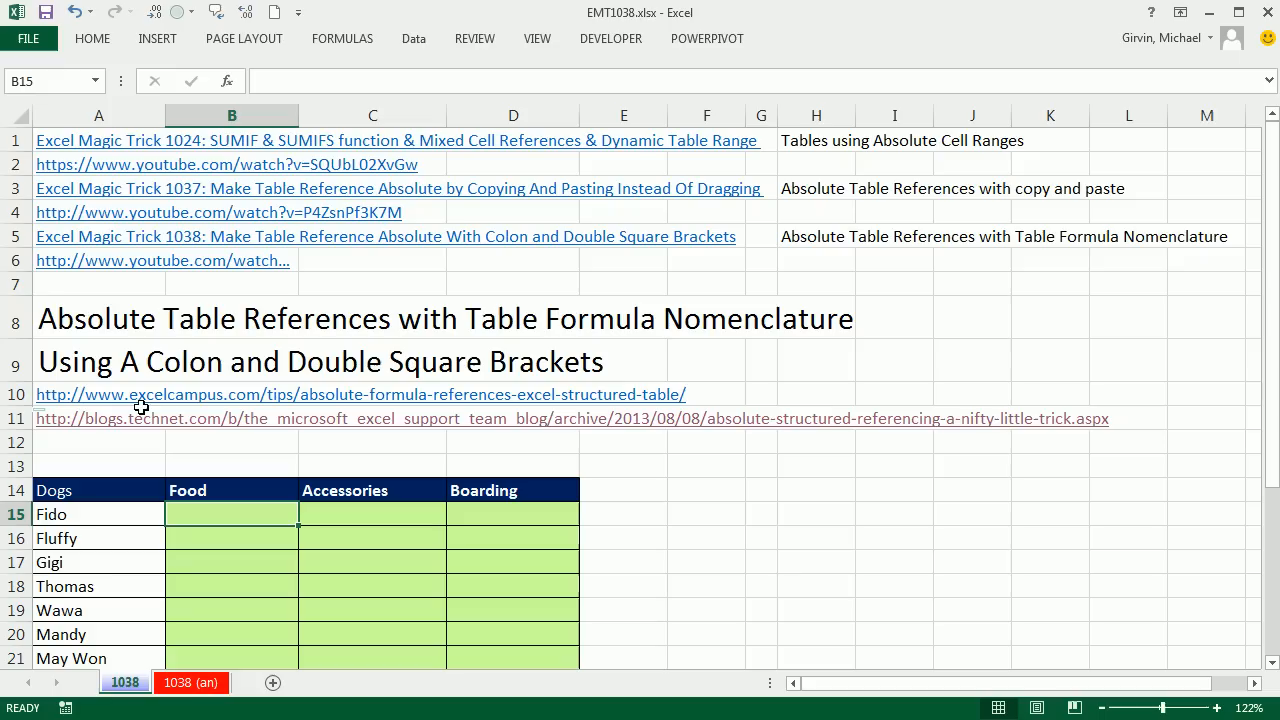
mouse_move(197, 480)
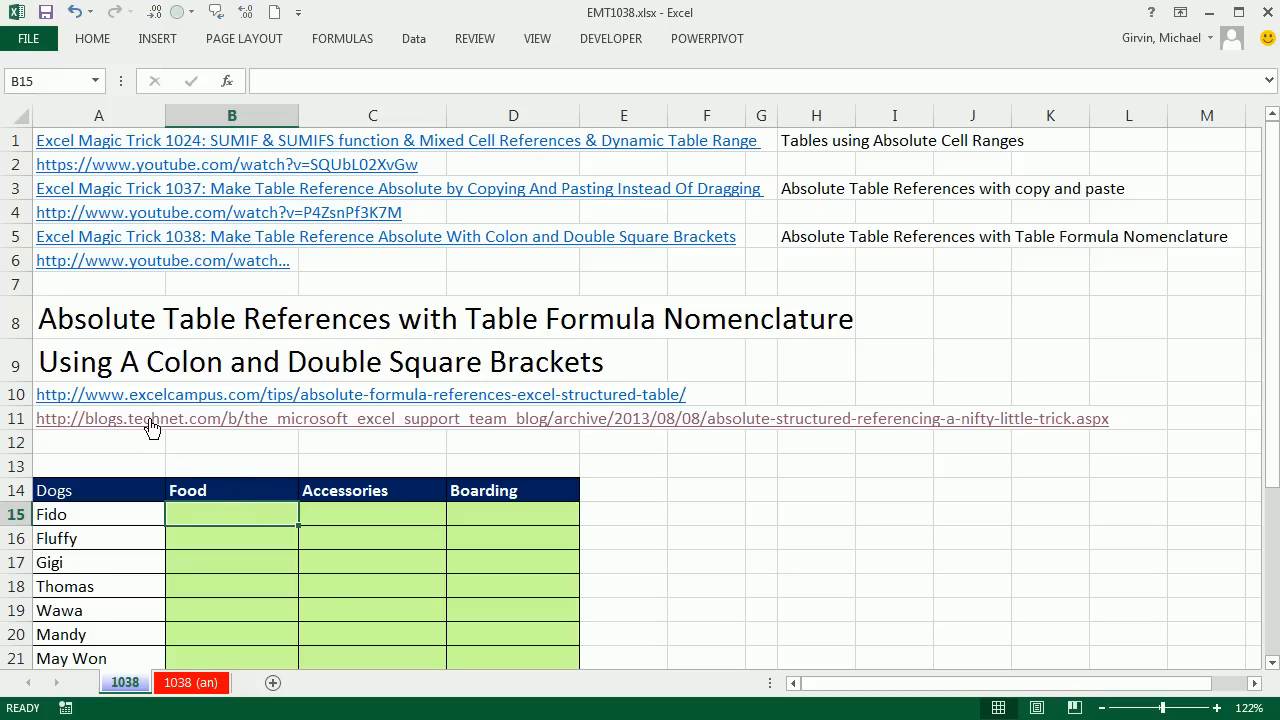
mouse_move(263, 411)
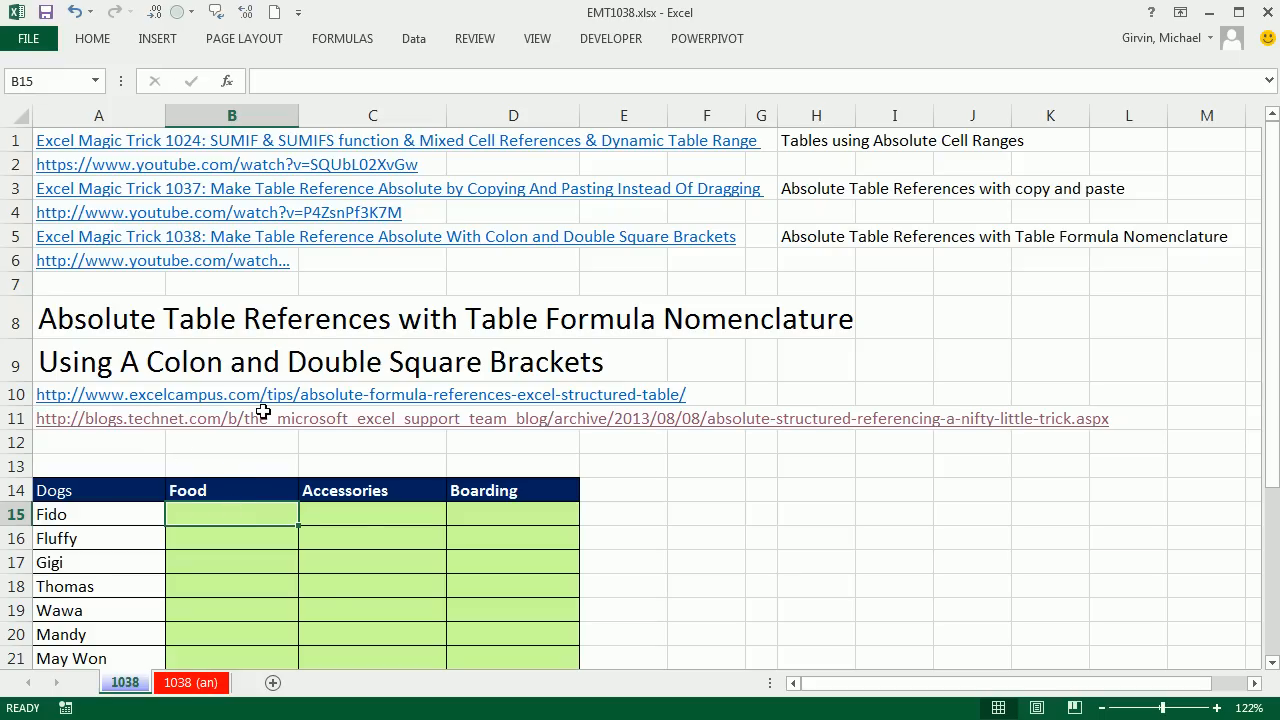
mouse_move(157, 442)
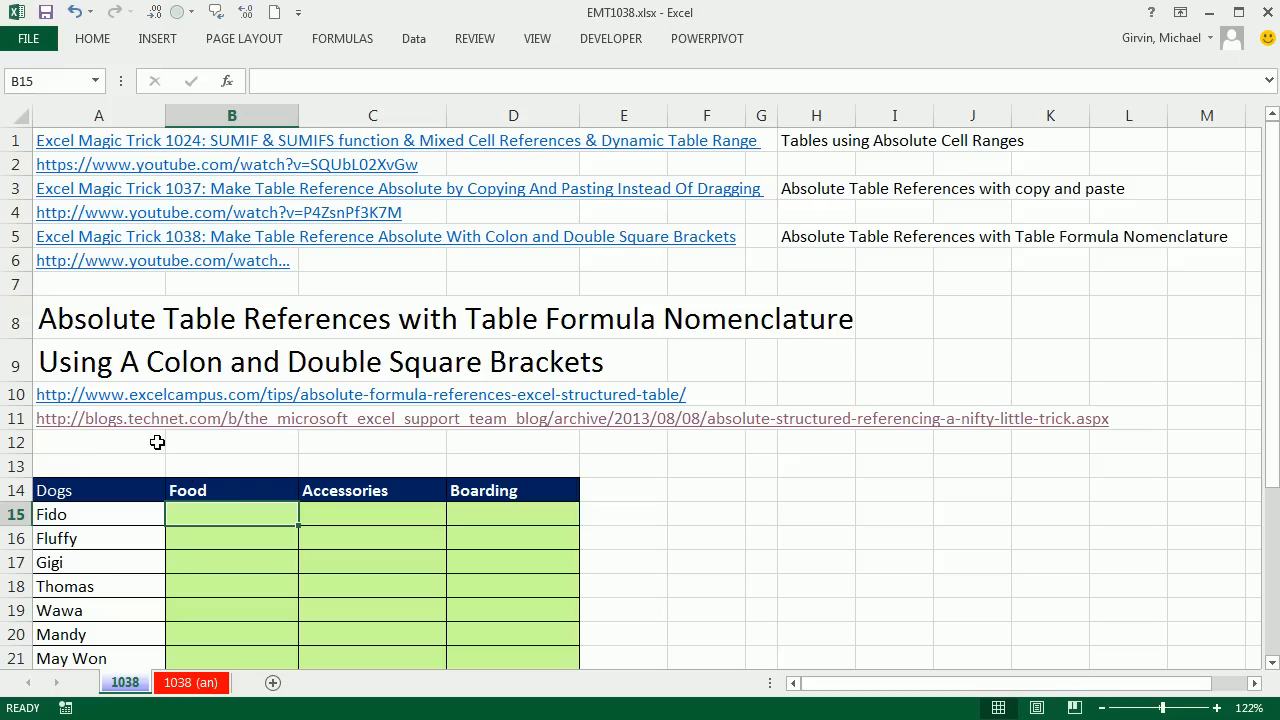
mouse_move(826, 412)
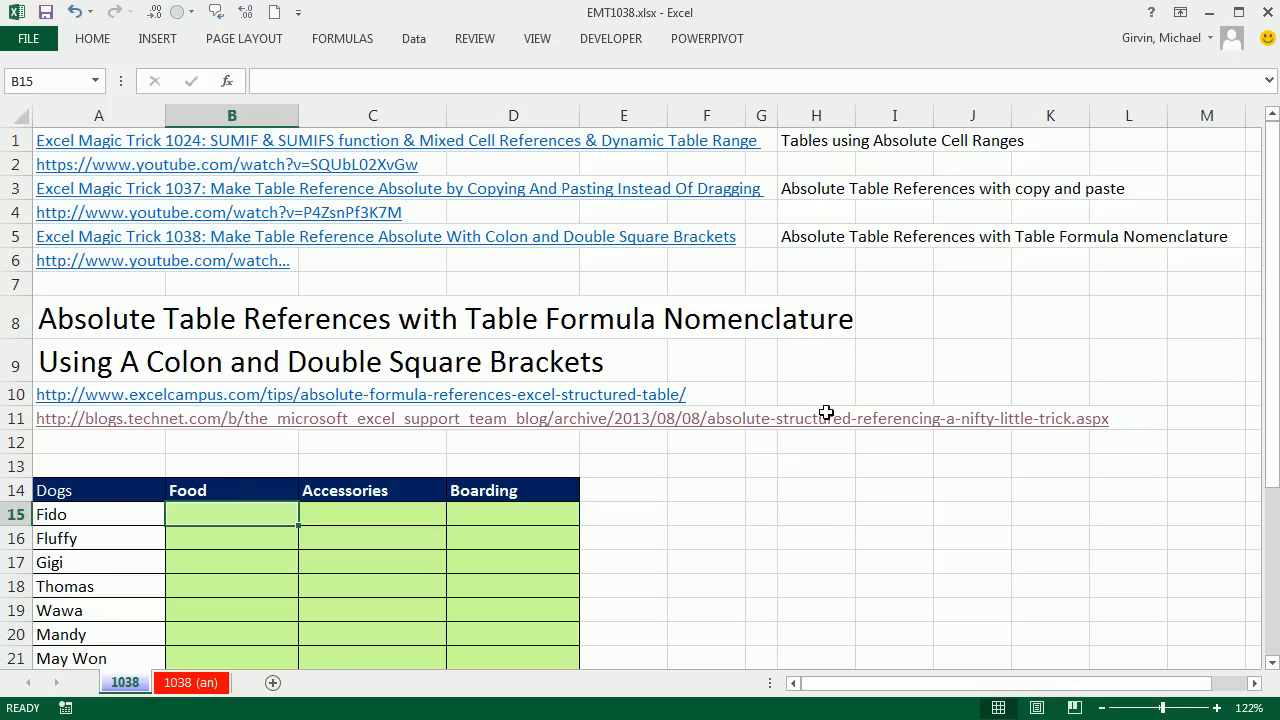
mouse_move(611, 457)
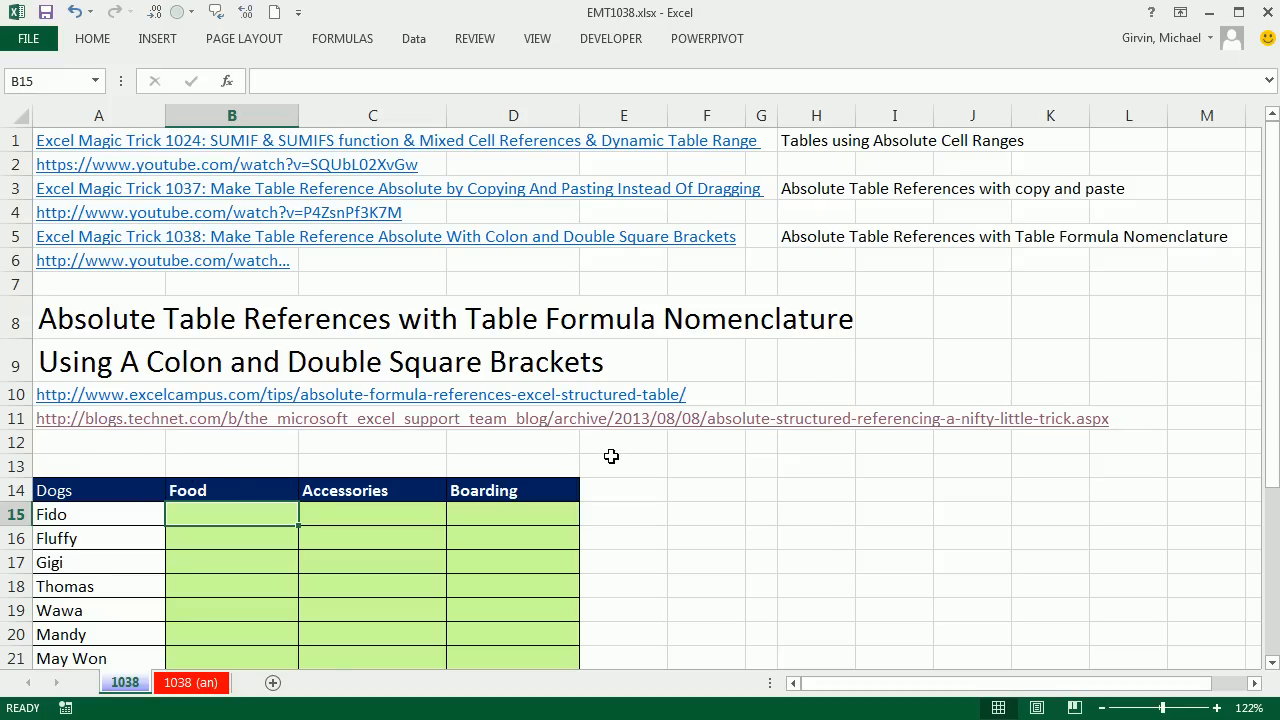
mouse_move(675, 481)
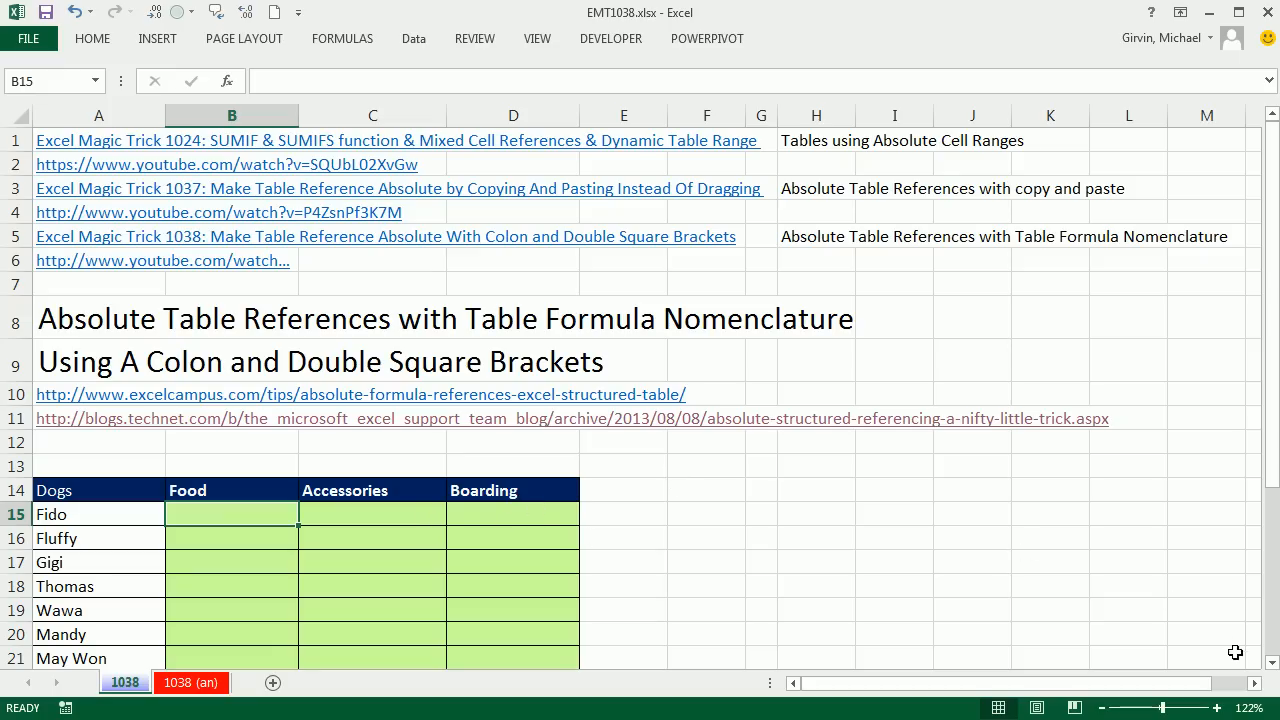
Step: Start =SUMIFS( in Fido's Food cell B15 with DogTransactions[Amount] as the sum range
scroll("down", 3)
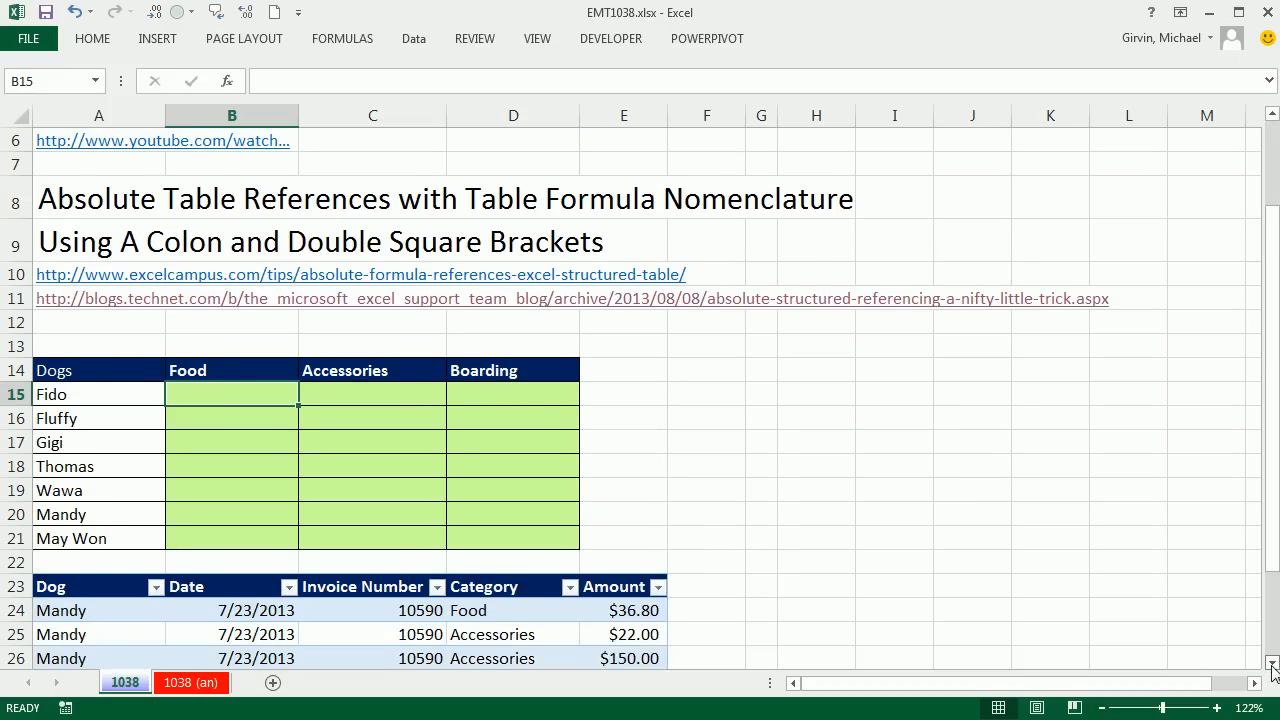
scroll("down", 3)
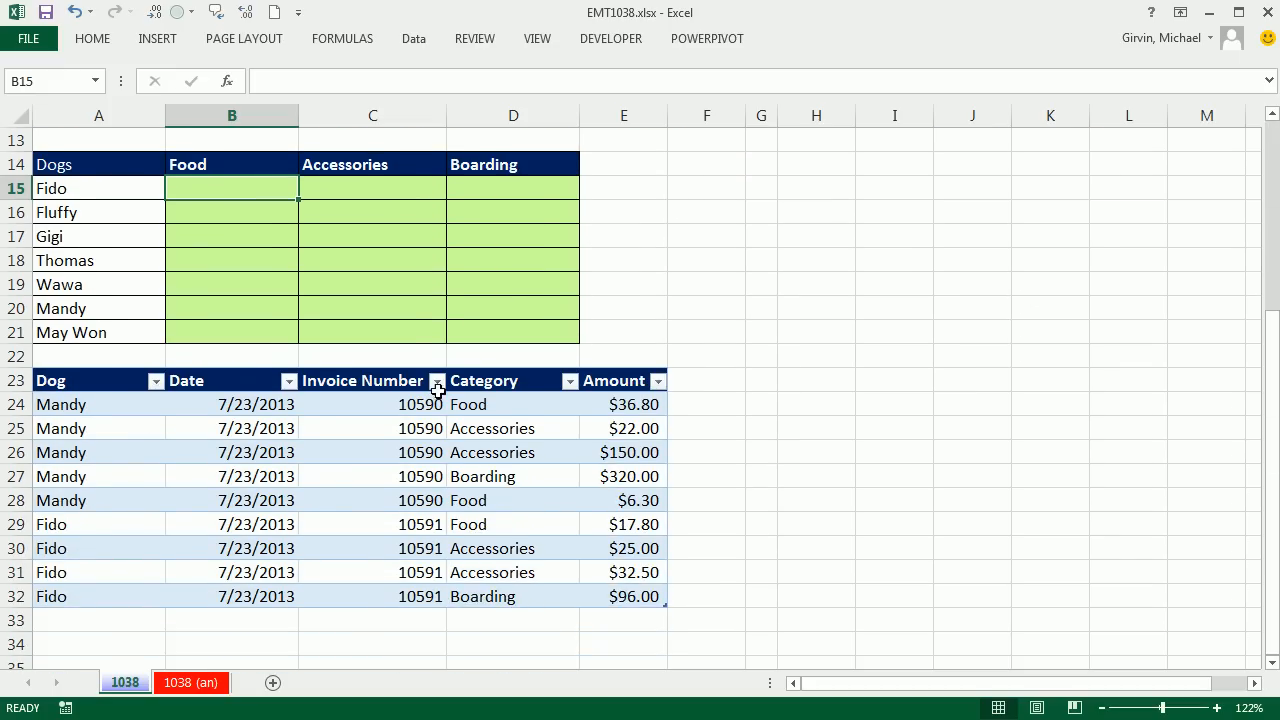
mouse_move(530, 390)
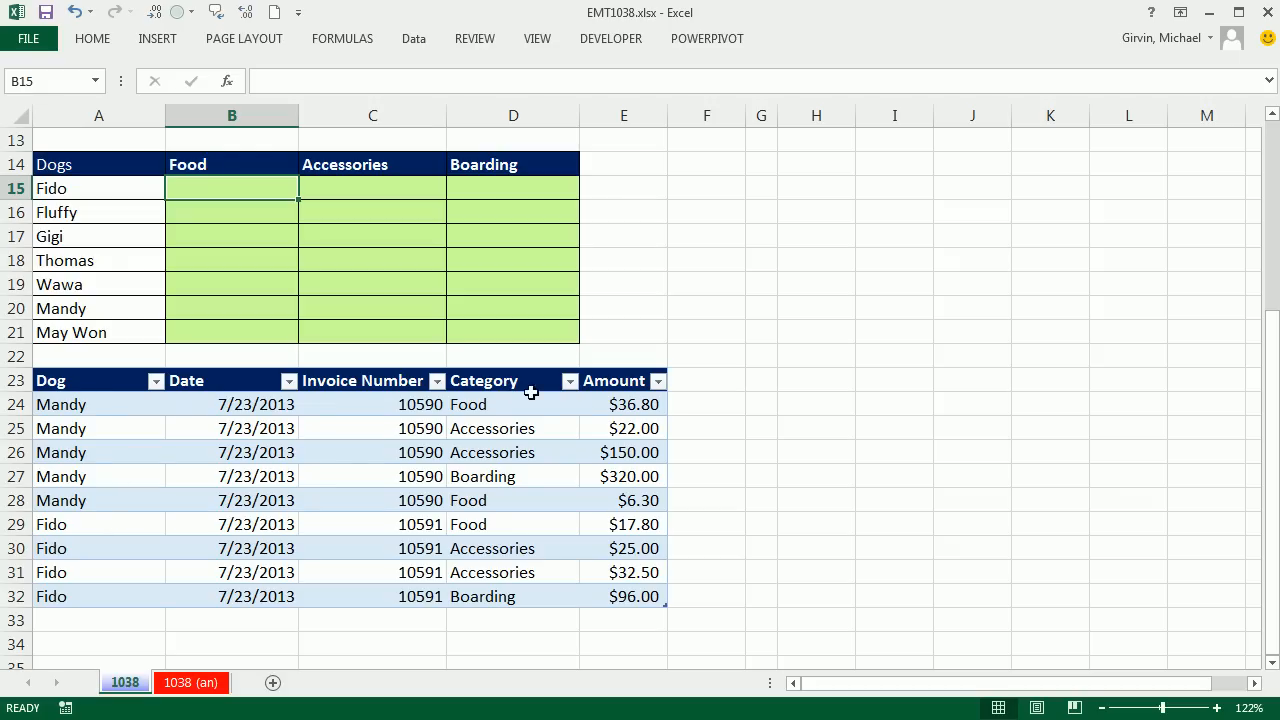
mouse_move(372, 190)
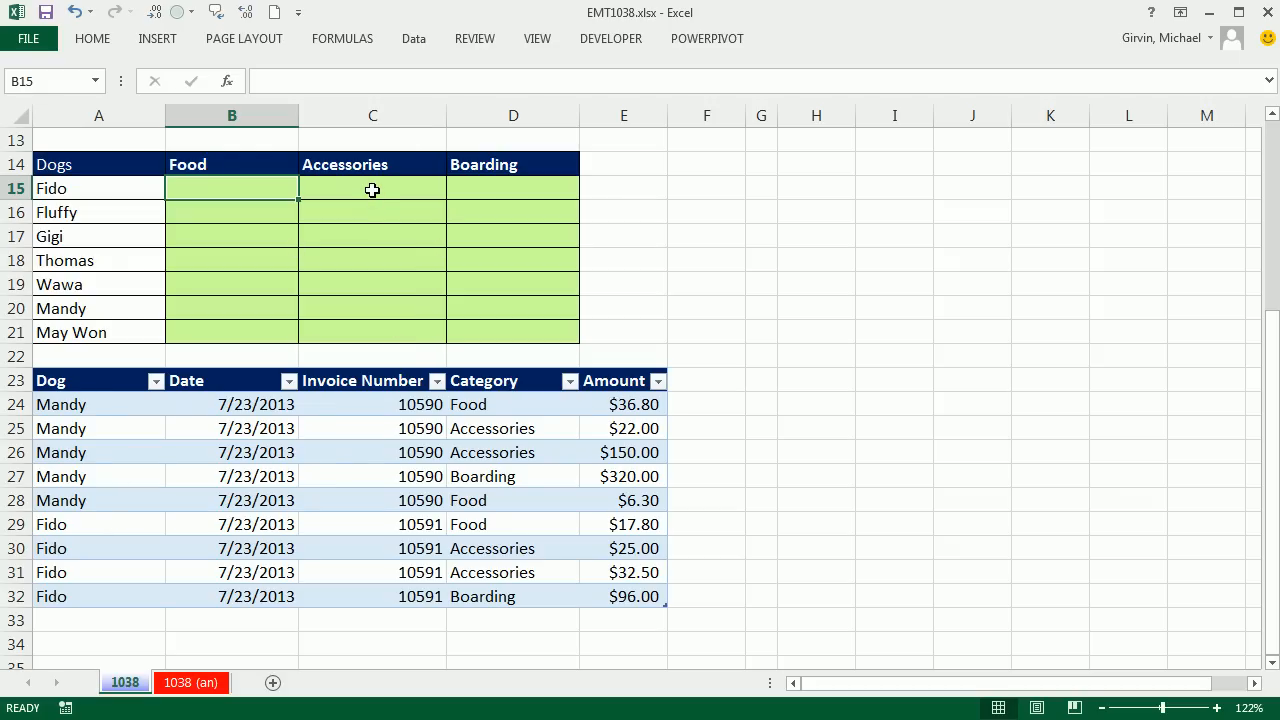
left_click(372, 188)
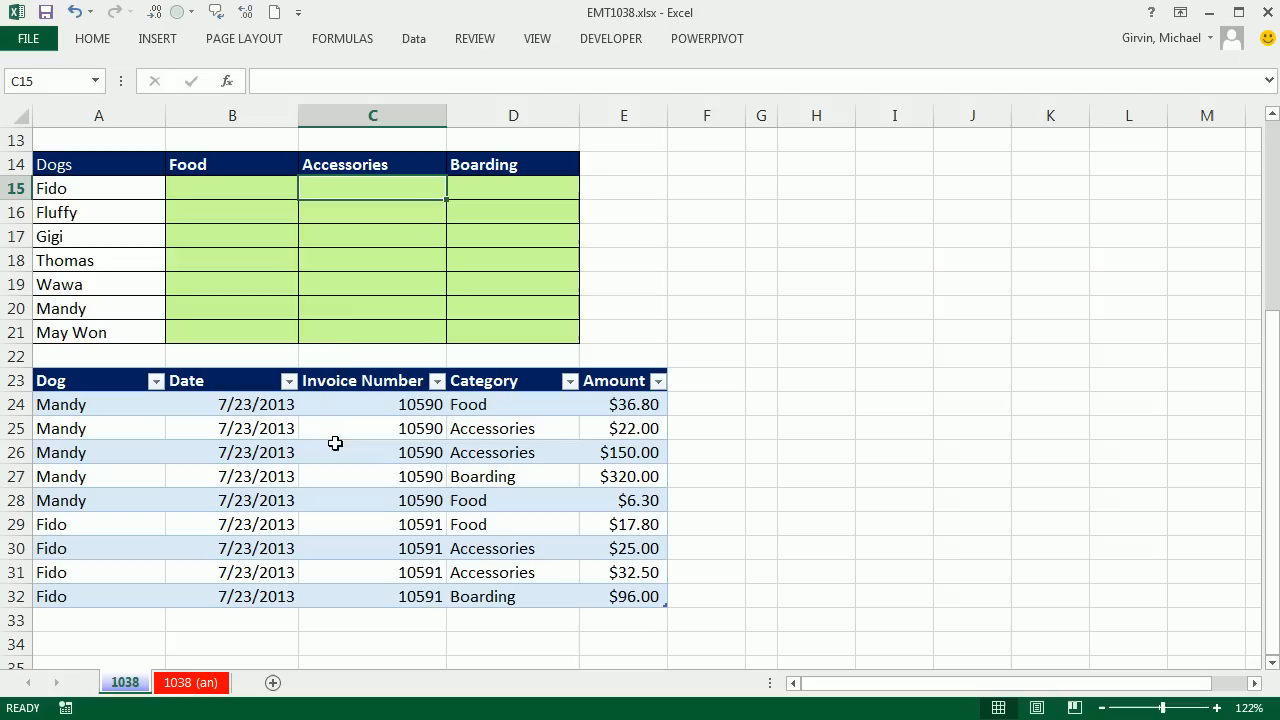
mouse_move(406, 192)
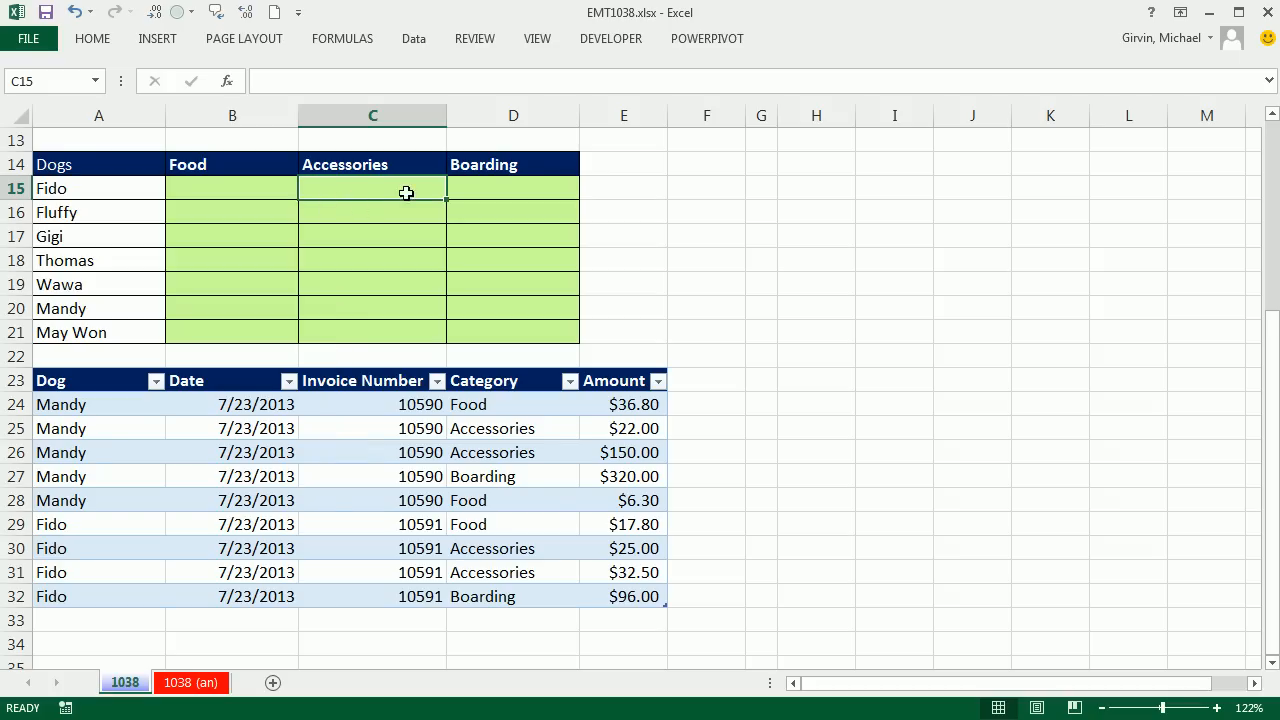
mouse_move(394, 193)
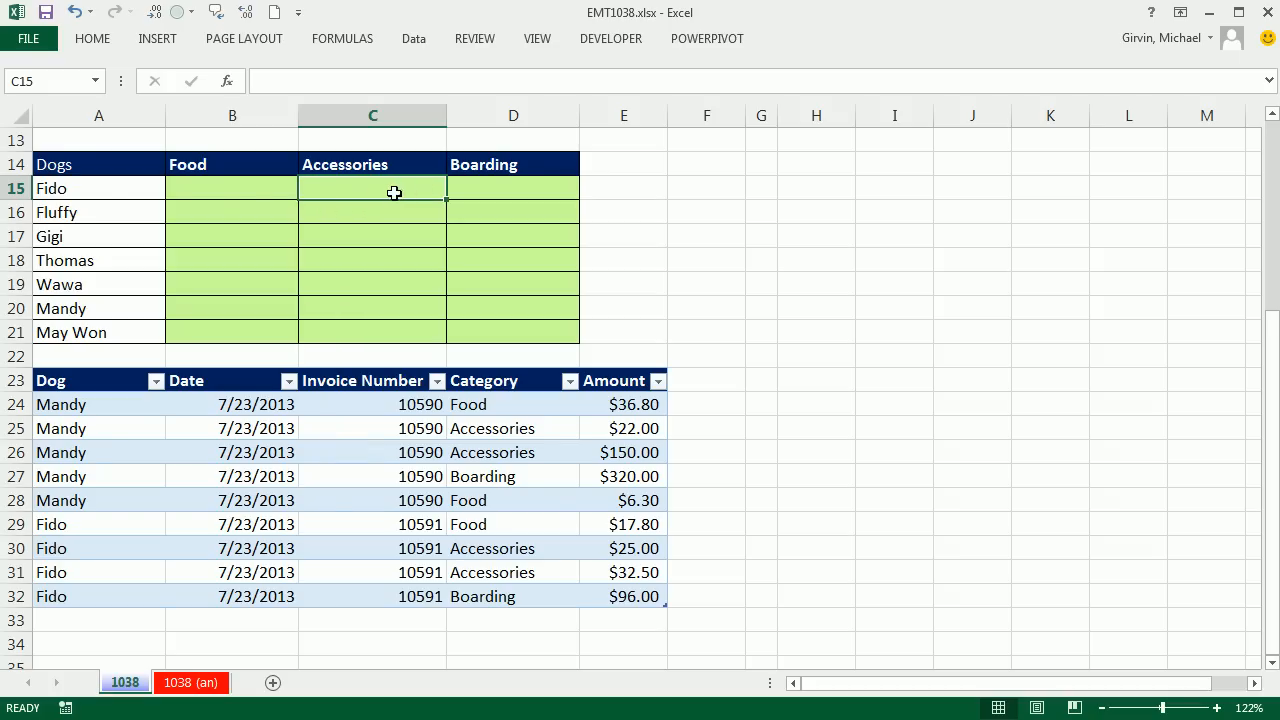
mouse_move(355, 196)
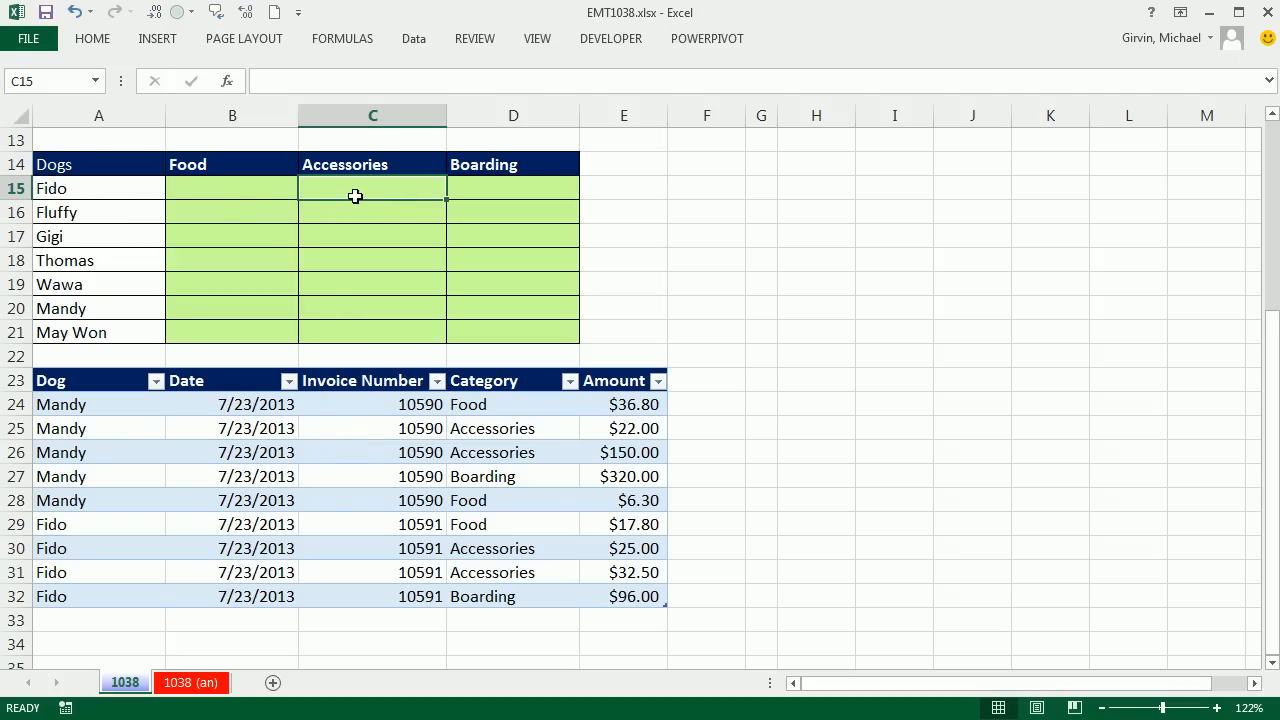
mouse_move(615, 362)
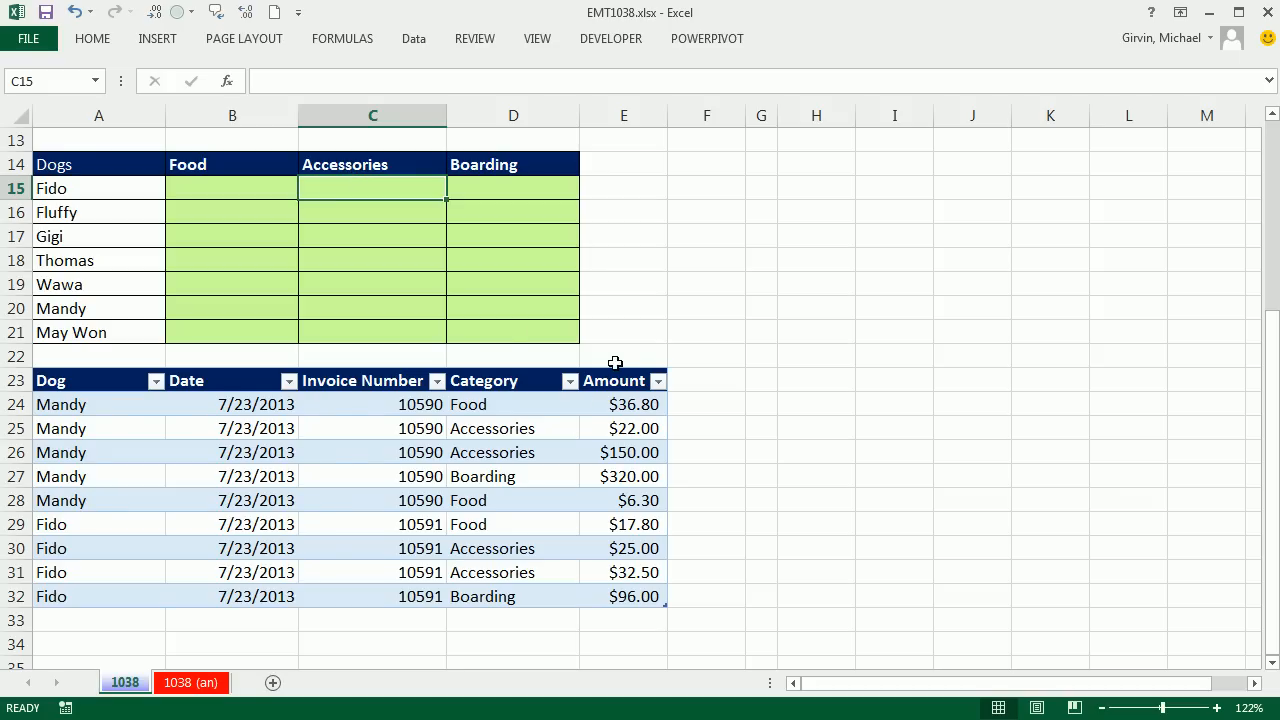
mouse_move(212, 524)
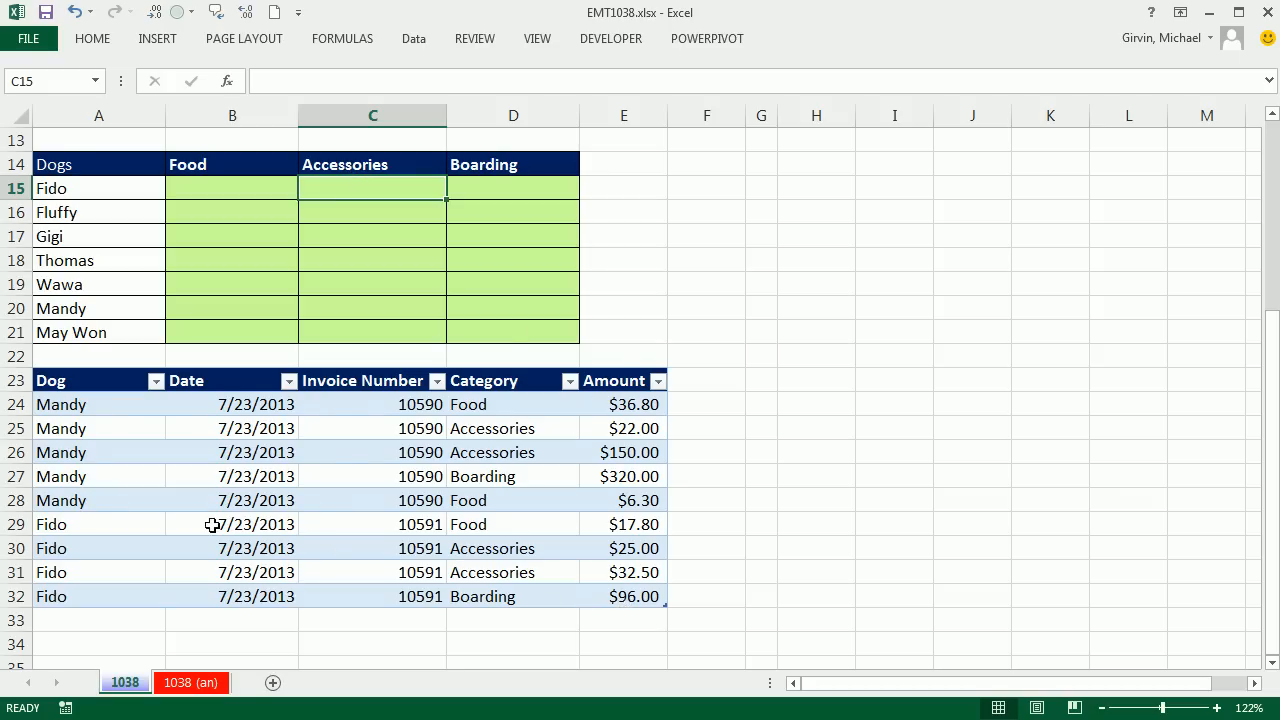
mouse_move(643, 571)
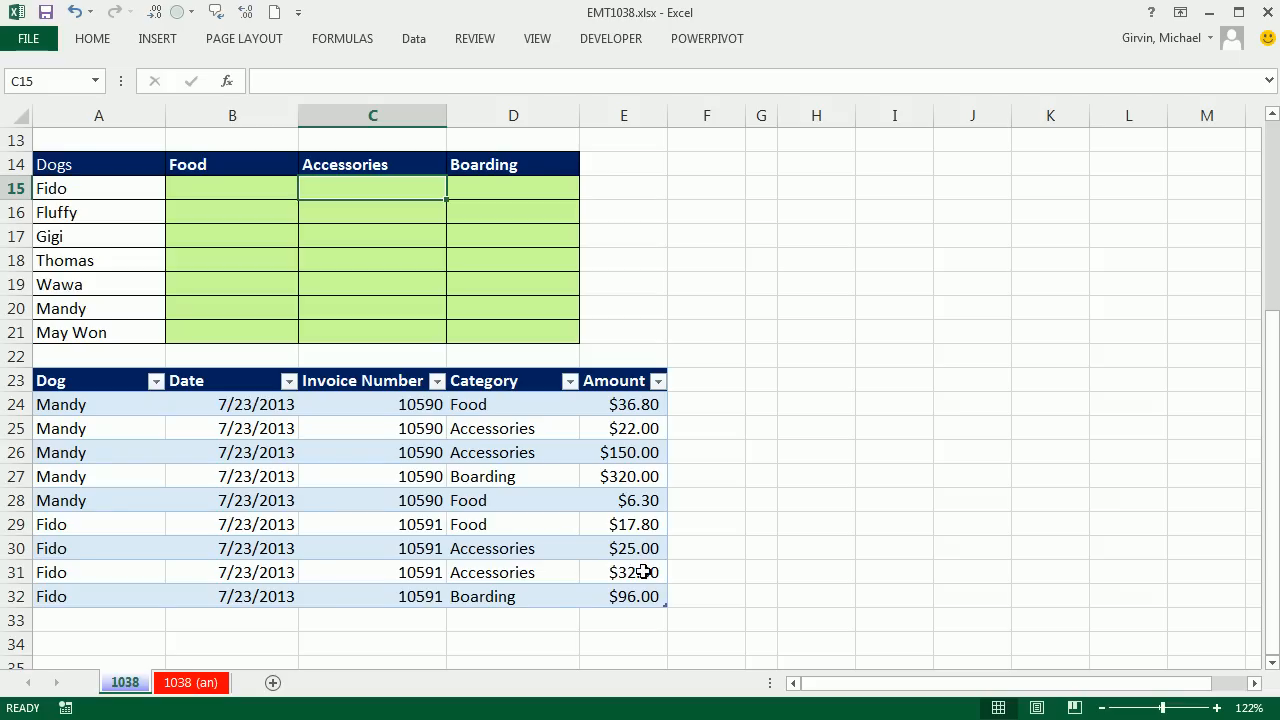
mouse_move(361, 188)
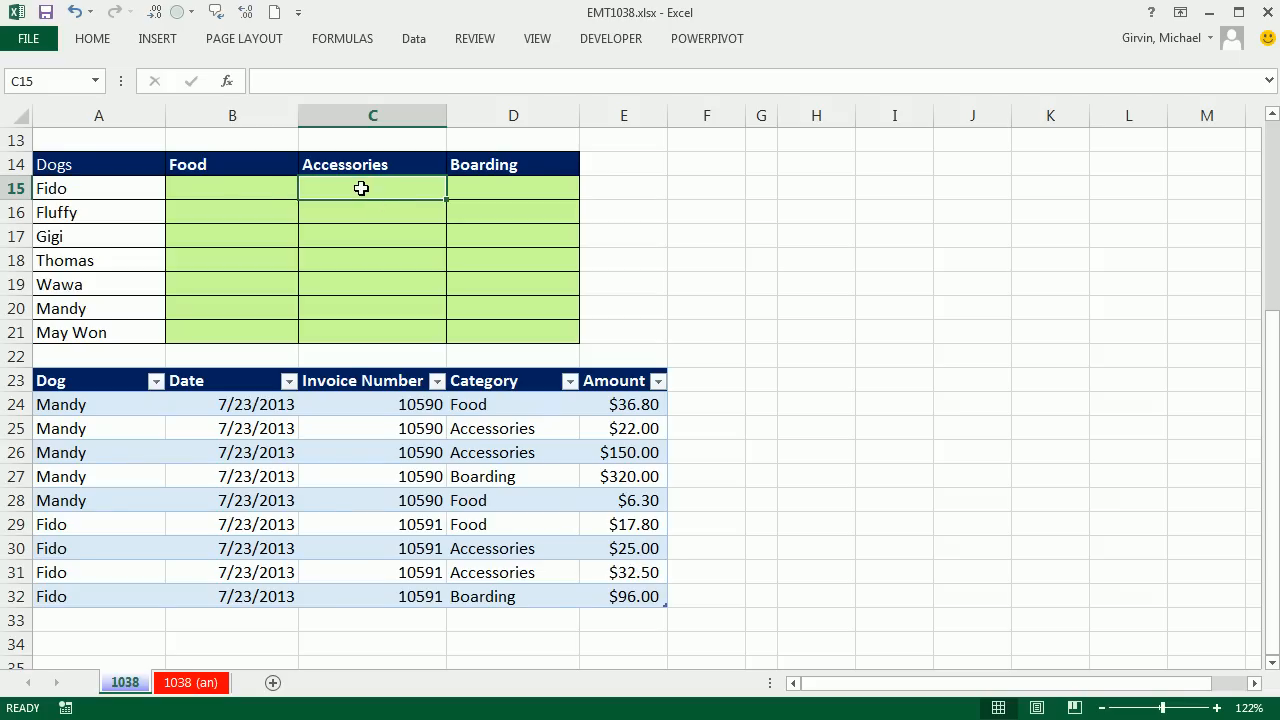
left_click(232, 188)
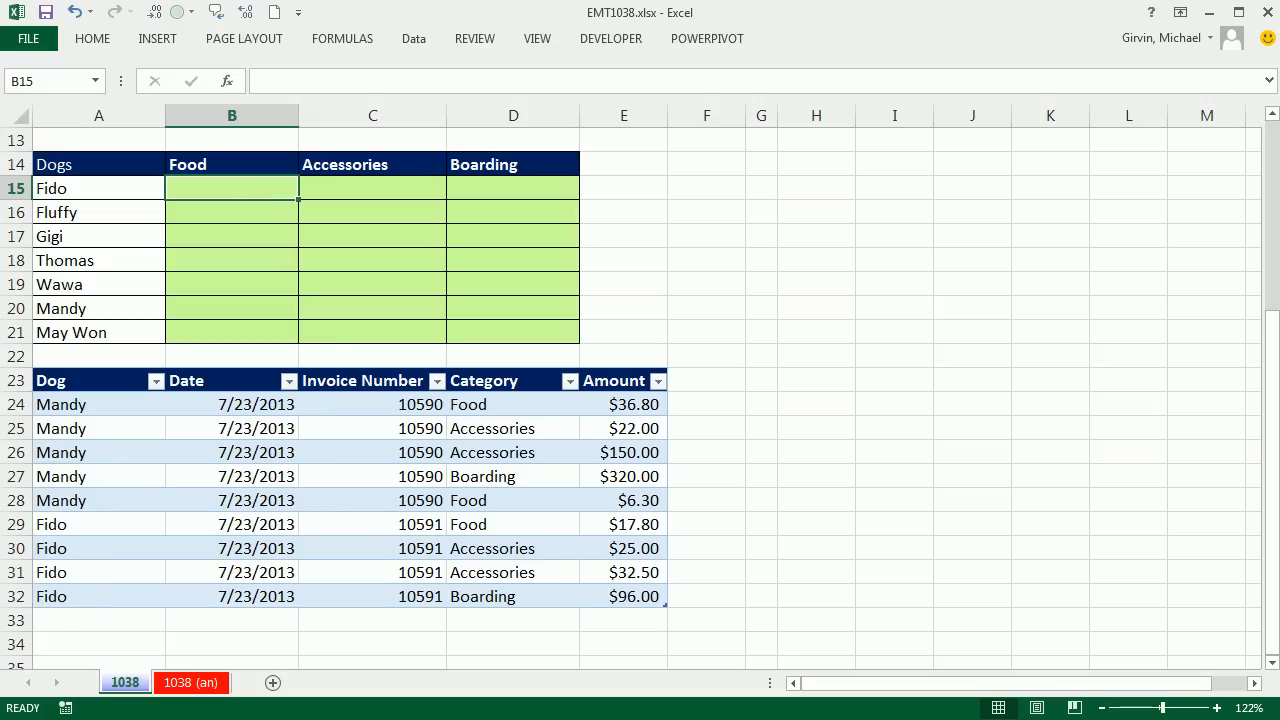
type("=sum")
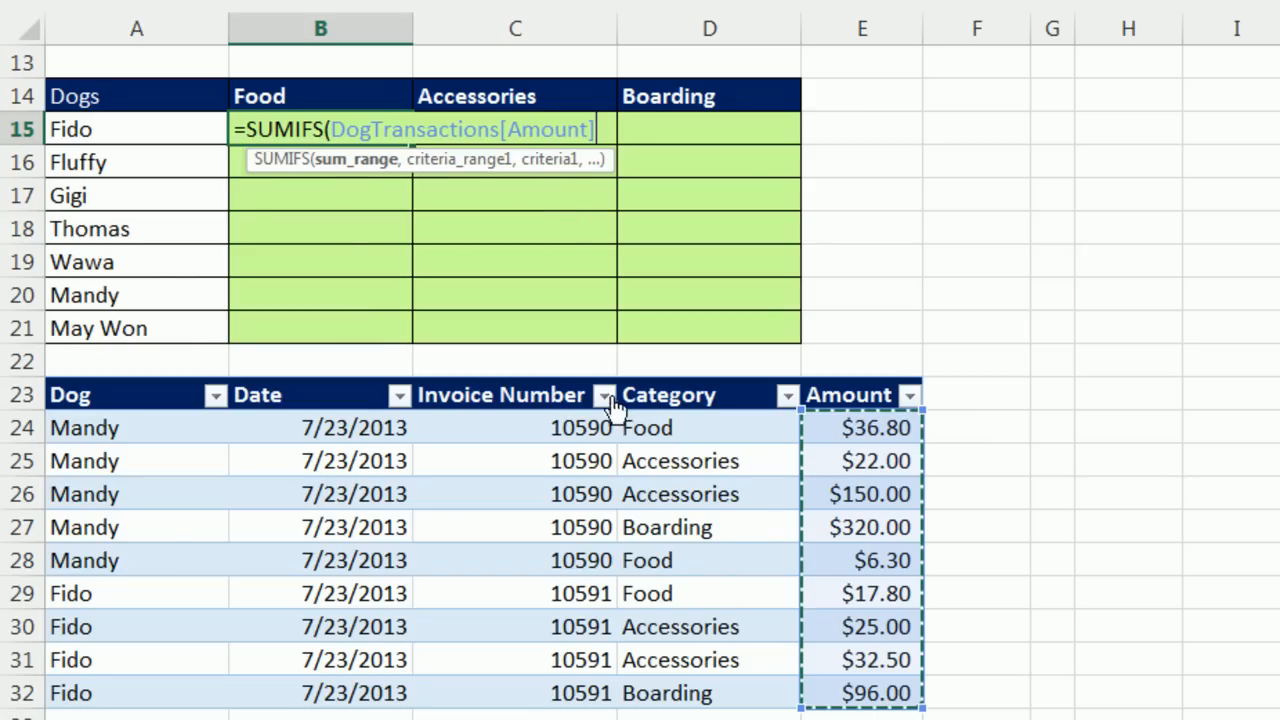
mouse_move(550, 189)
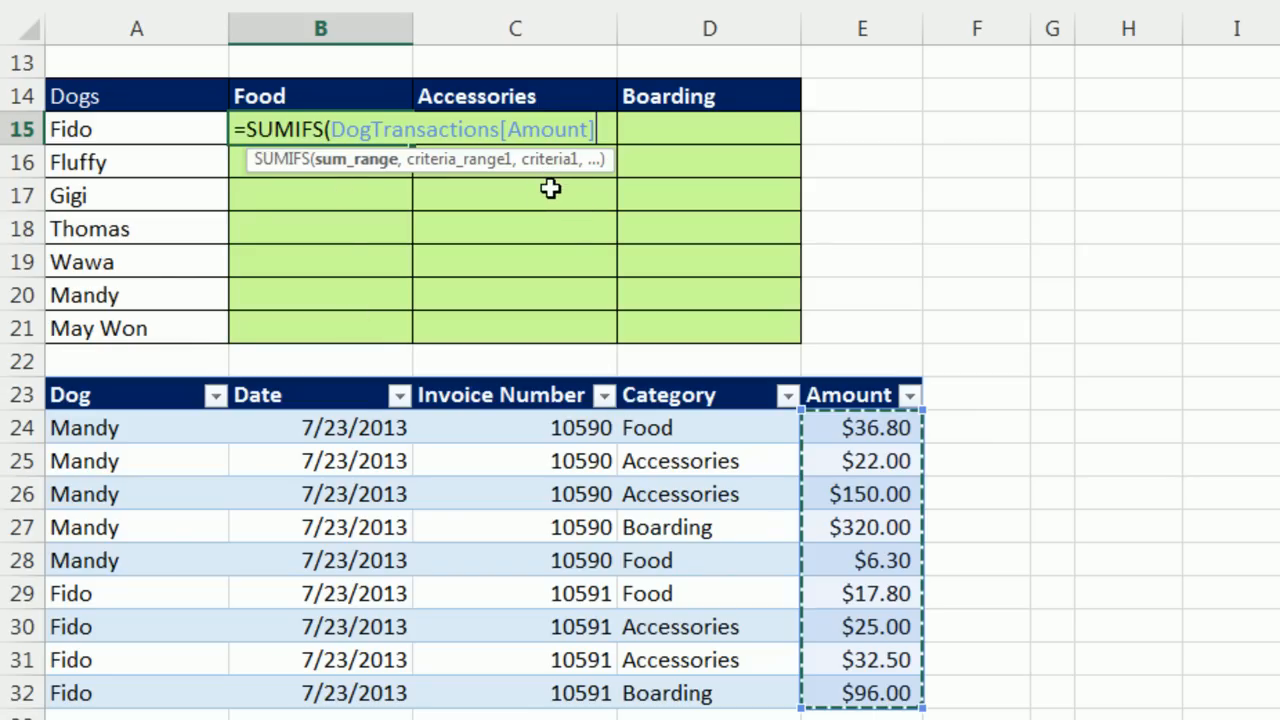
mouse_move(558, 193)
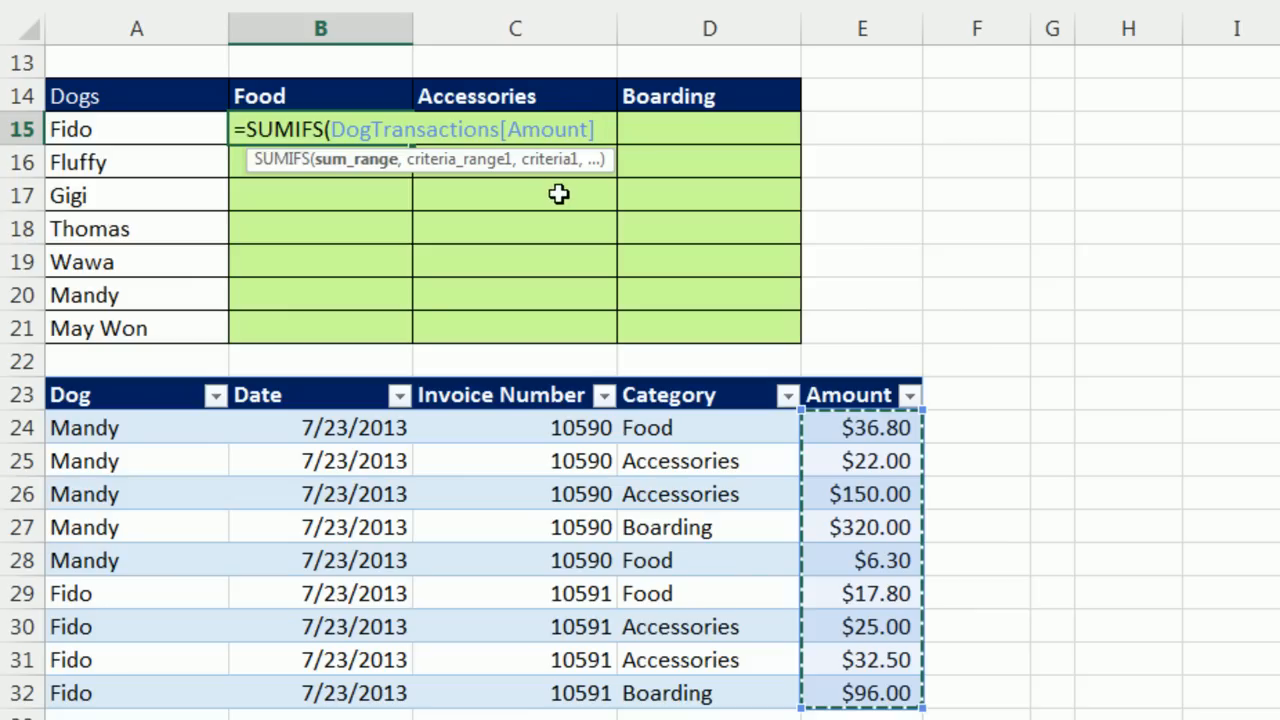
mouse_move(568, 195)
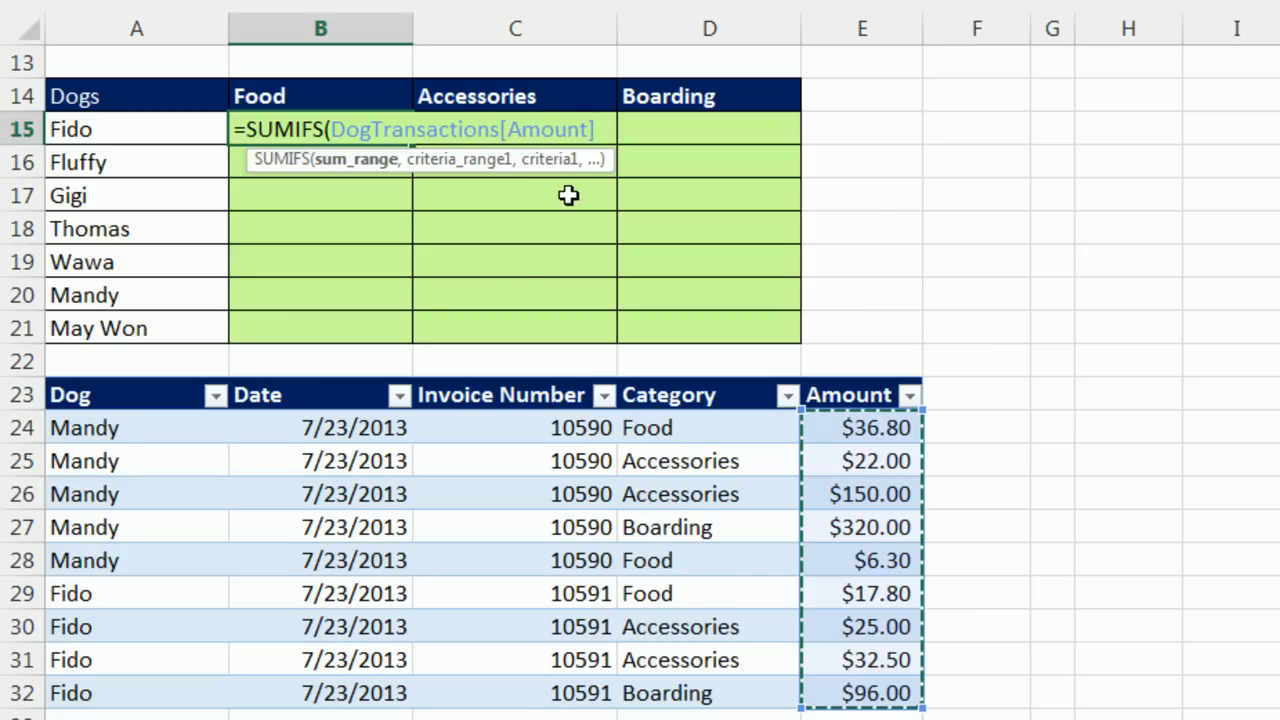
mouse_move(945, 690)
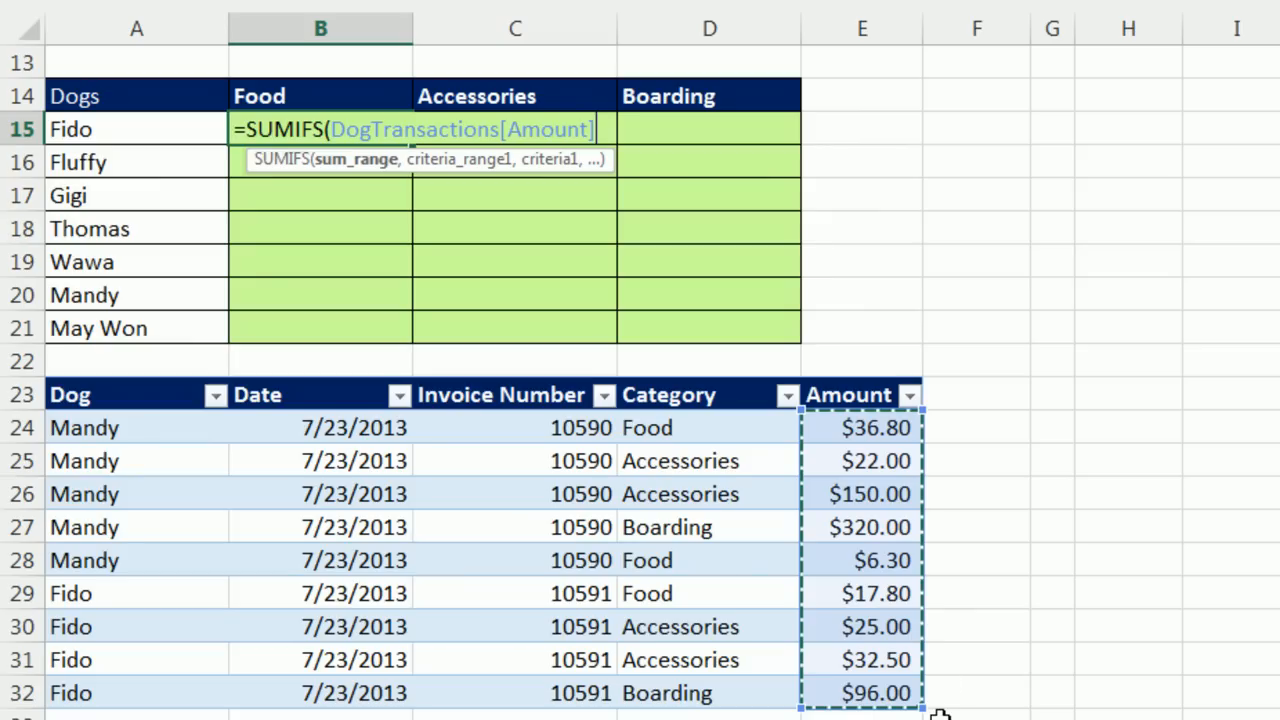
mouse_move(893, 604)
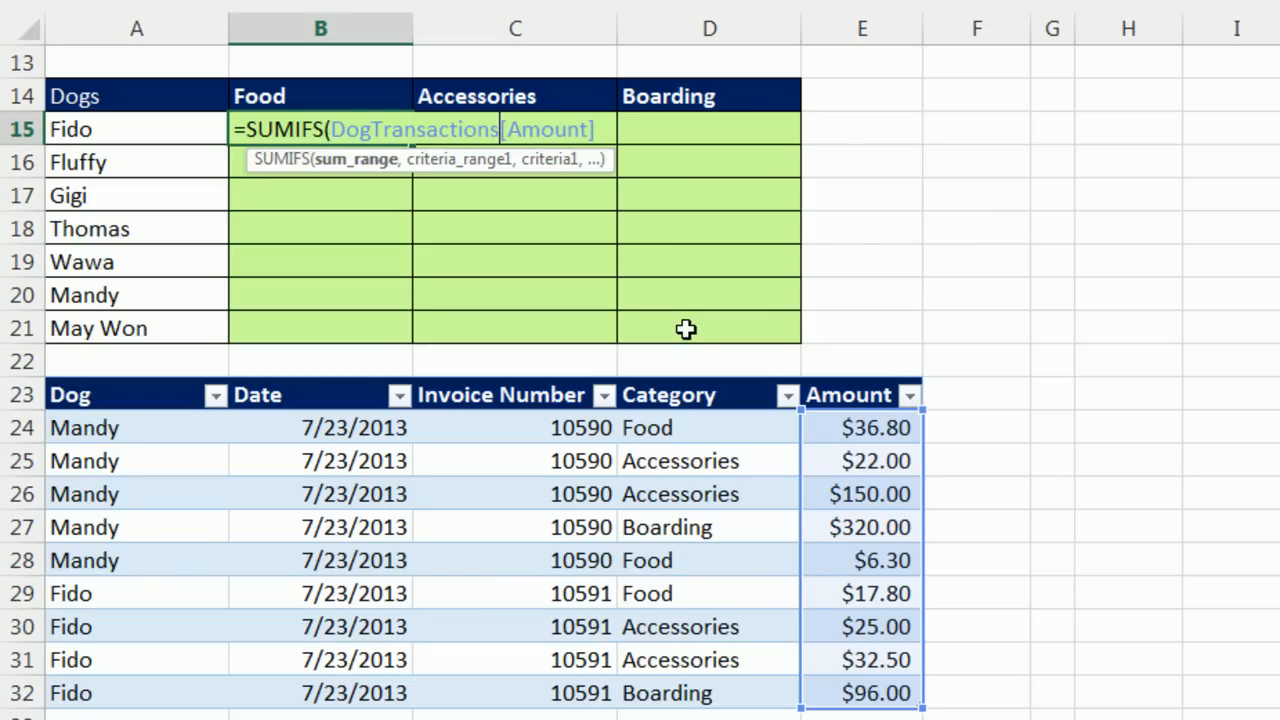
Step: Make the sum range DogTransactions[[Amount]:[Amount]] and add a comma
type("[")
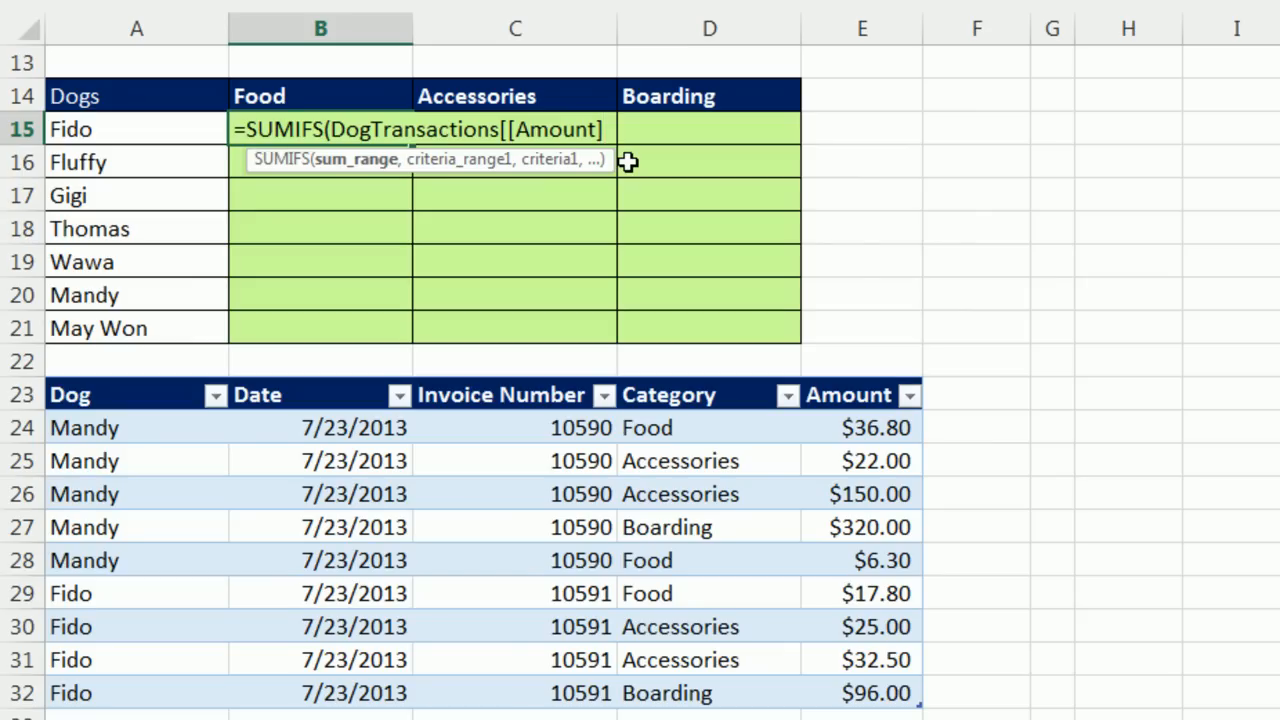
type("]:")
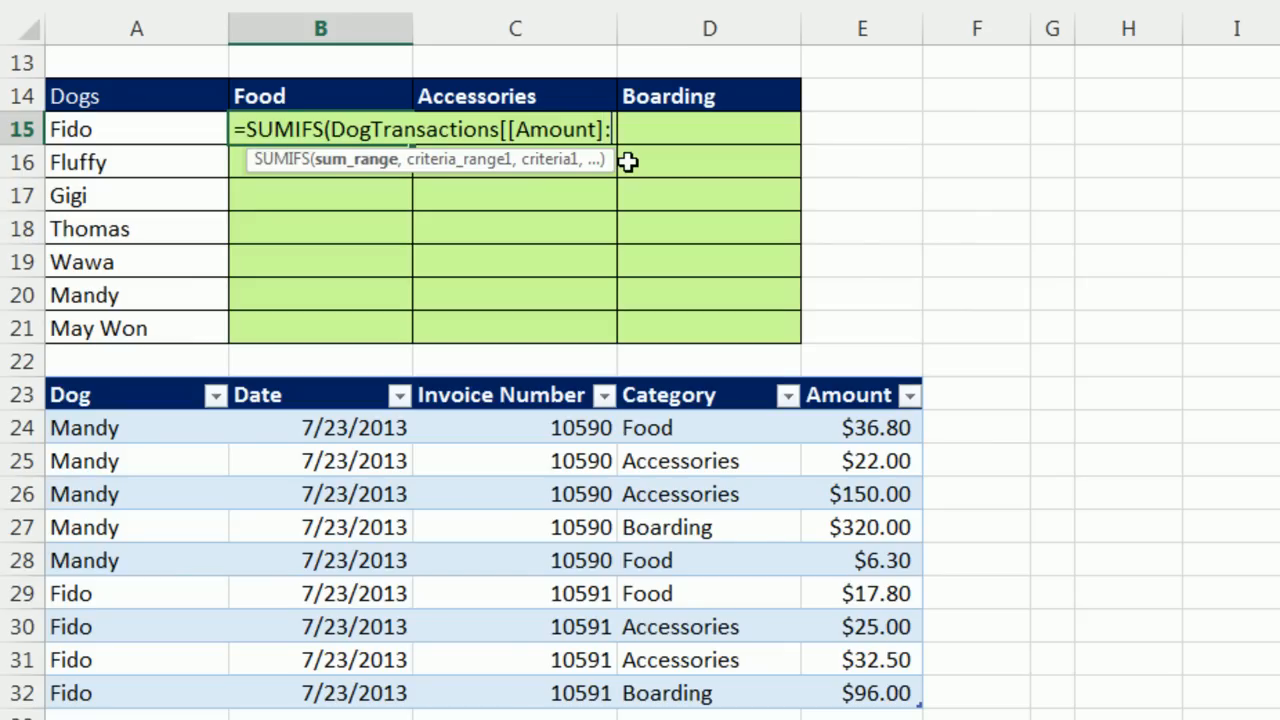
type("a")
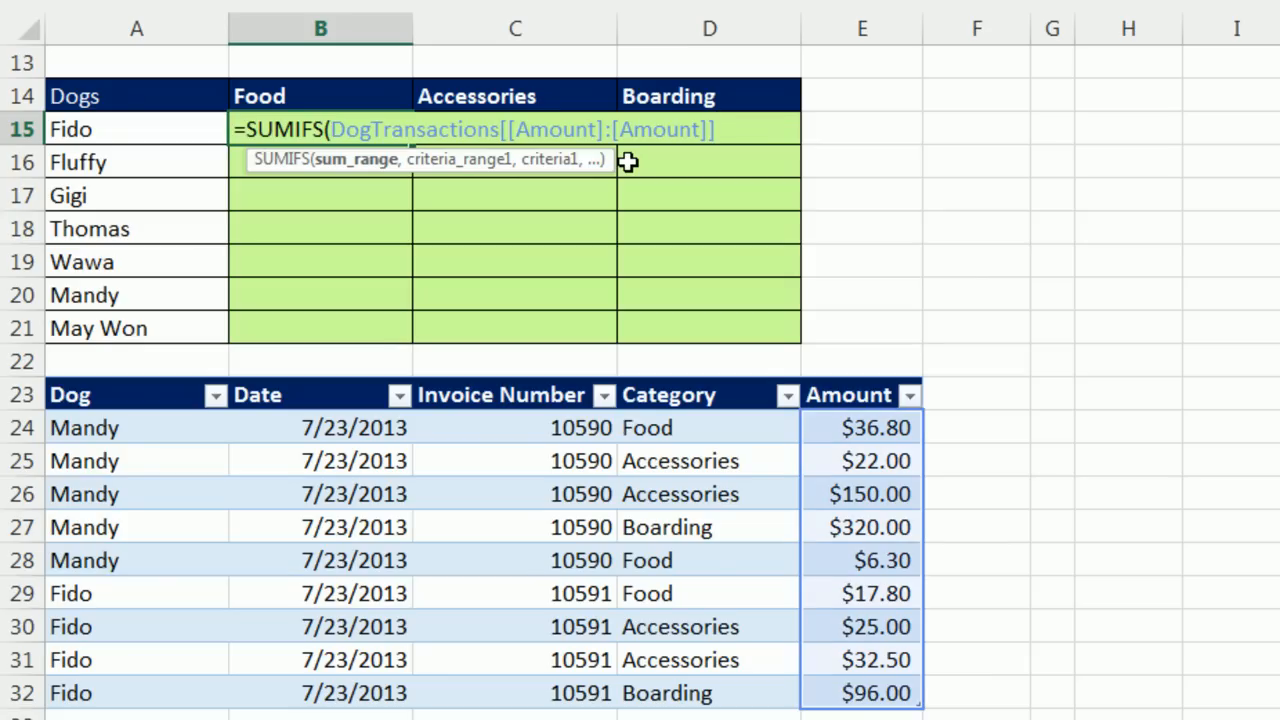
scroll("up", 3)
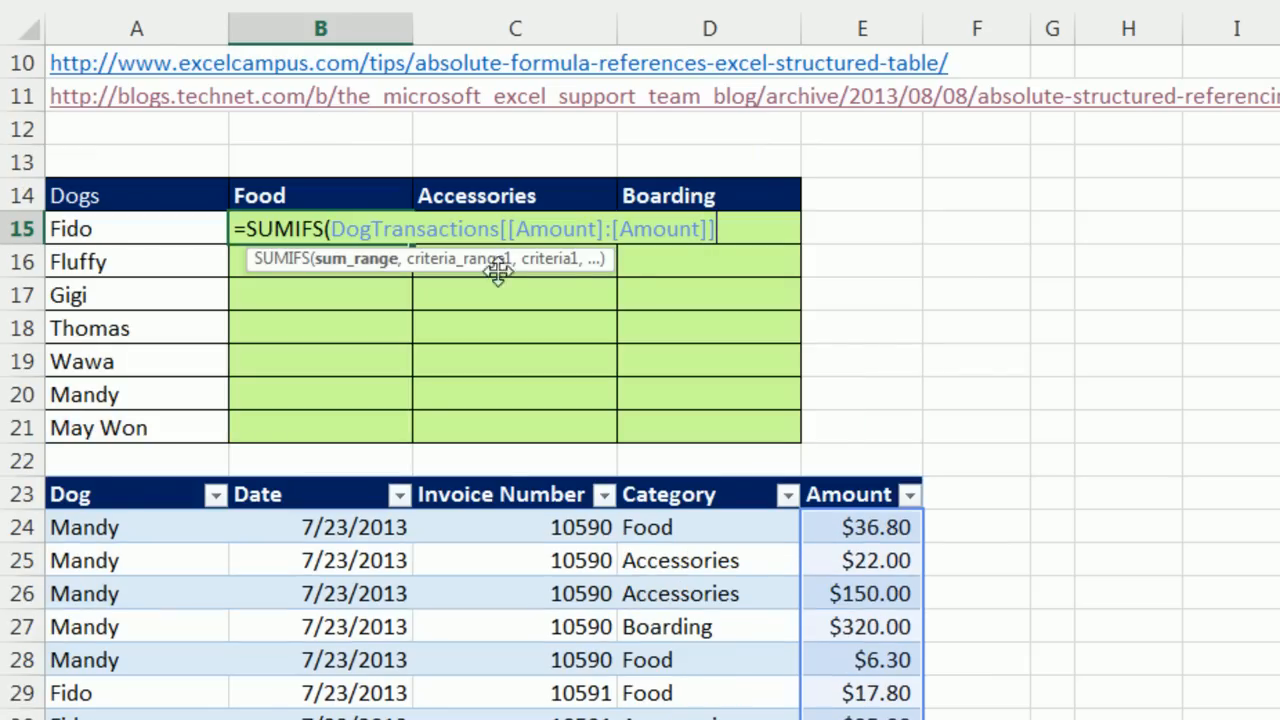
mouse_move(605, 250)
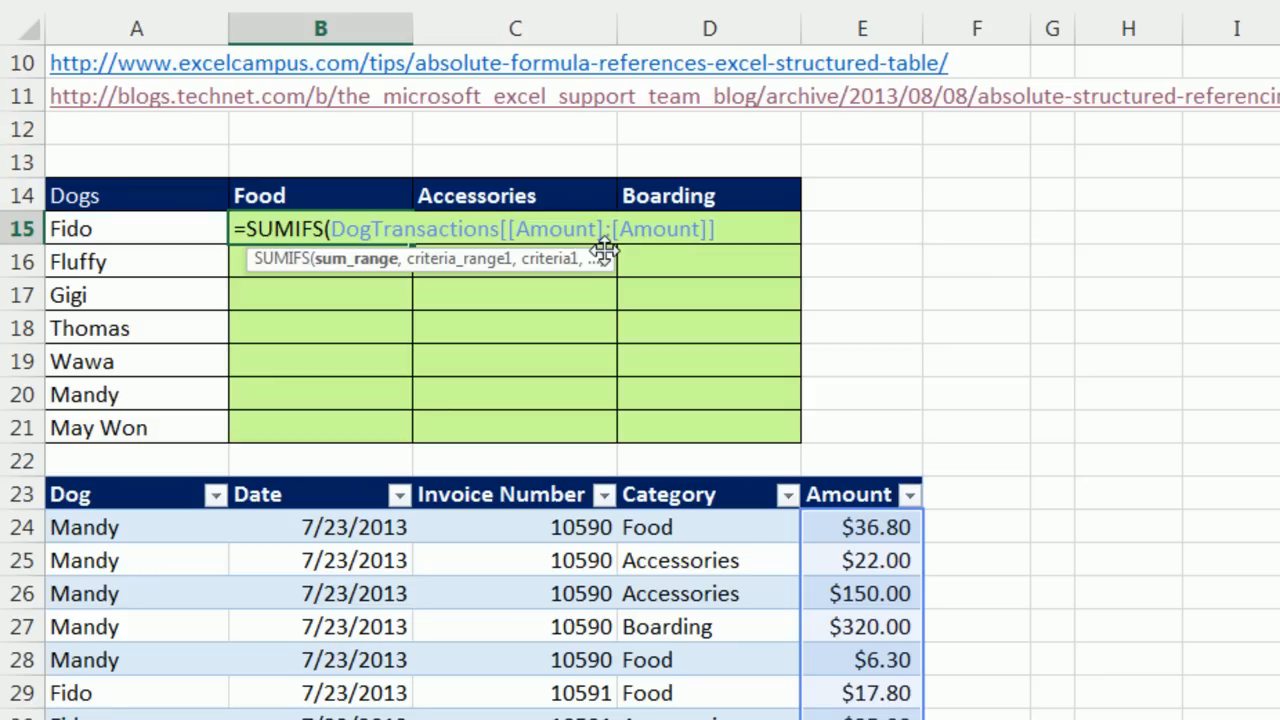
mouse_move(678, 259)
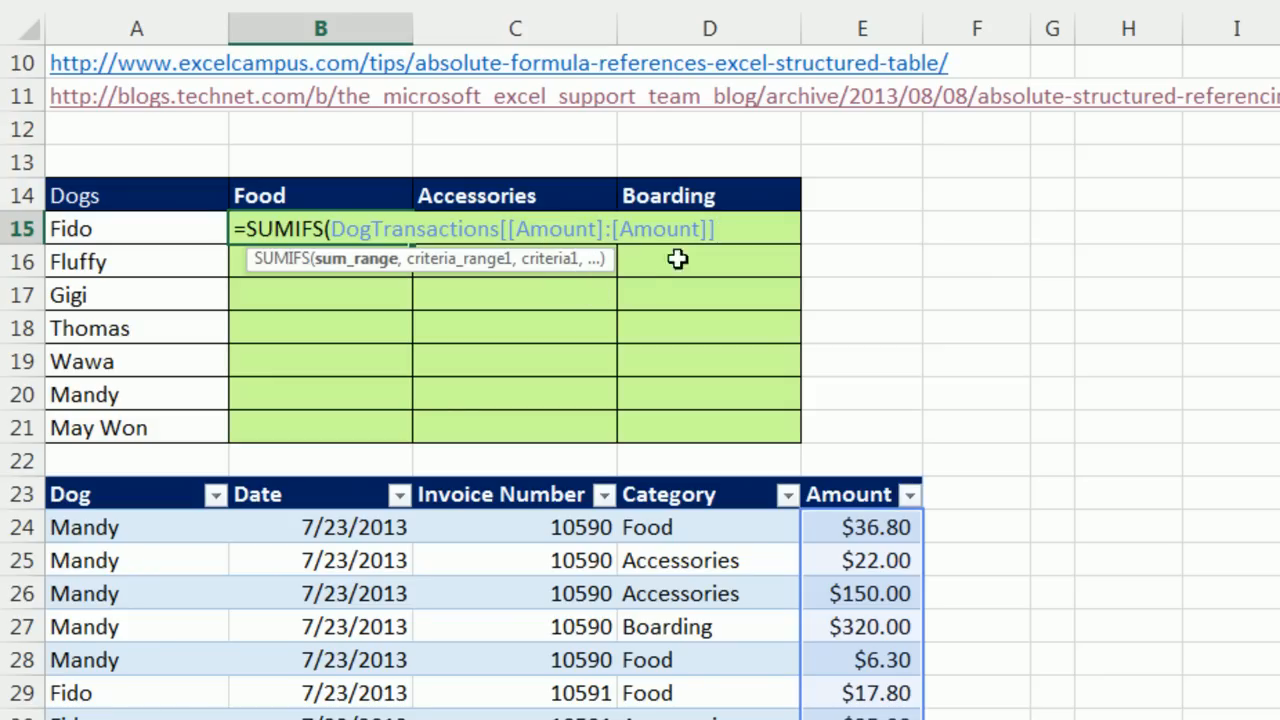
mouse_move(413, 311)
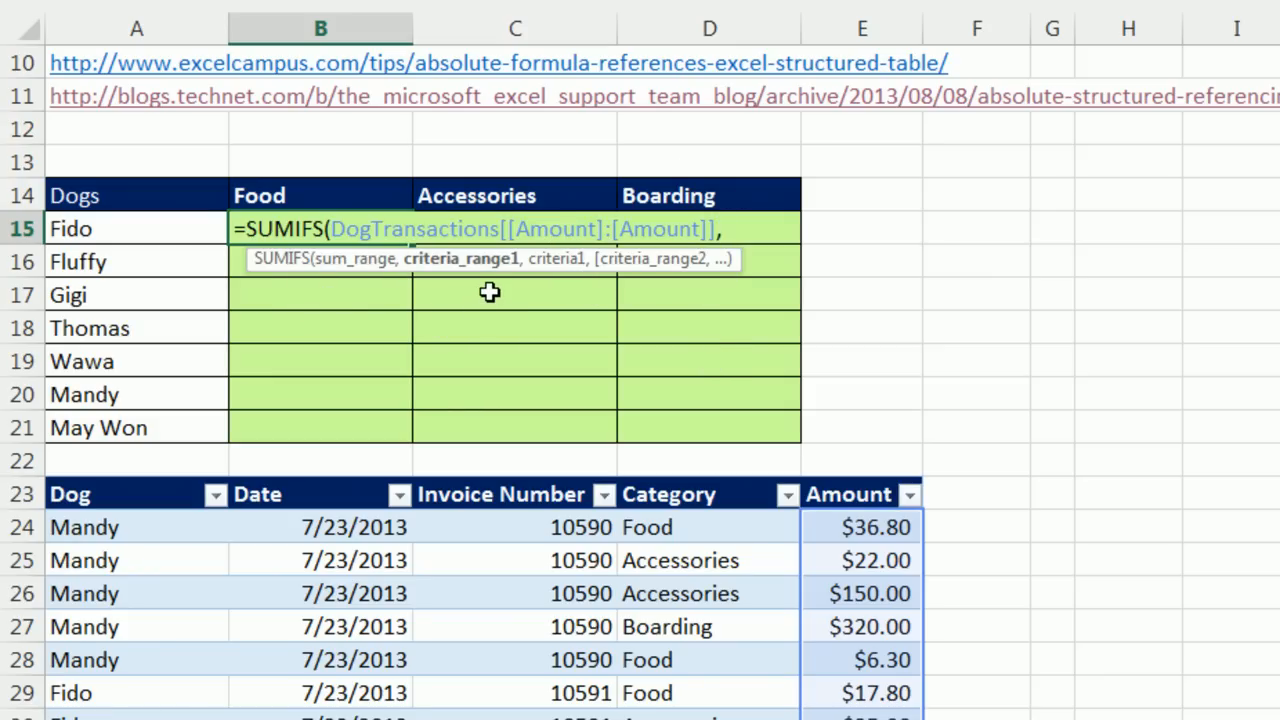
Step: Add DogTransactions[[Dog]:[Dog]] as the first criteria range, with $A15 as its criterion
type(",DogTransactions[[")
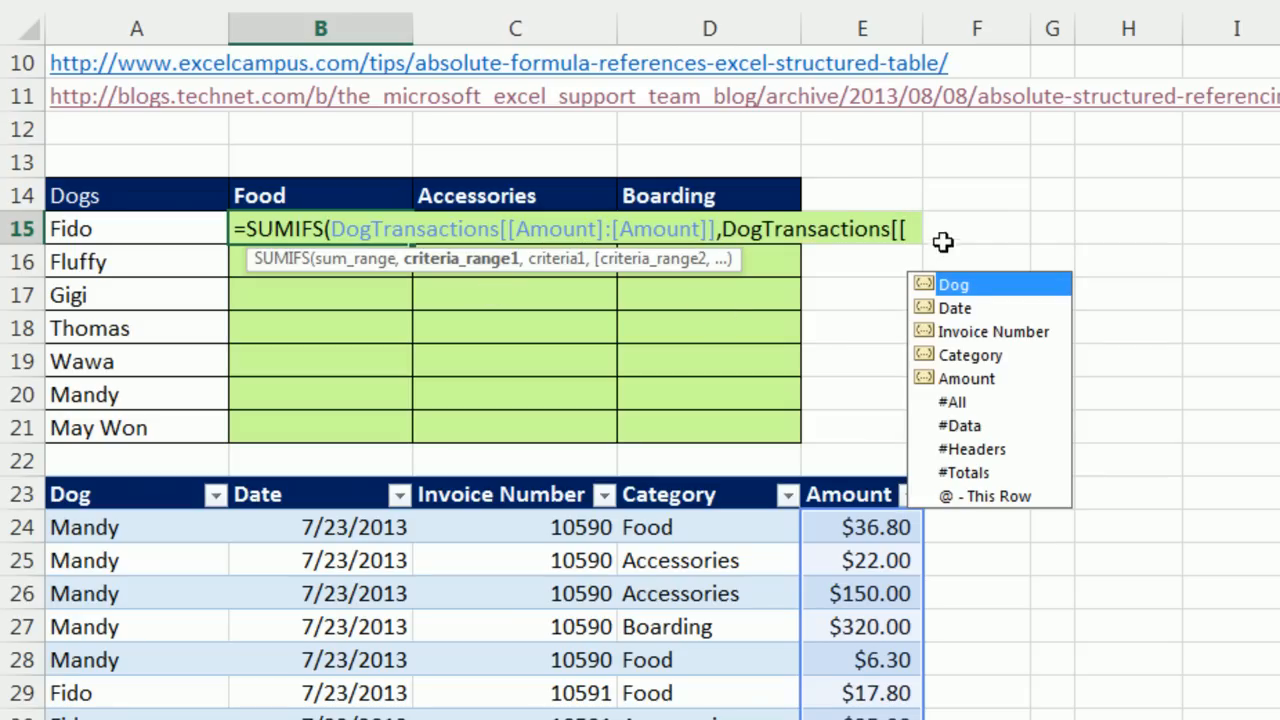
mouse_move(141, 707)
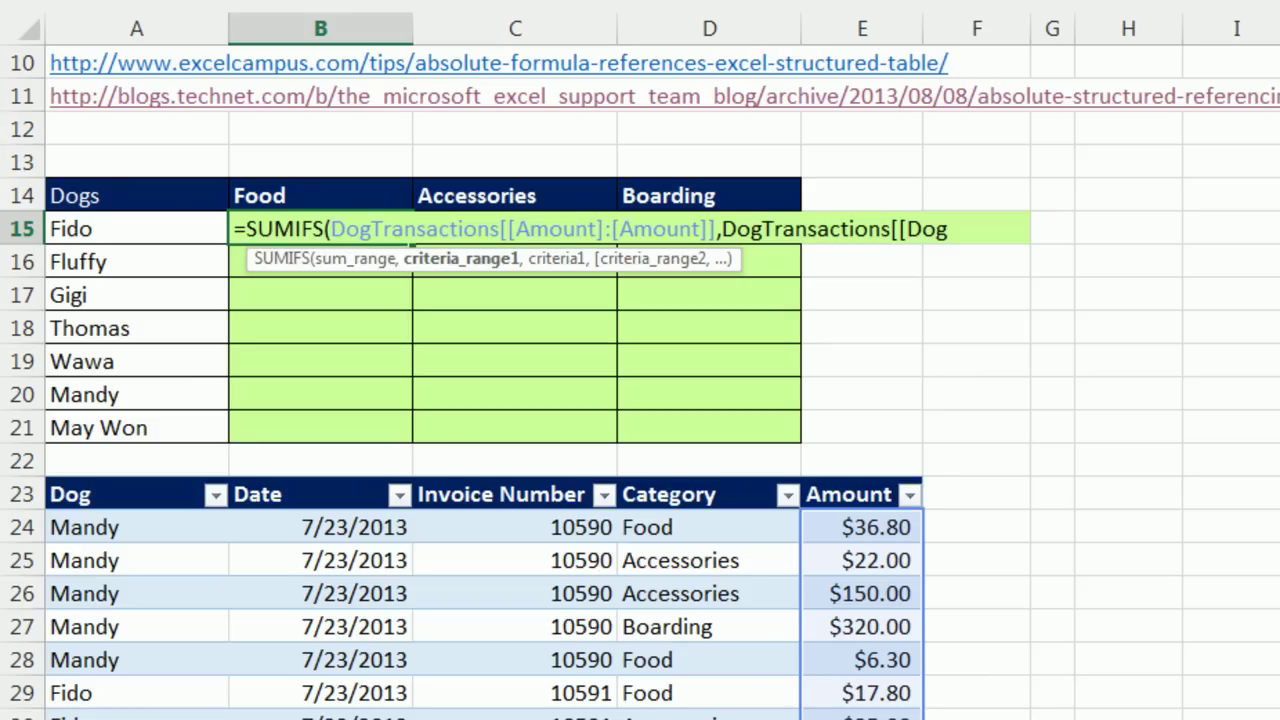
type("[d")
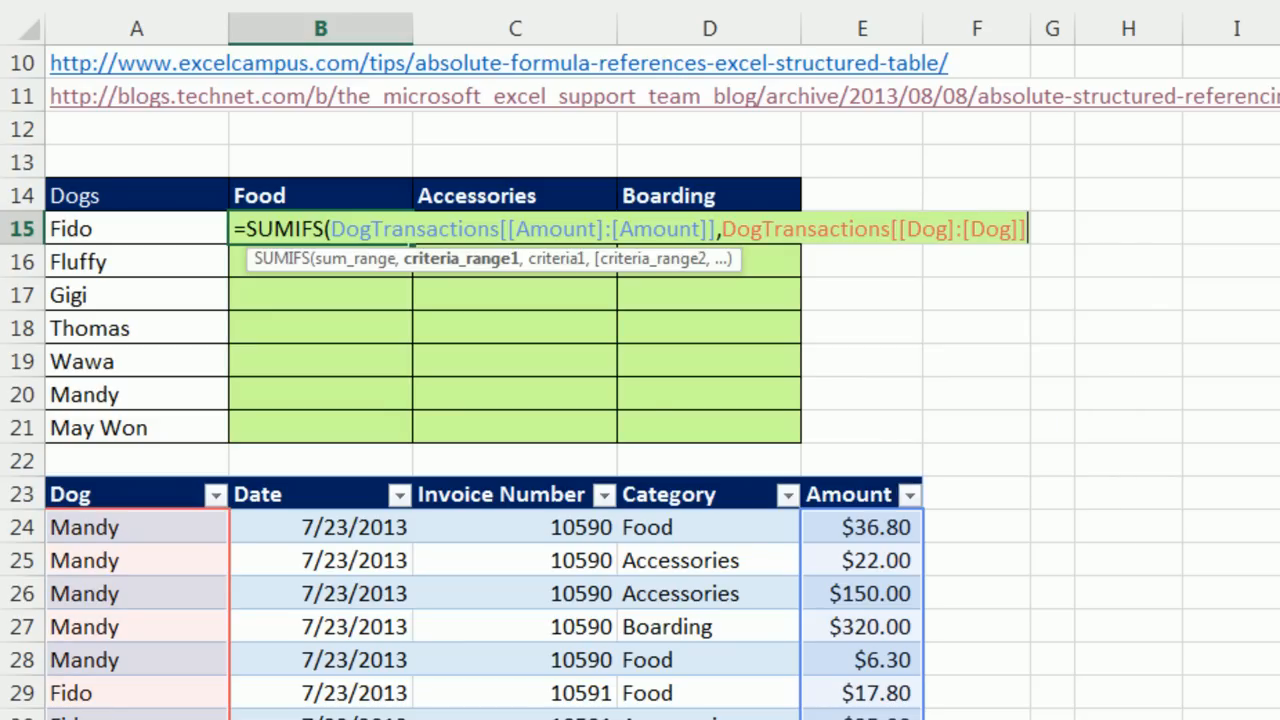
type(",$A15")
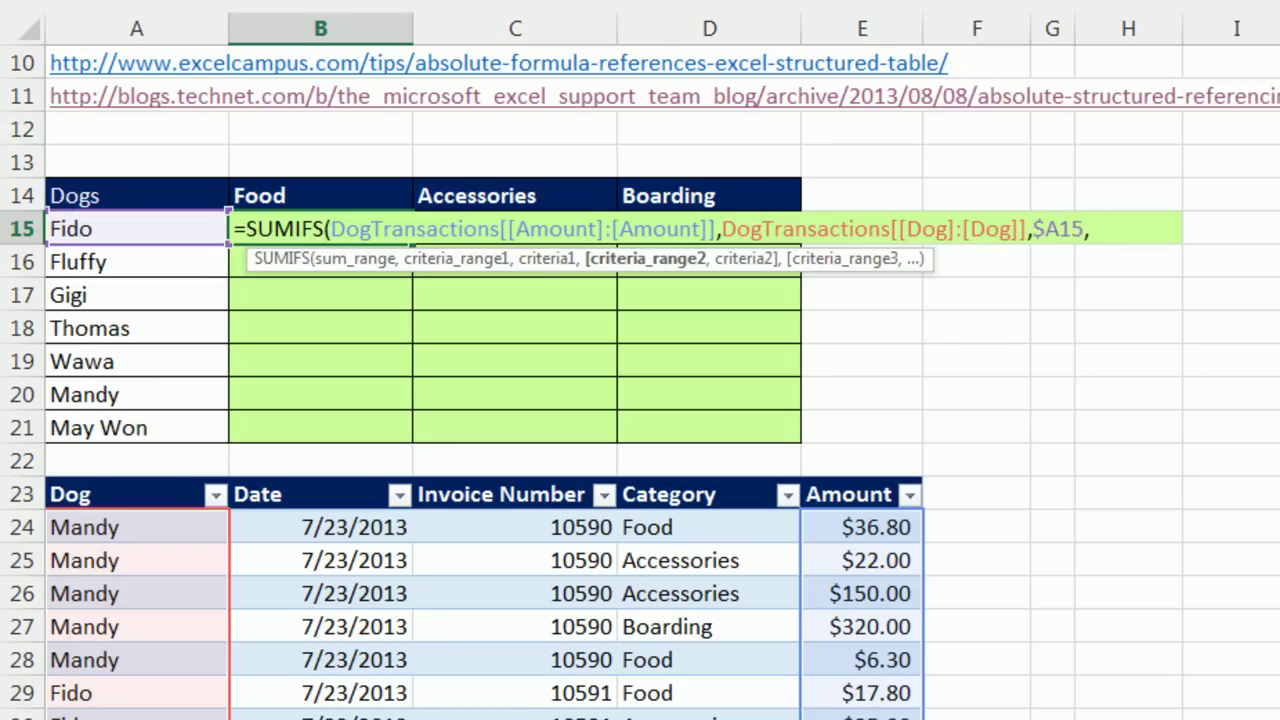
Step: Add DogTransactions[[Category]:[Category]] as the second criteria range using autocomplete
type(",DogTransactions[[")
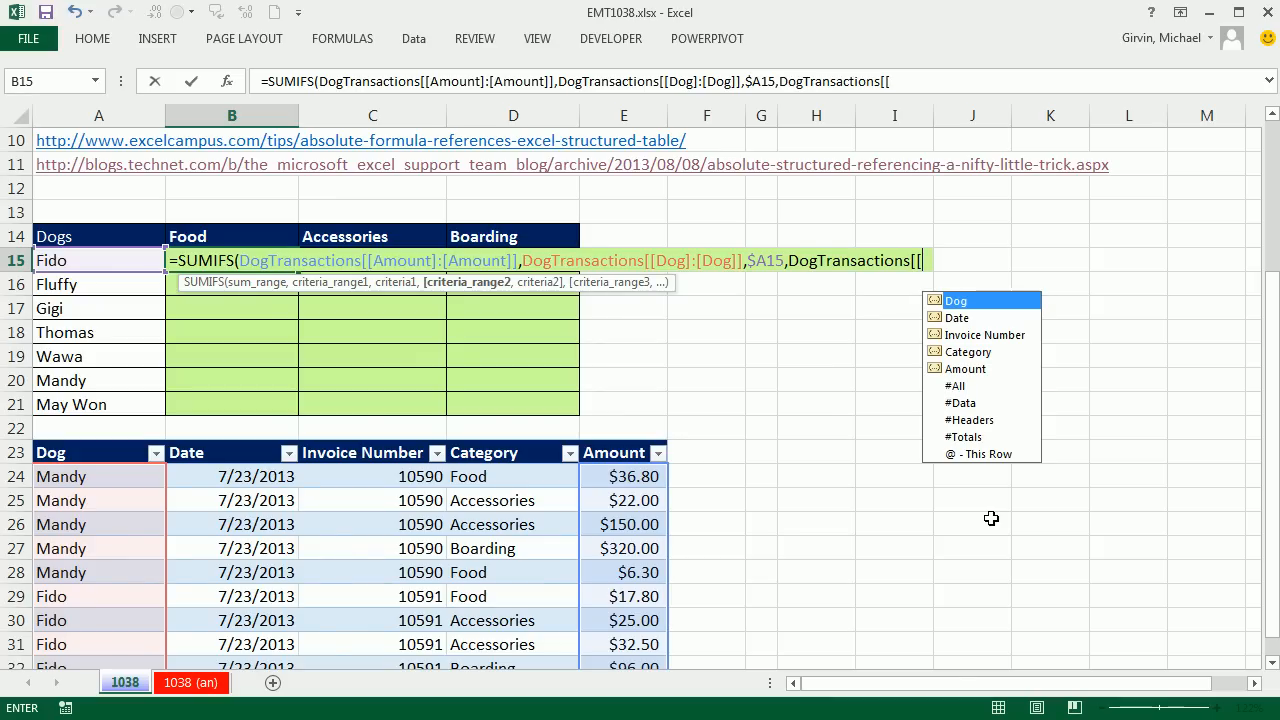
mouse_move(519, 494)
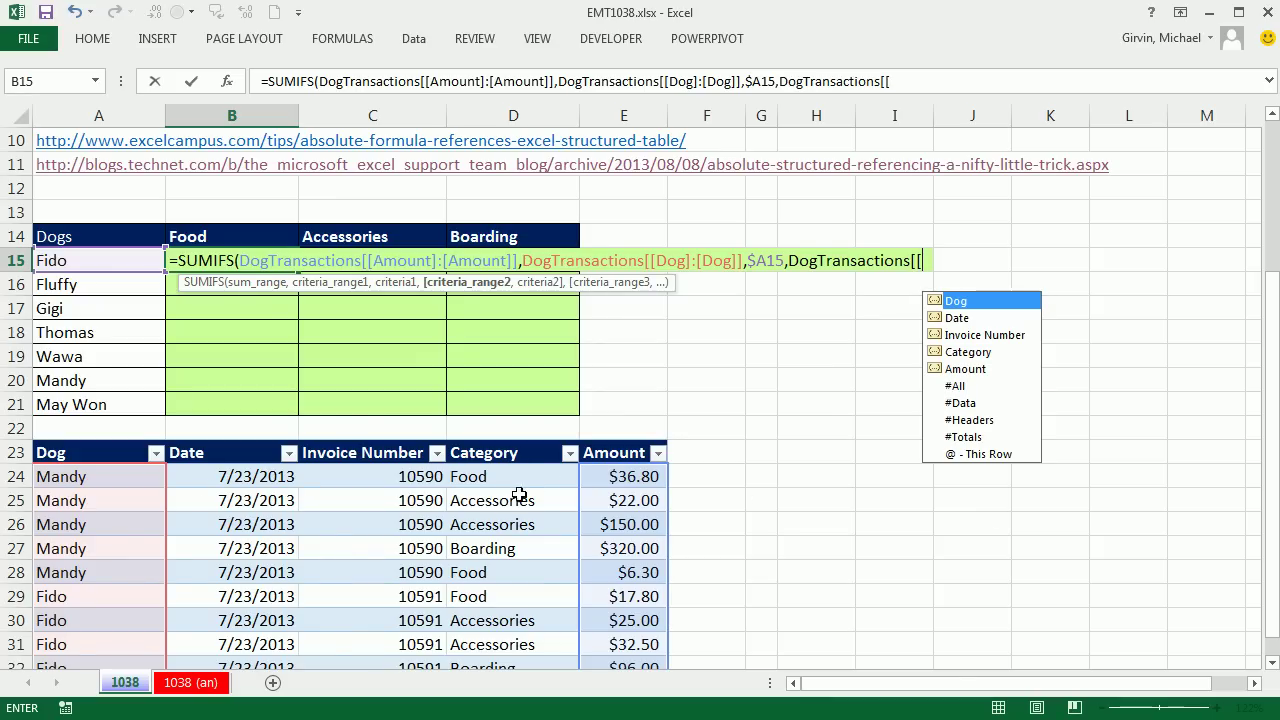
mouse_move(499, 577)
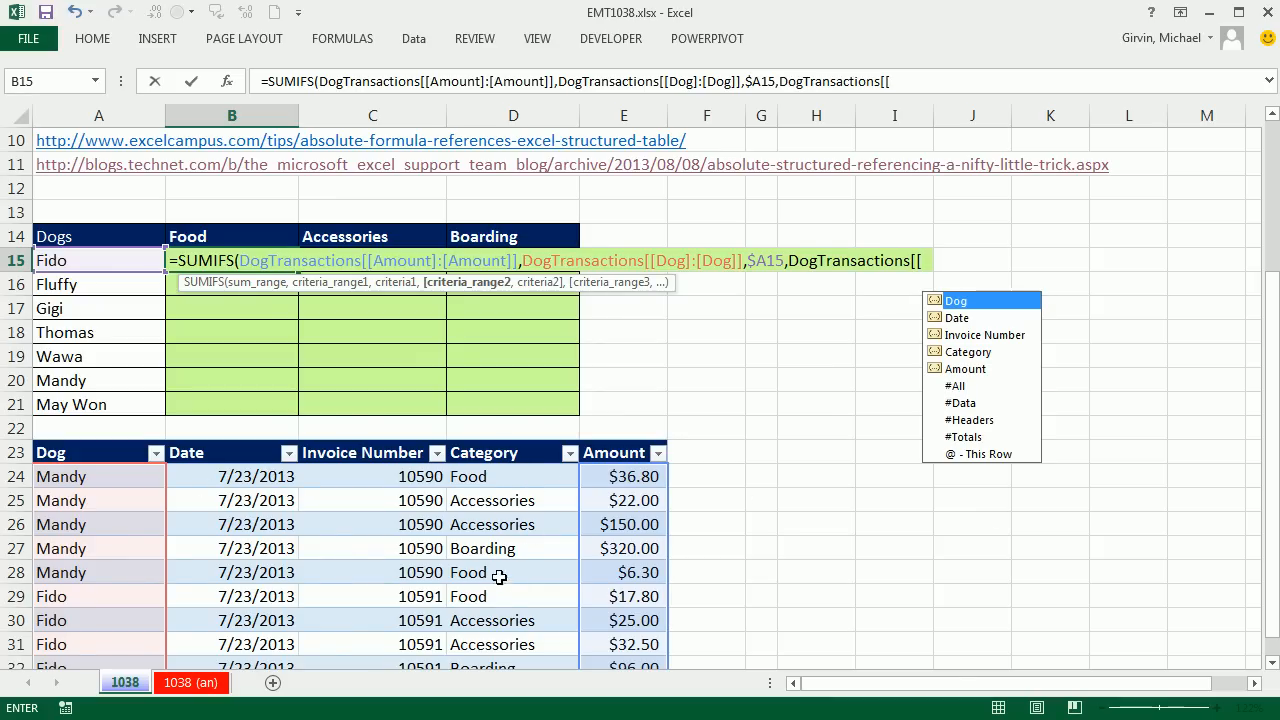
mouse_move(1069, 358)
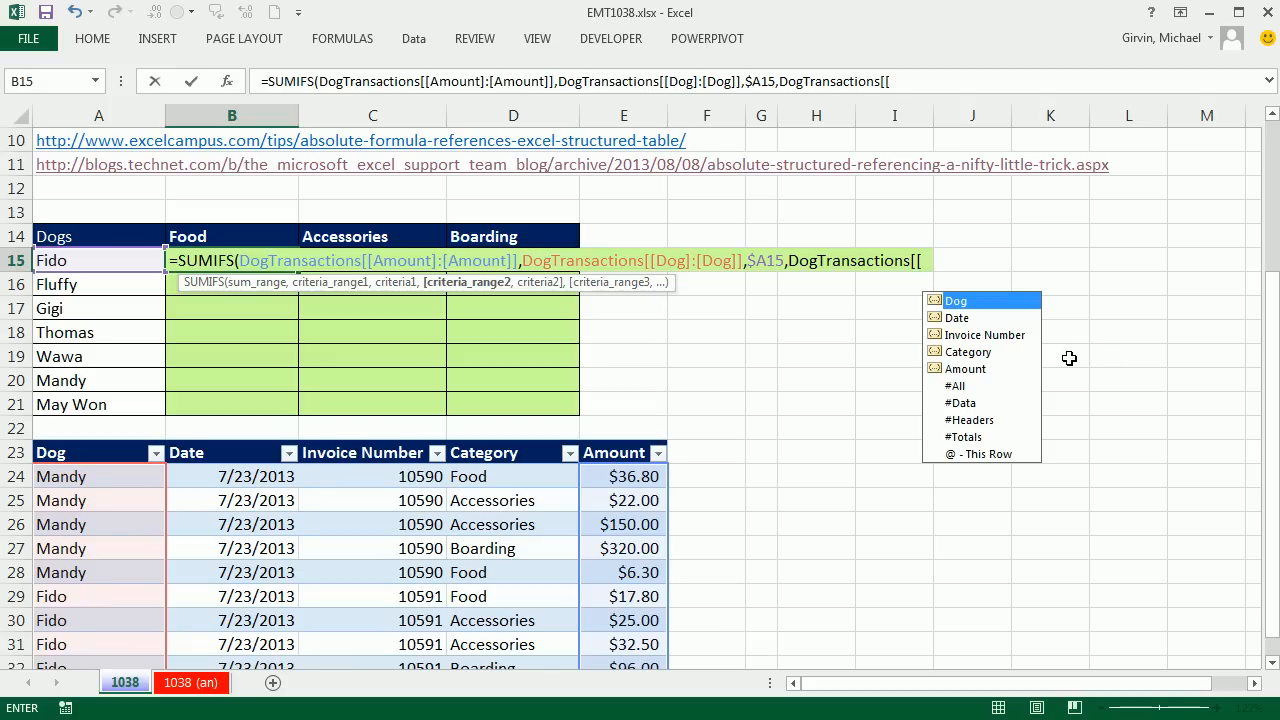
type("c")
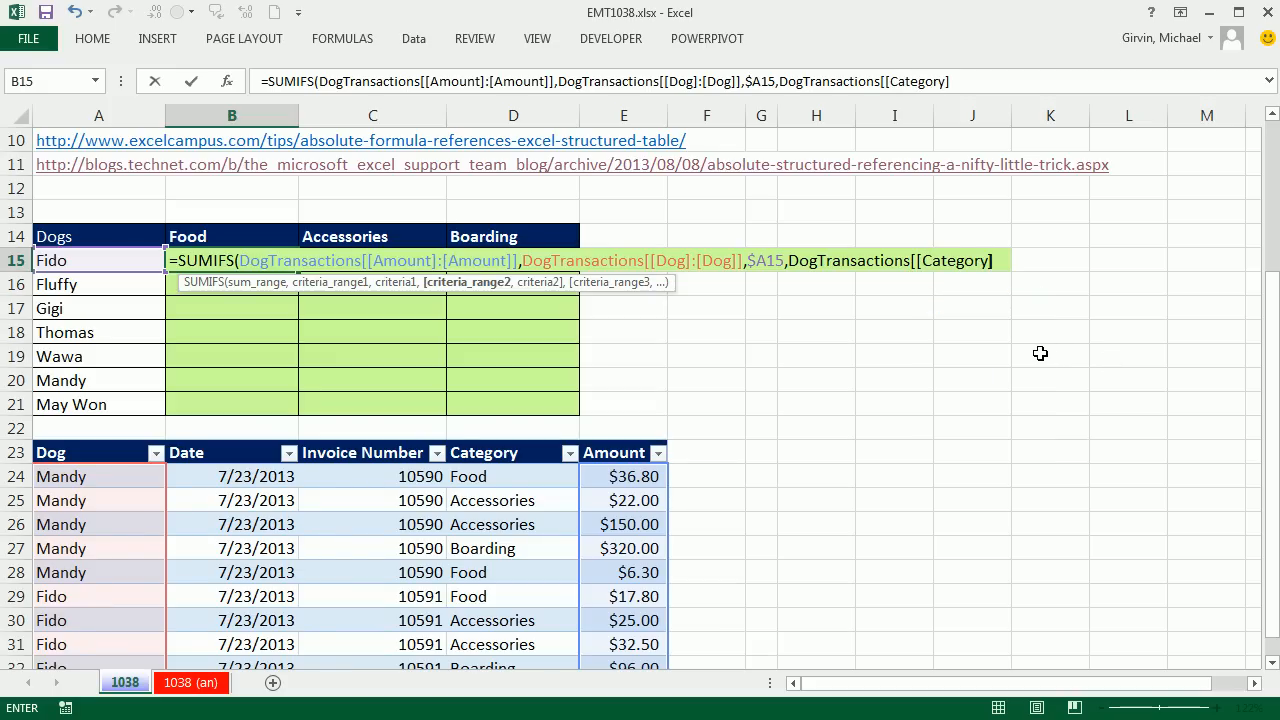
type(":[c")
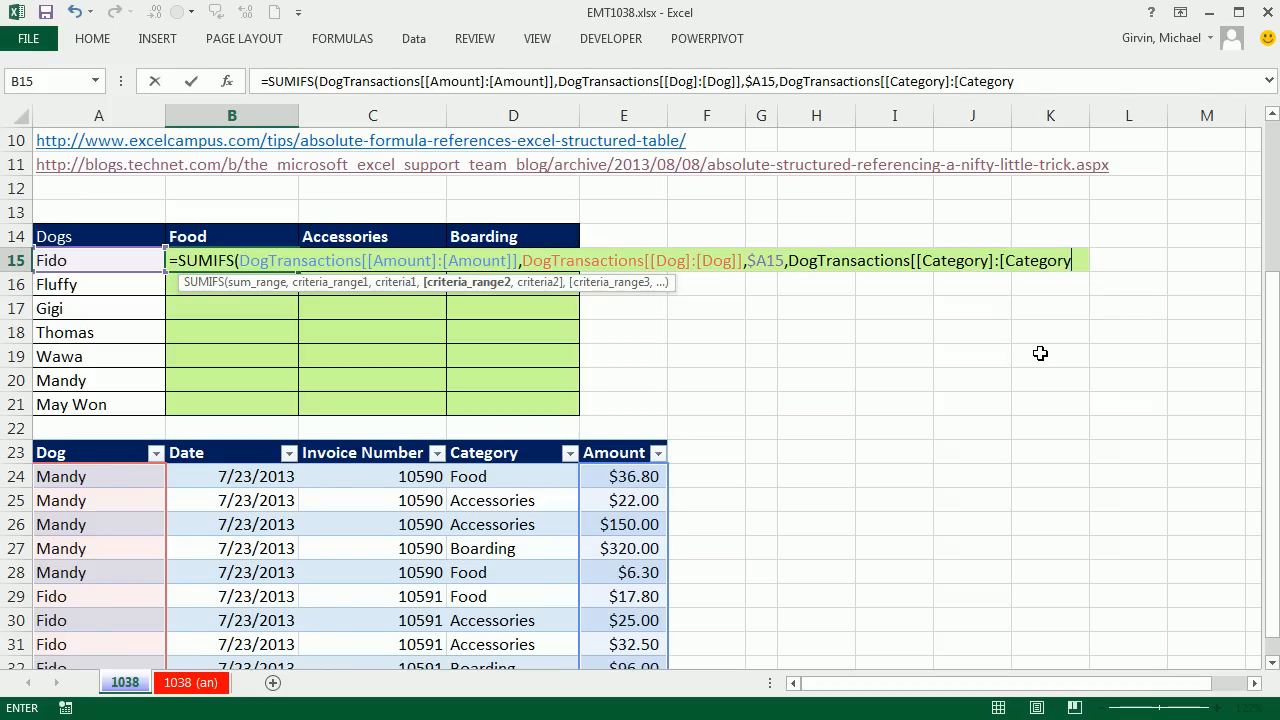
type("]]")
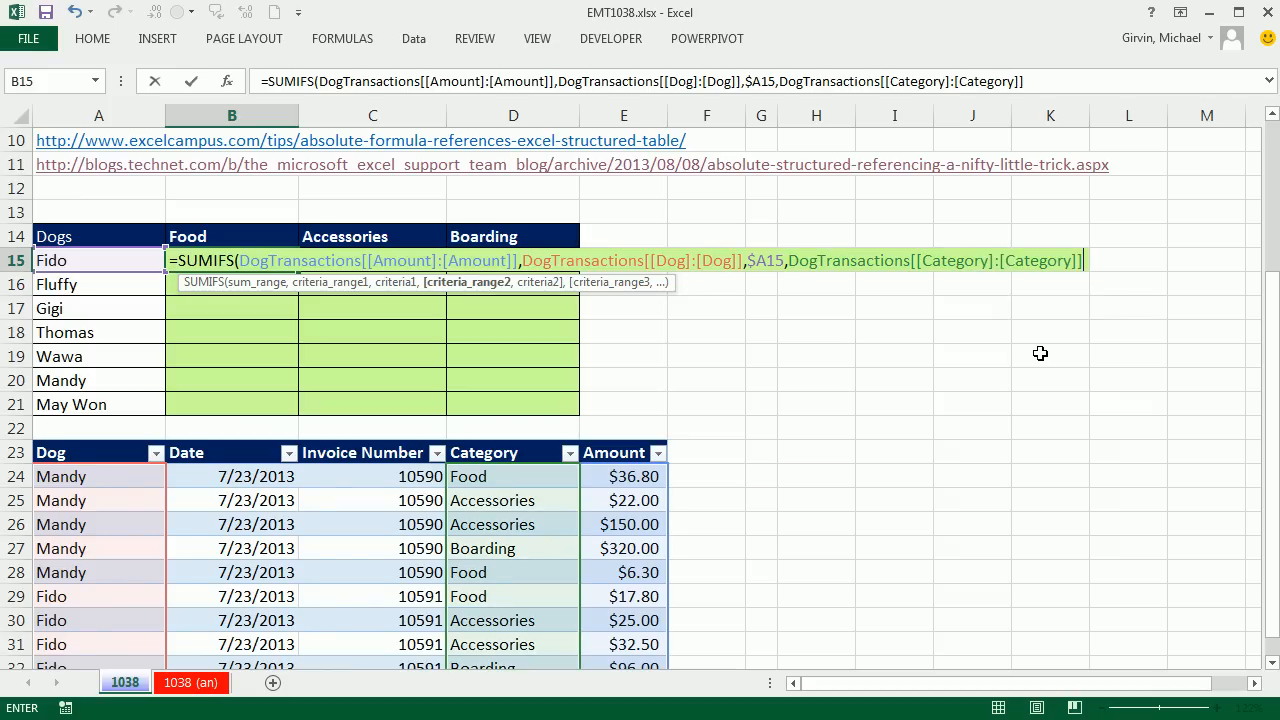
mouse_move(1052, 340)
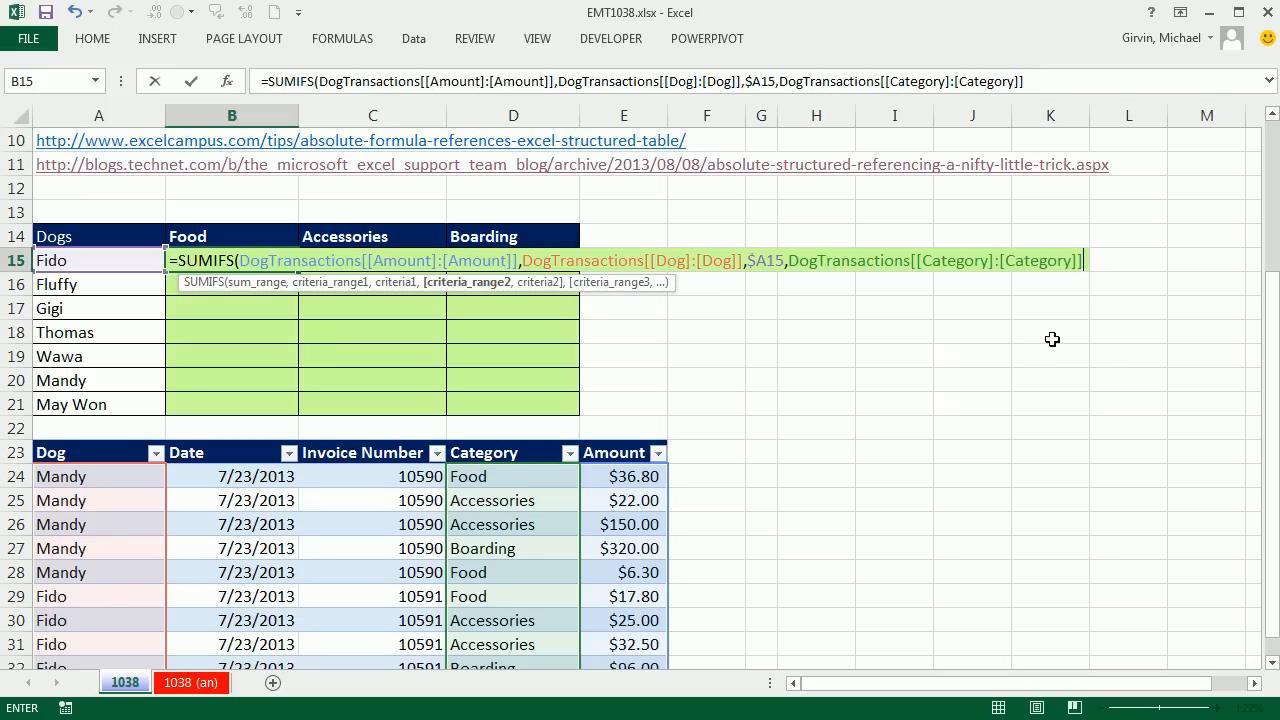
mouse_move(939, 334)
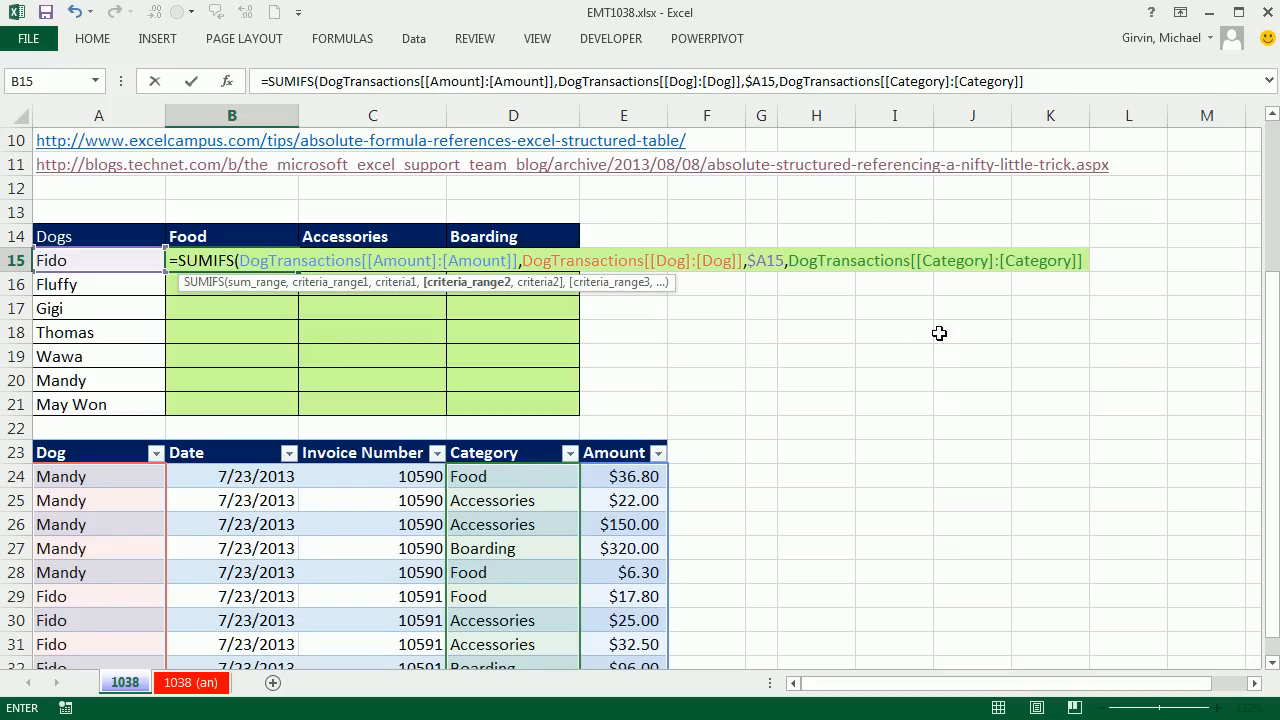
mouse_move(1134, 528)
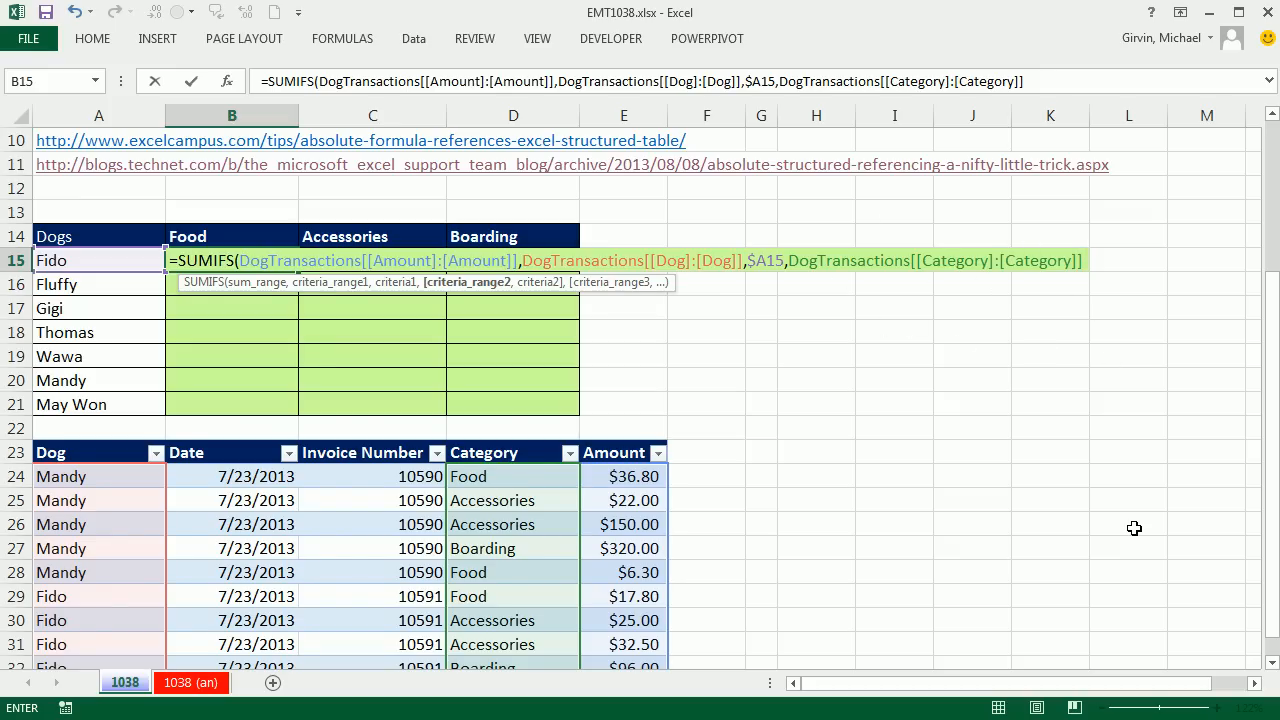
Step: Finish the formula with B$14 as the category criterion, giving Fido's Food total 17.8
type(",")
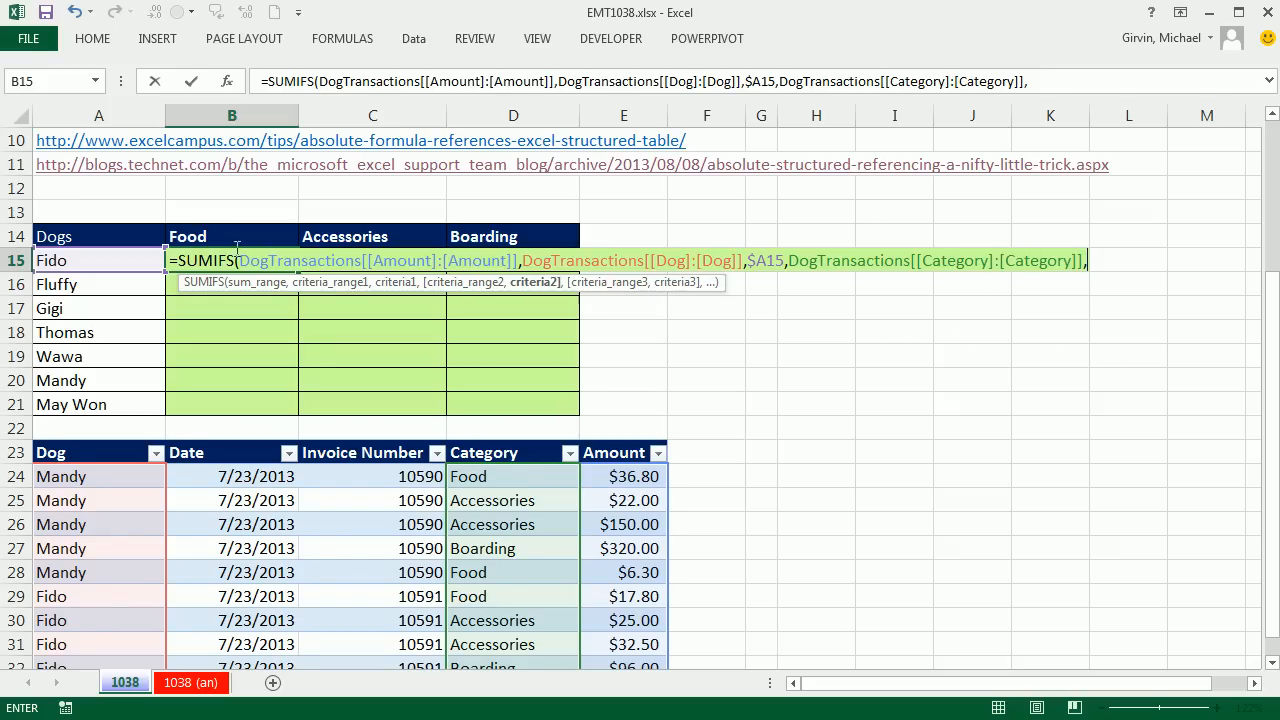
left_click(230, 236)
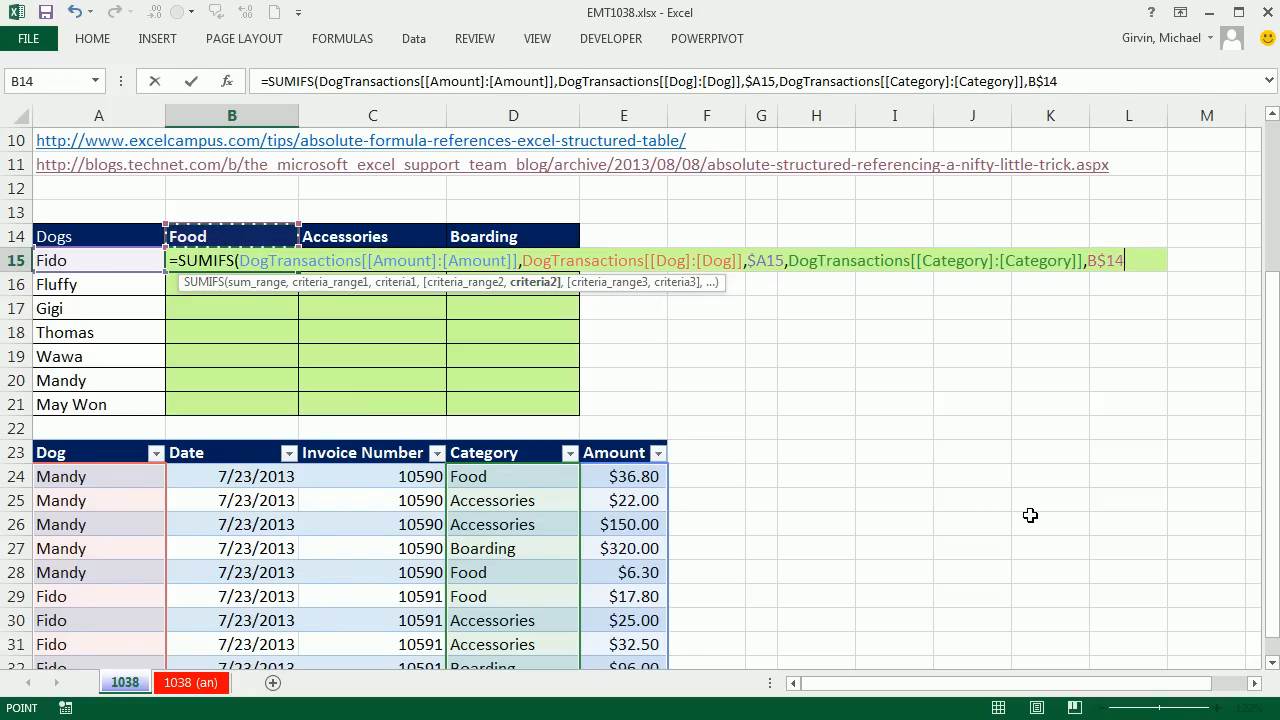
type(")")
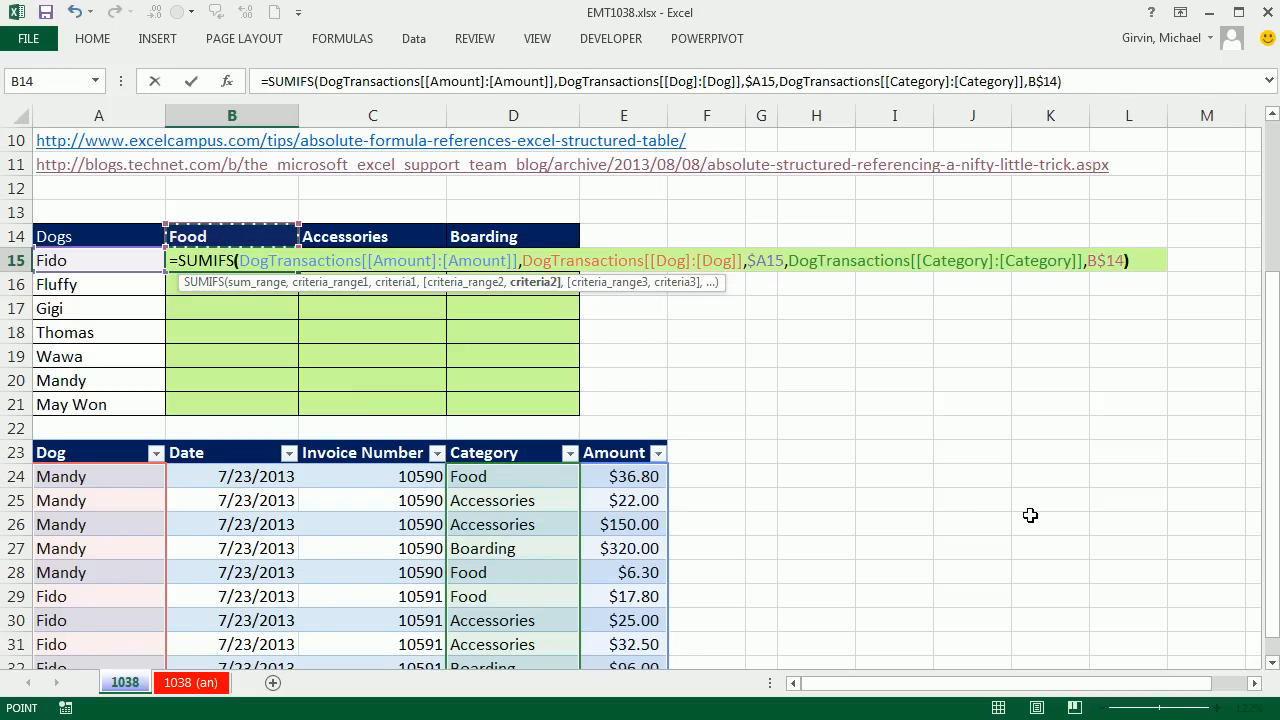
key("Return")
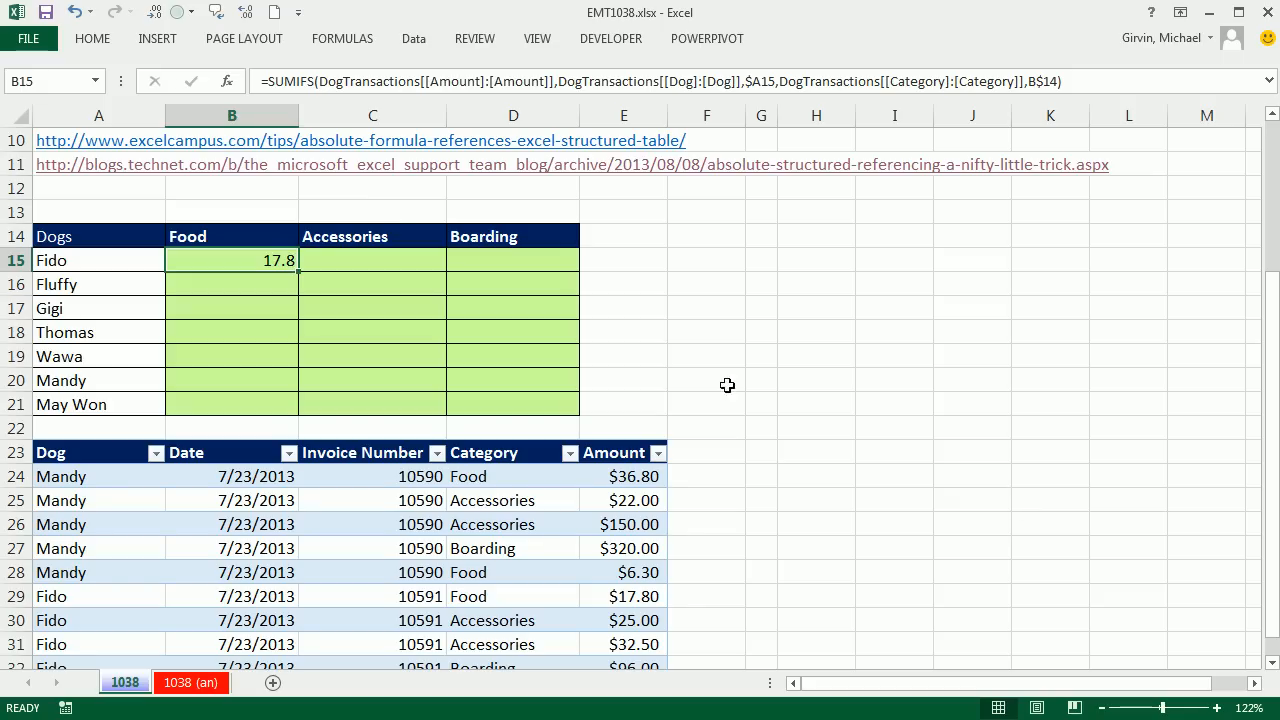
Step: Fill the SUMIFS formula down to B21 and across into C15:D21
left_click_drag(231, 260, 231, 404)
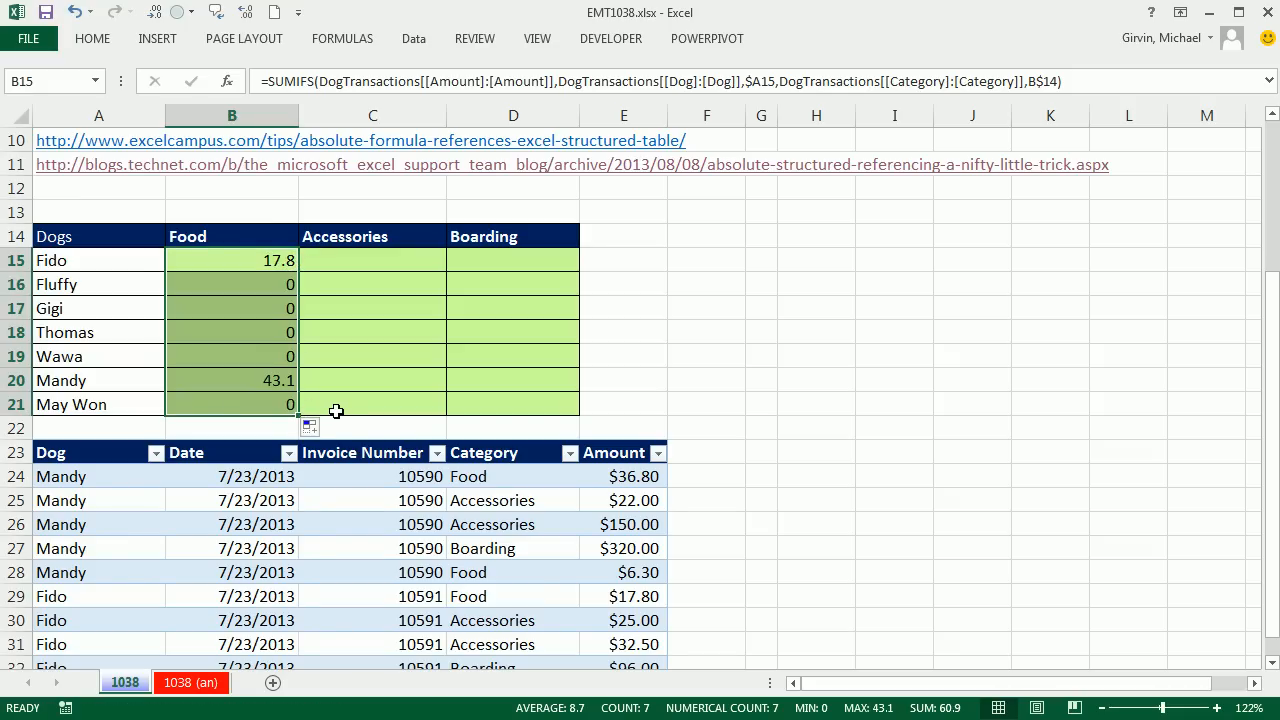
left_click(372, 260)
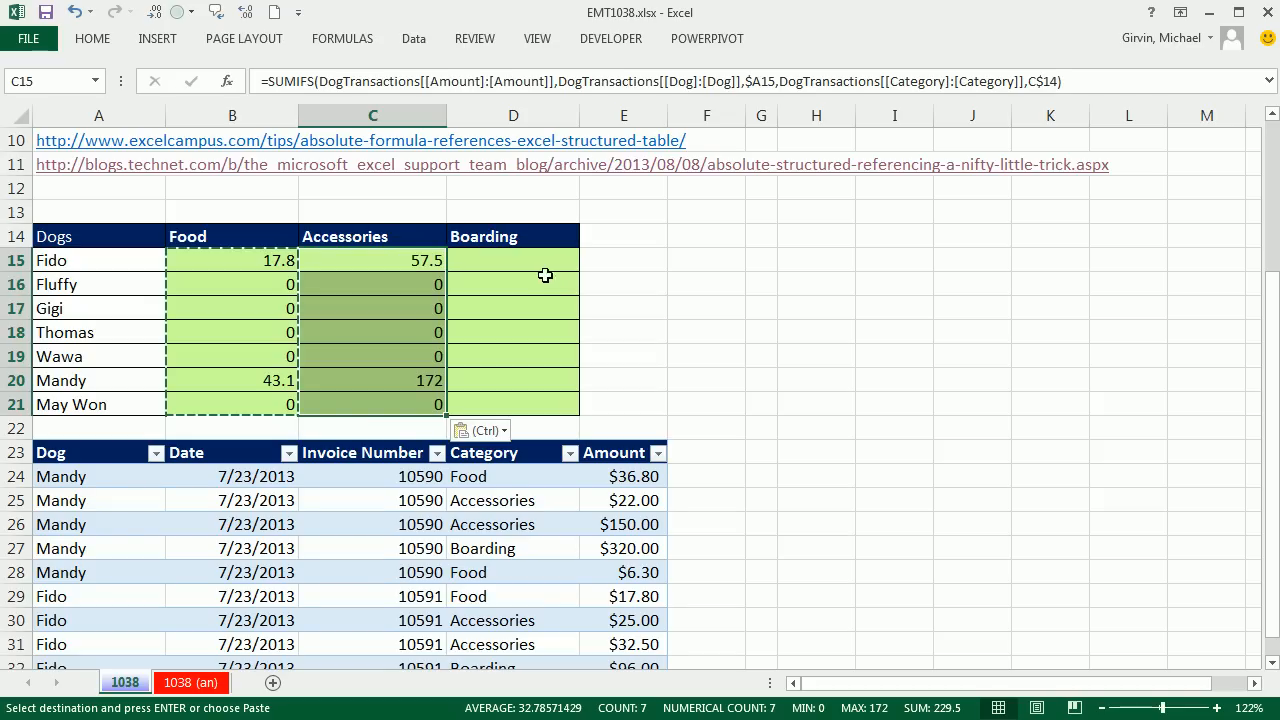
left_click(513, 260)
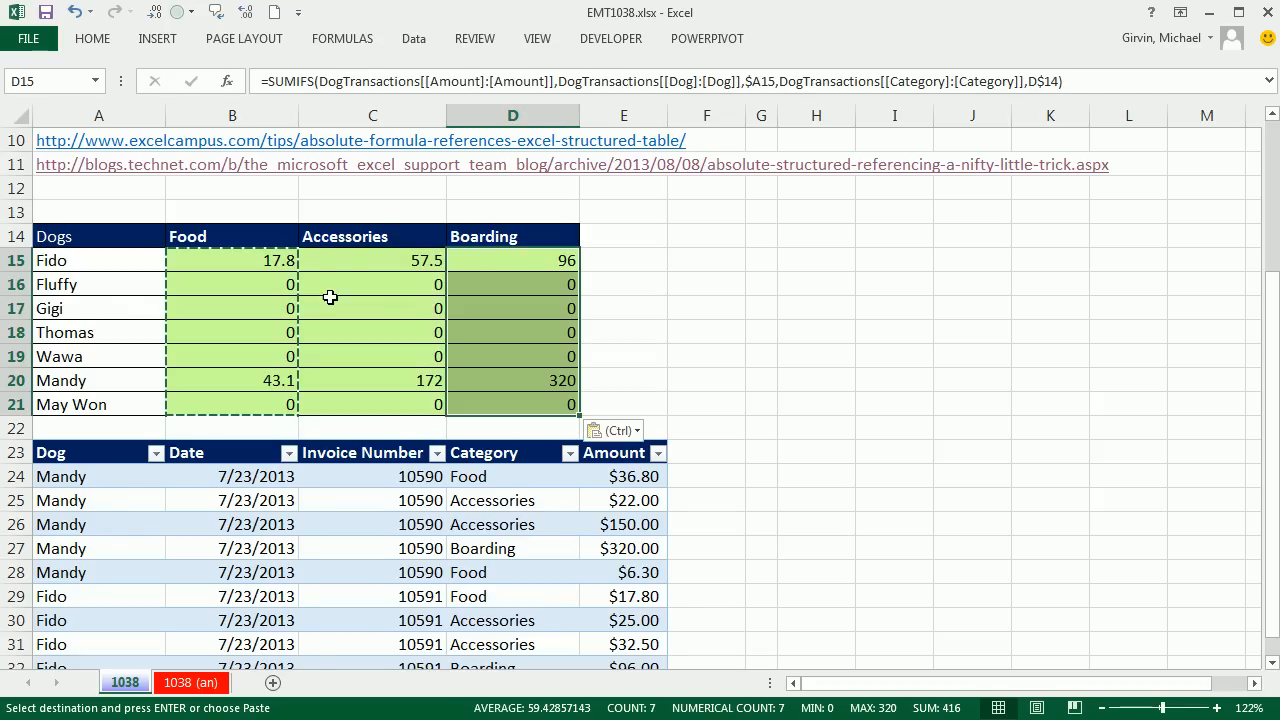
key("Delete")
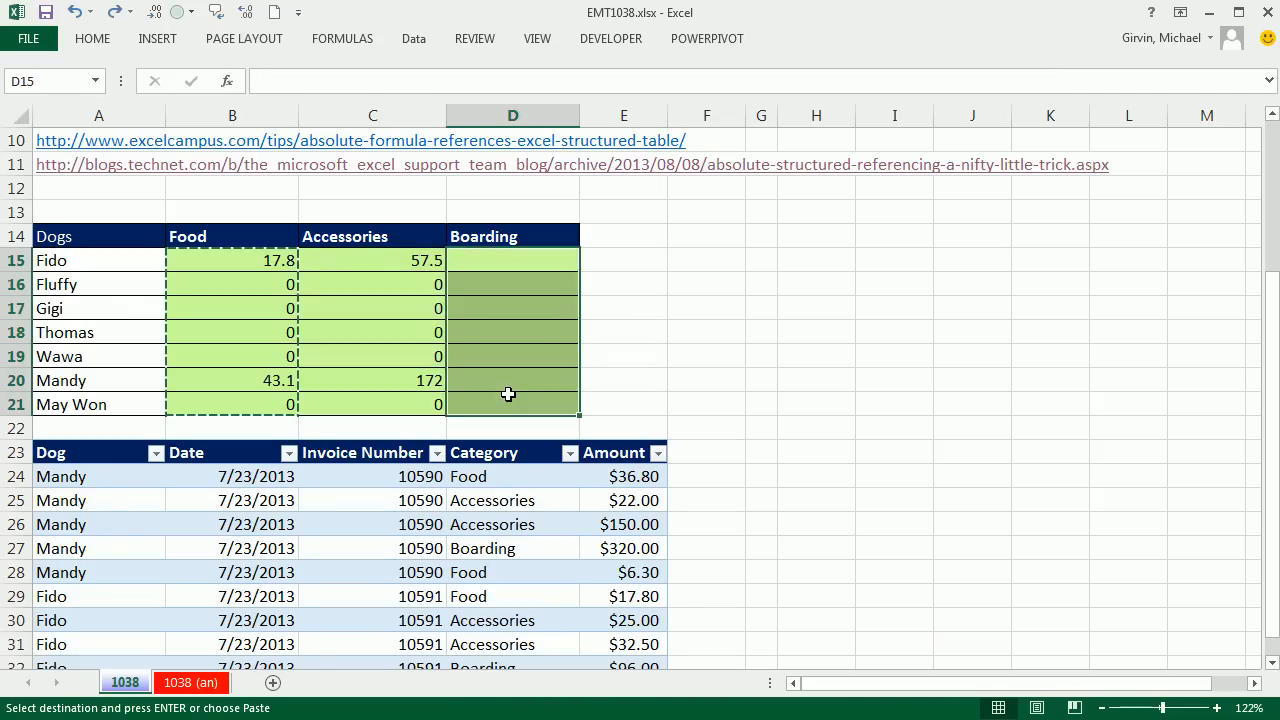
left_click_drag(231, 259, 512, 404)
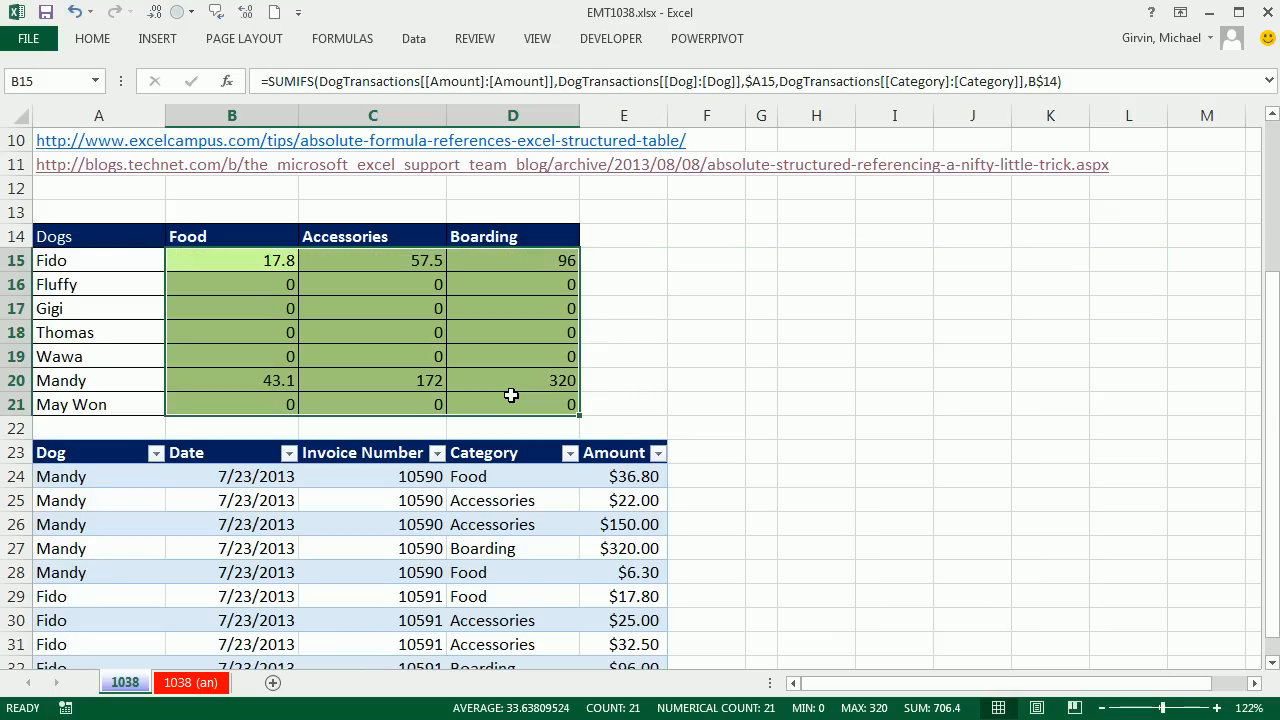
Step: Open Mandy's Boarding cell D20 to inspect its $A20 and D$14 criteria
double_click(513, 380)
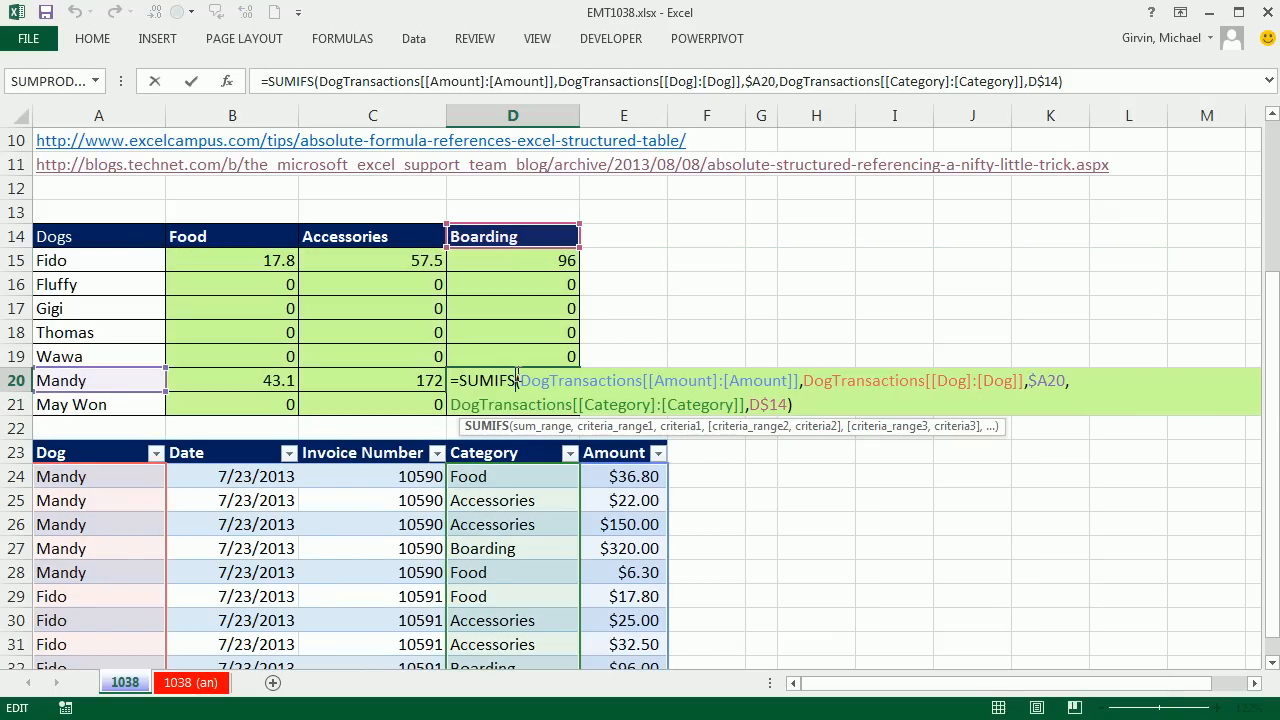
mouse_move(975, 110)
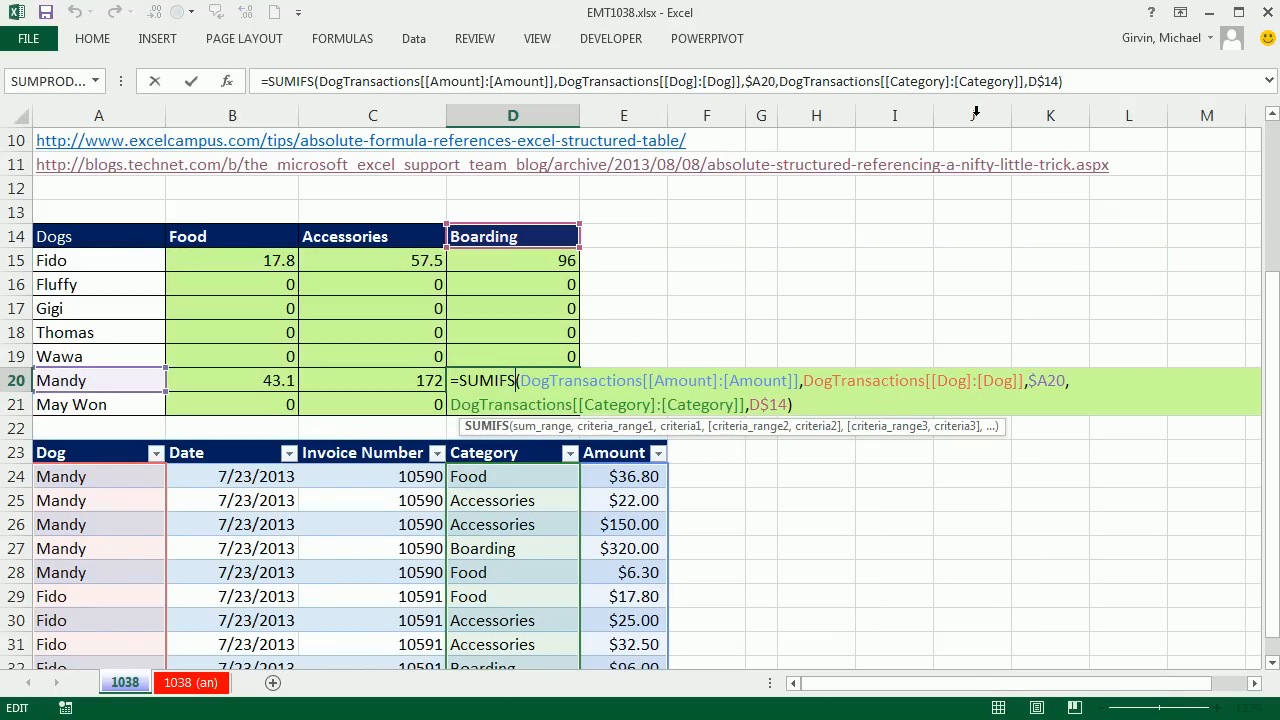
scroll("up", 3)
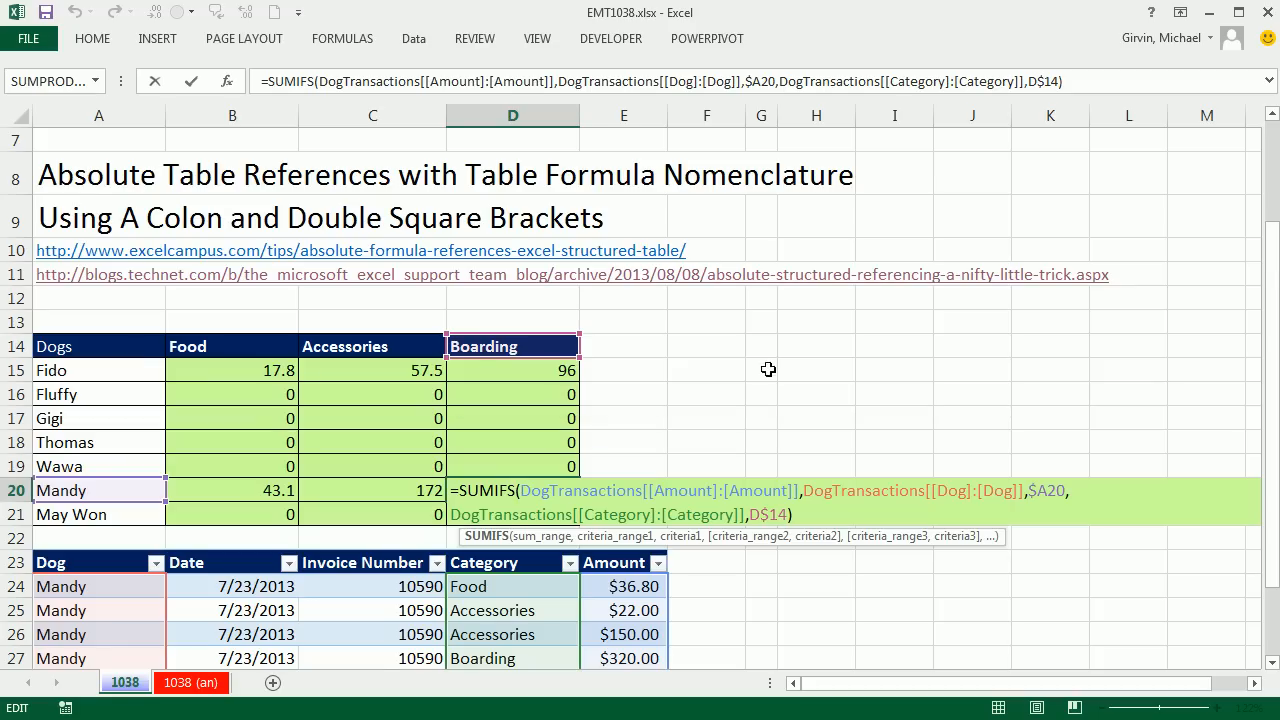
mouse_move(573, 394)
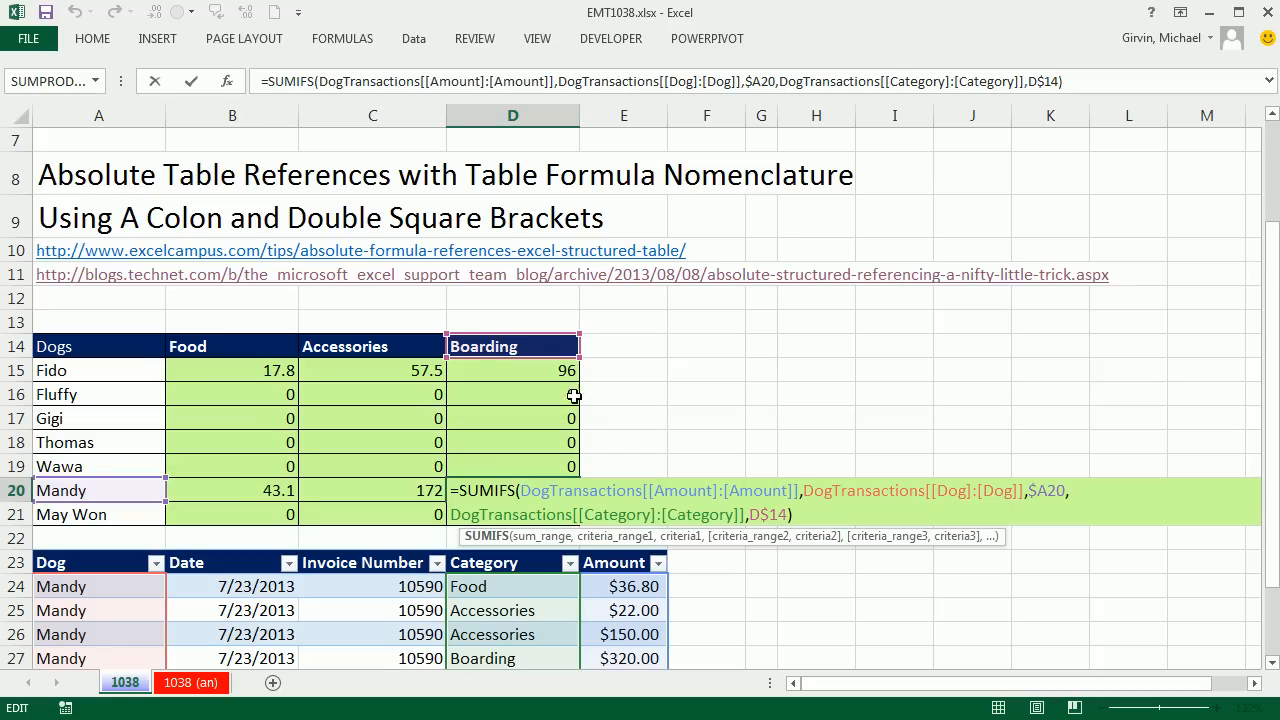